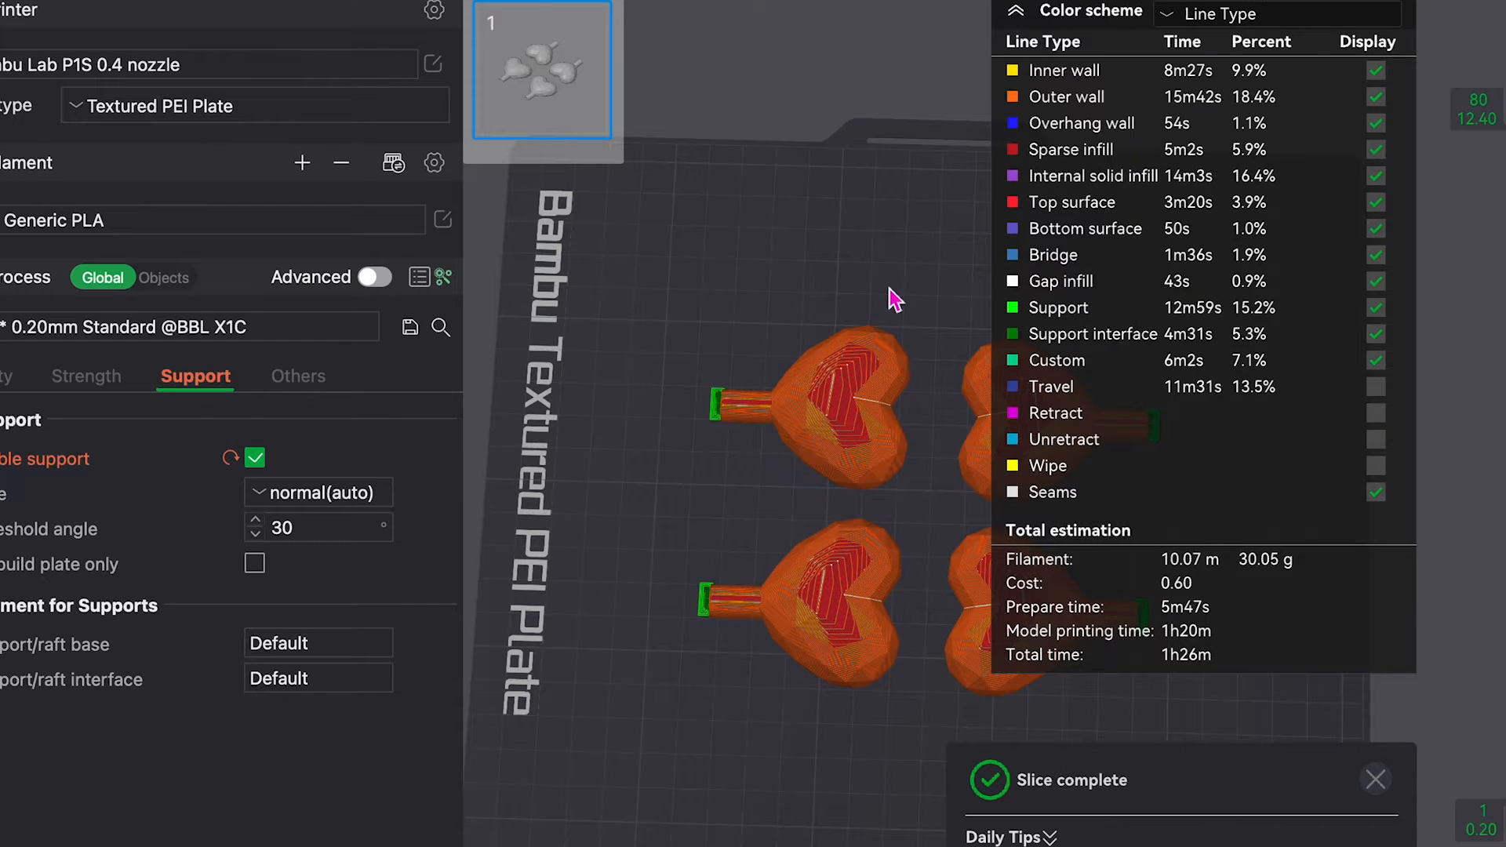
Place a blank Chrome tab beside the empty ESP-32 Database-URL and Api-key note
{"action": "left_click_drag", "start_coordinate": [893, 298], "coordinate": [840, 209]}
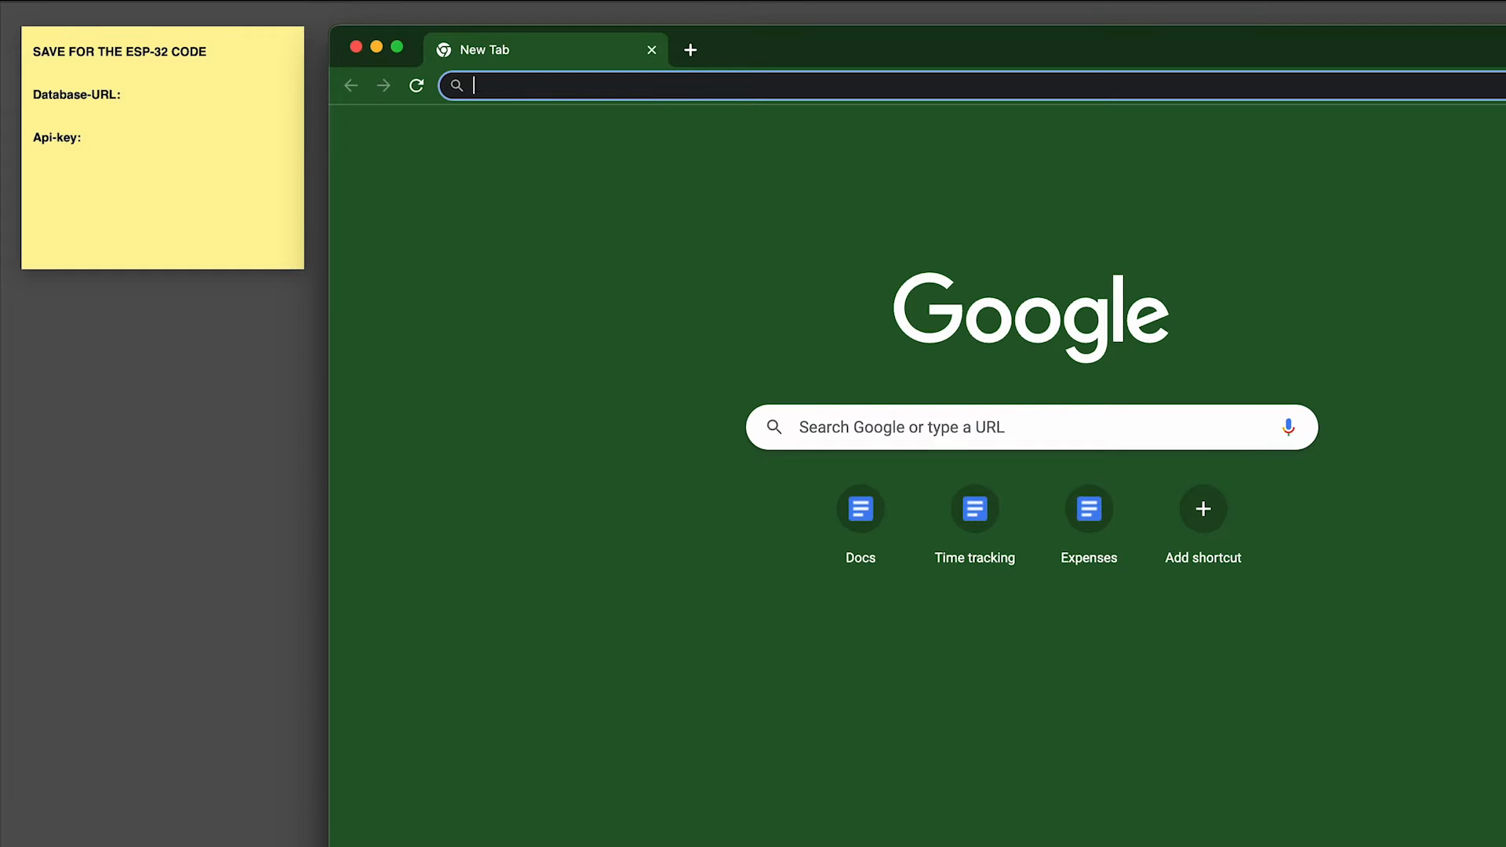
{"action": "mouse_move", "coordinate": [1219, 130]}
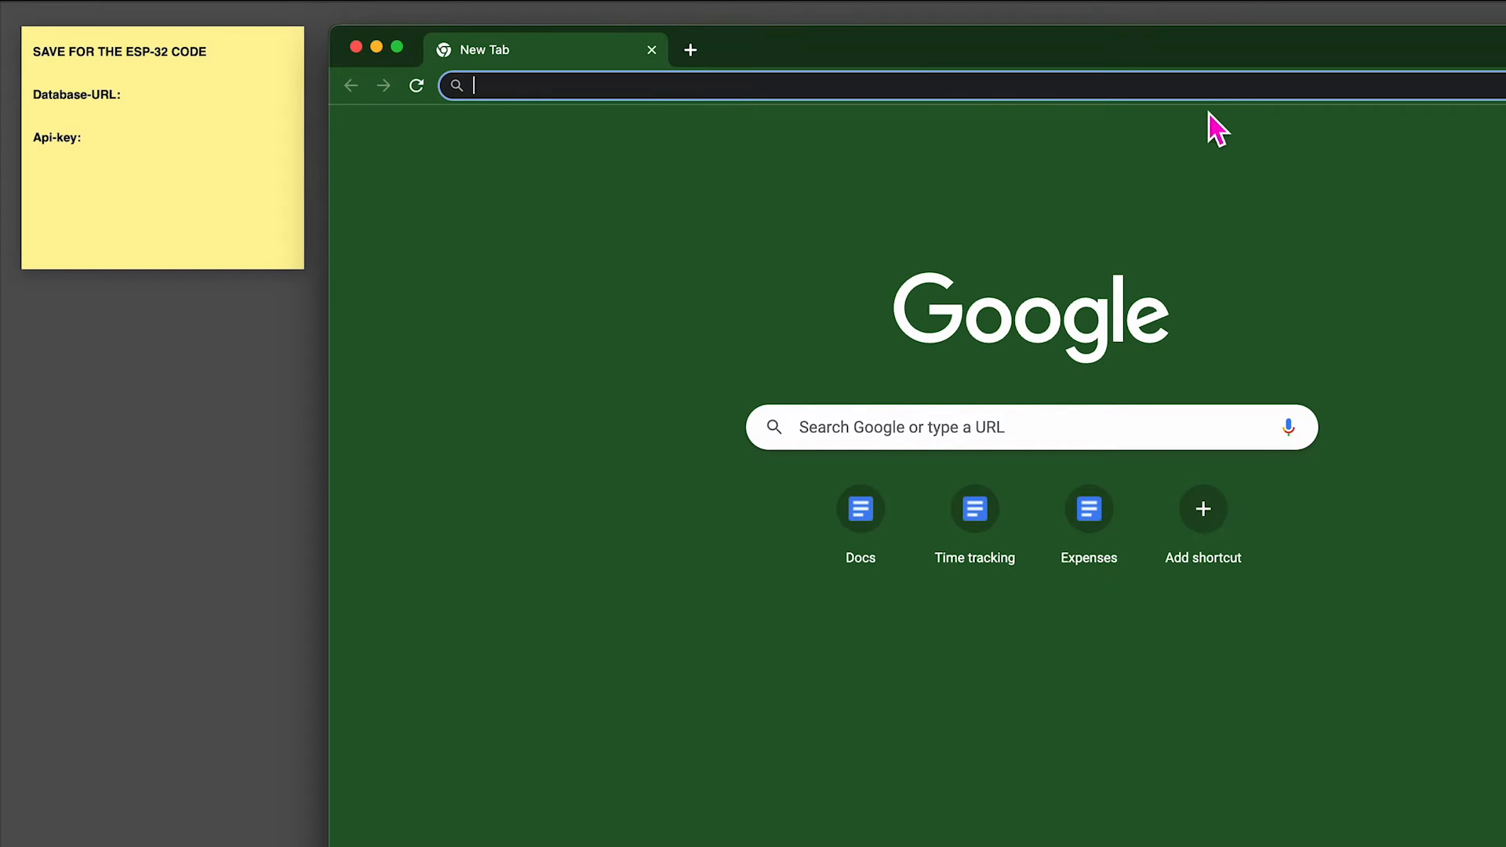
Create a Firebase project named 'ESP32Demo' from firebase.google.com with Analytics off
{"action": "type", "text": "https://firebase.google.com/"}
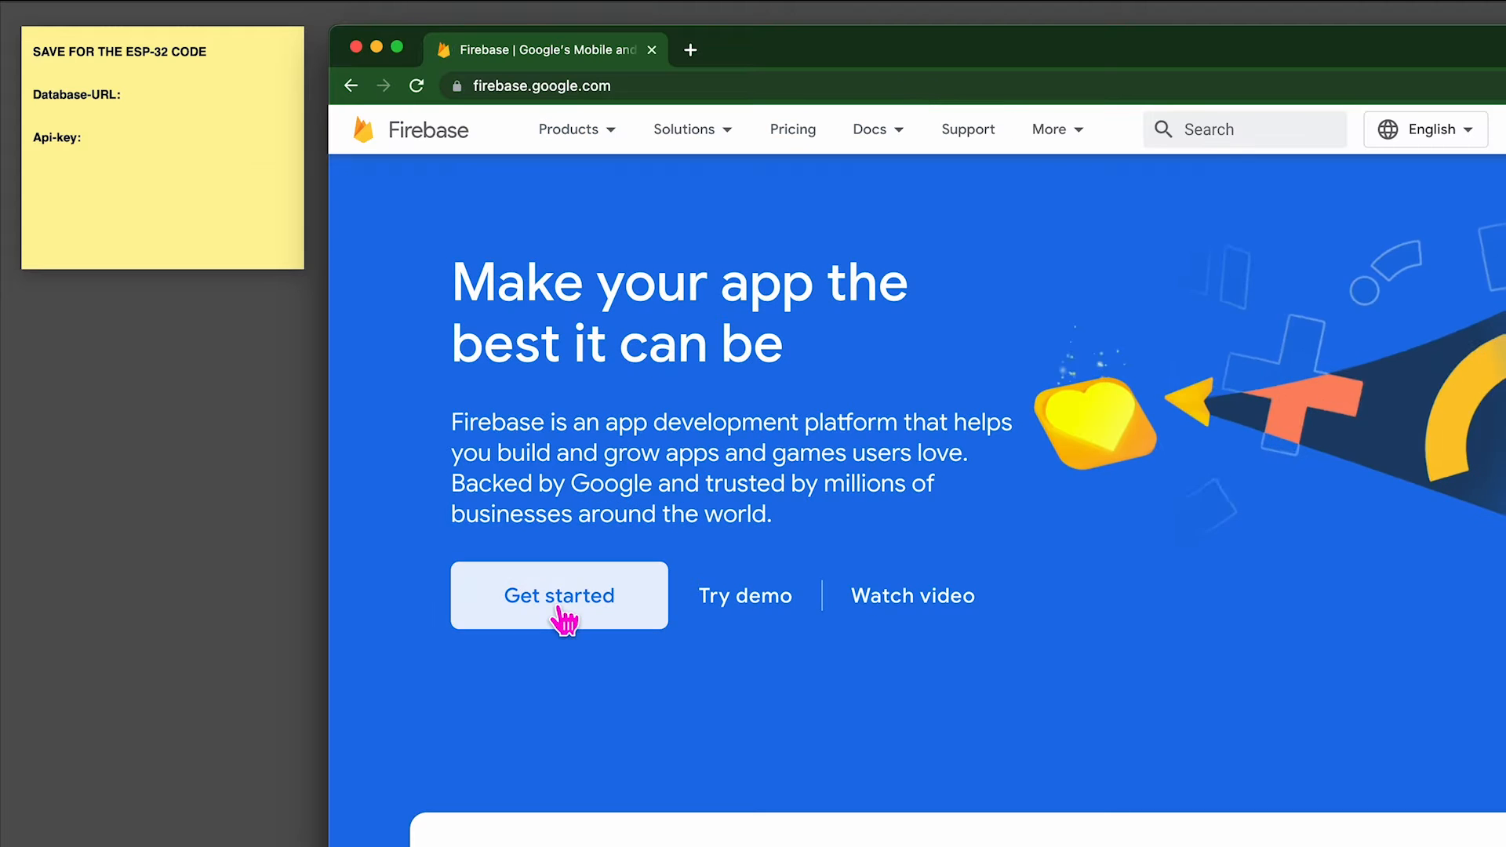
{"action": "left_click", "coordinate": [558, 596]}
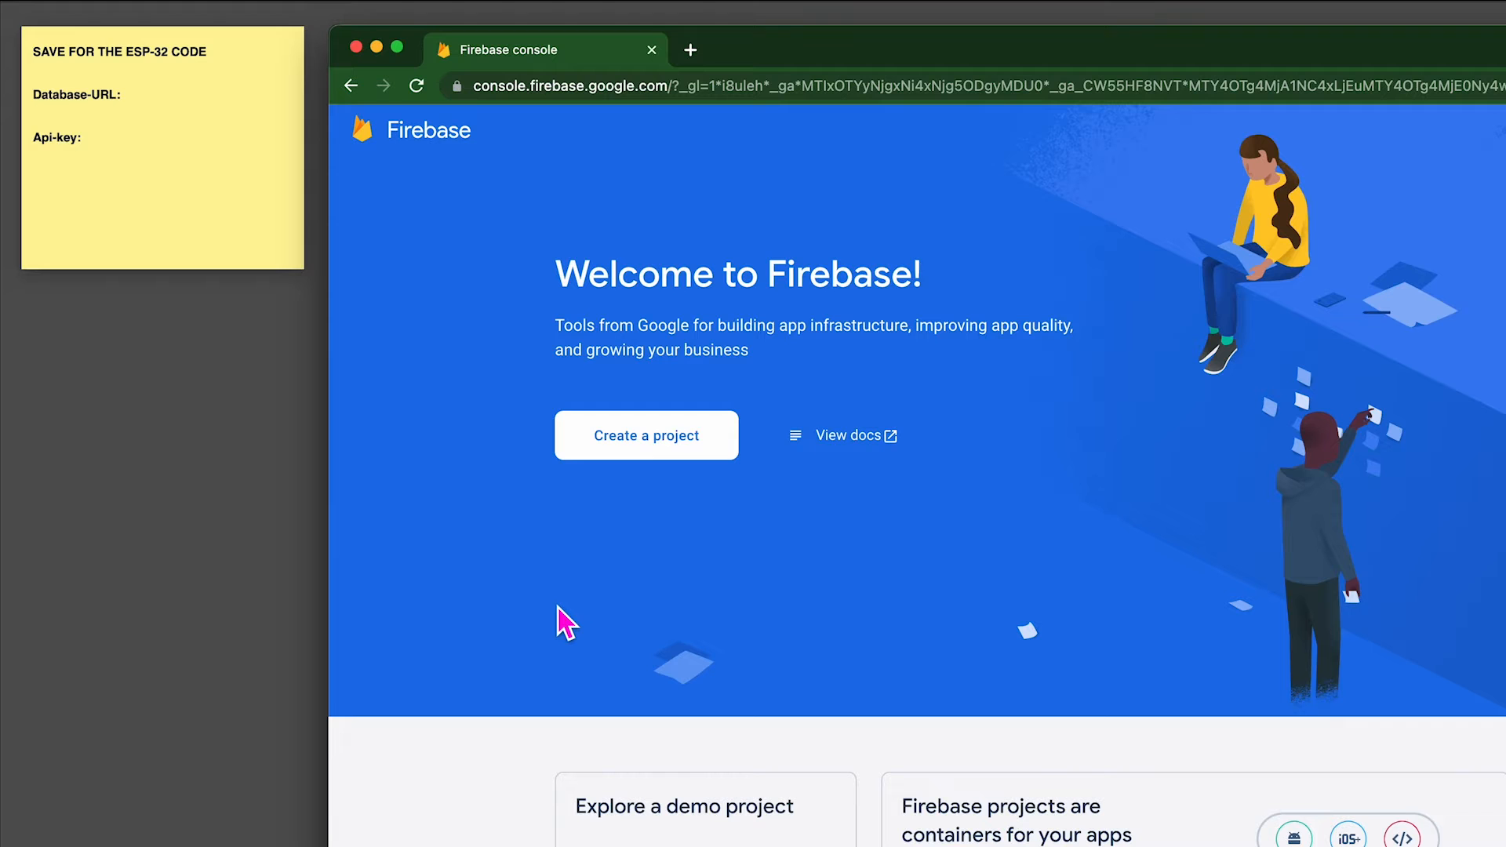
{"action": "left_click", "coordinate": [646, 436]}
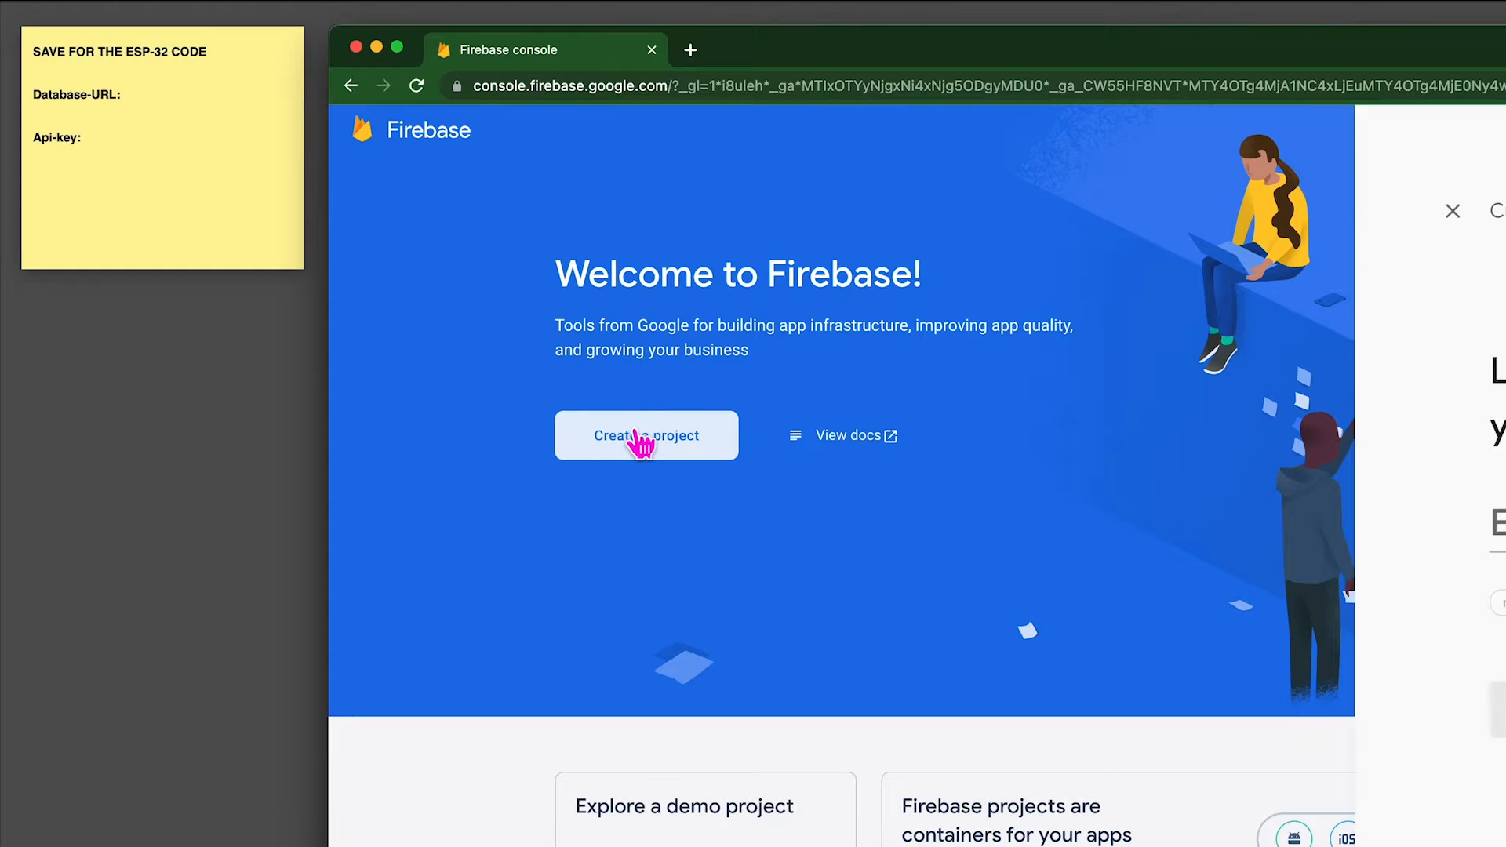
{"action": "left_click", "coordinate": [647, 435]}
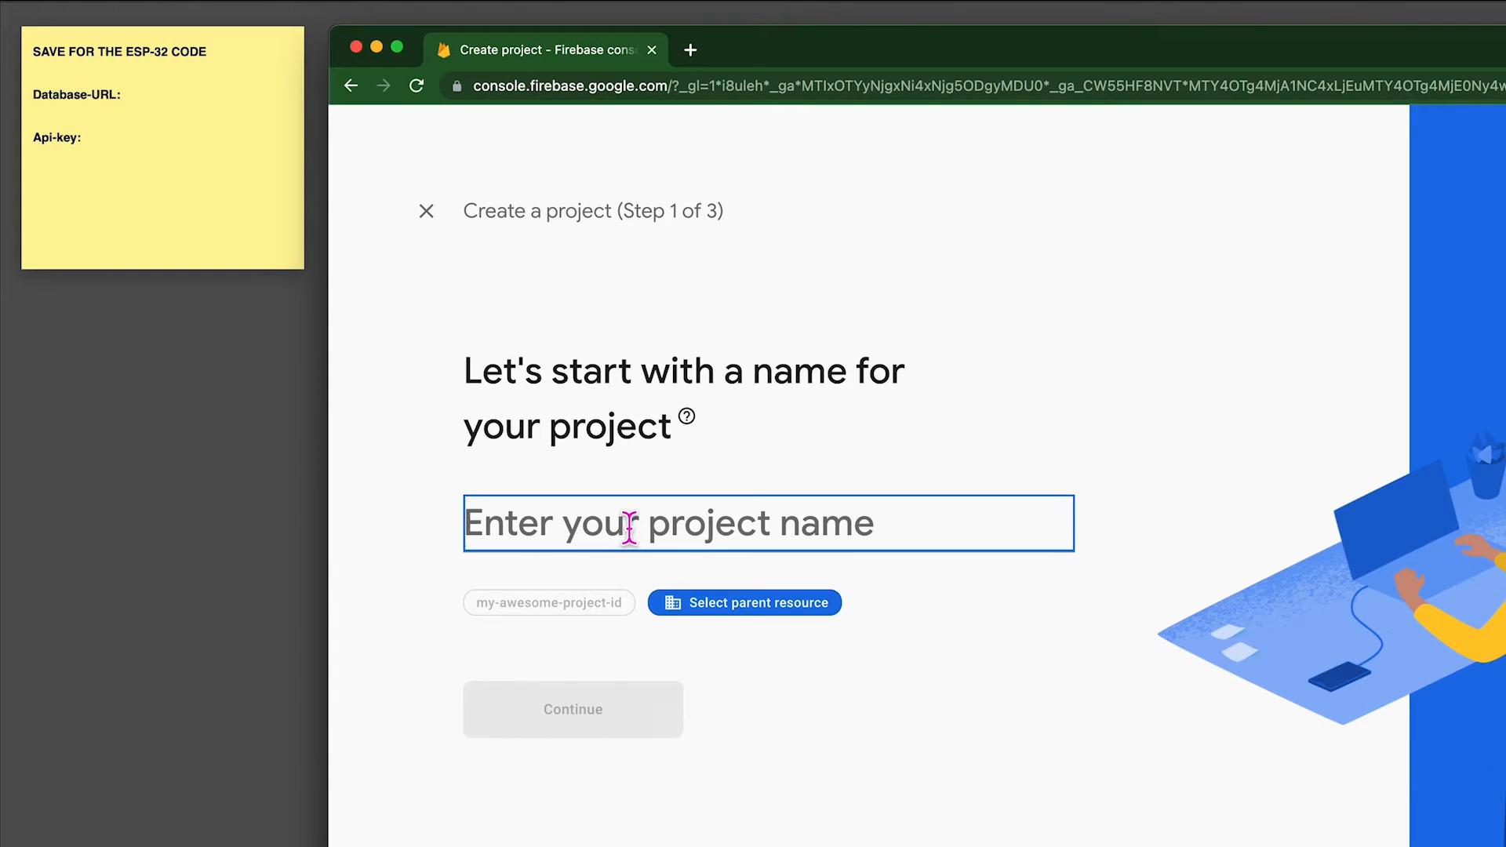
{"action": "type", "text": "ESP32Demo"}
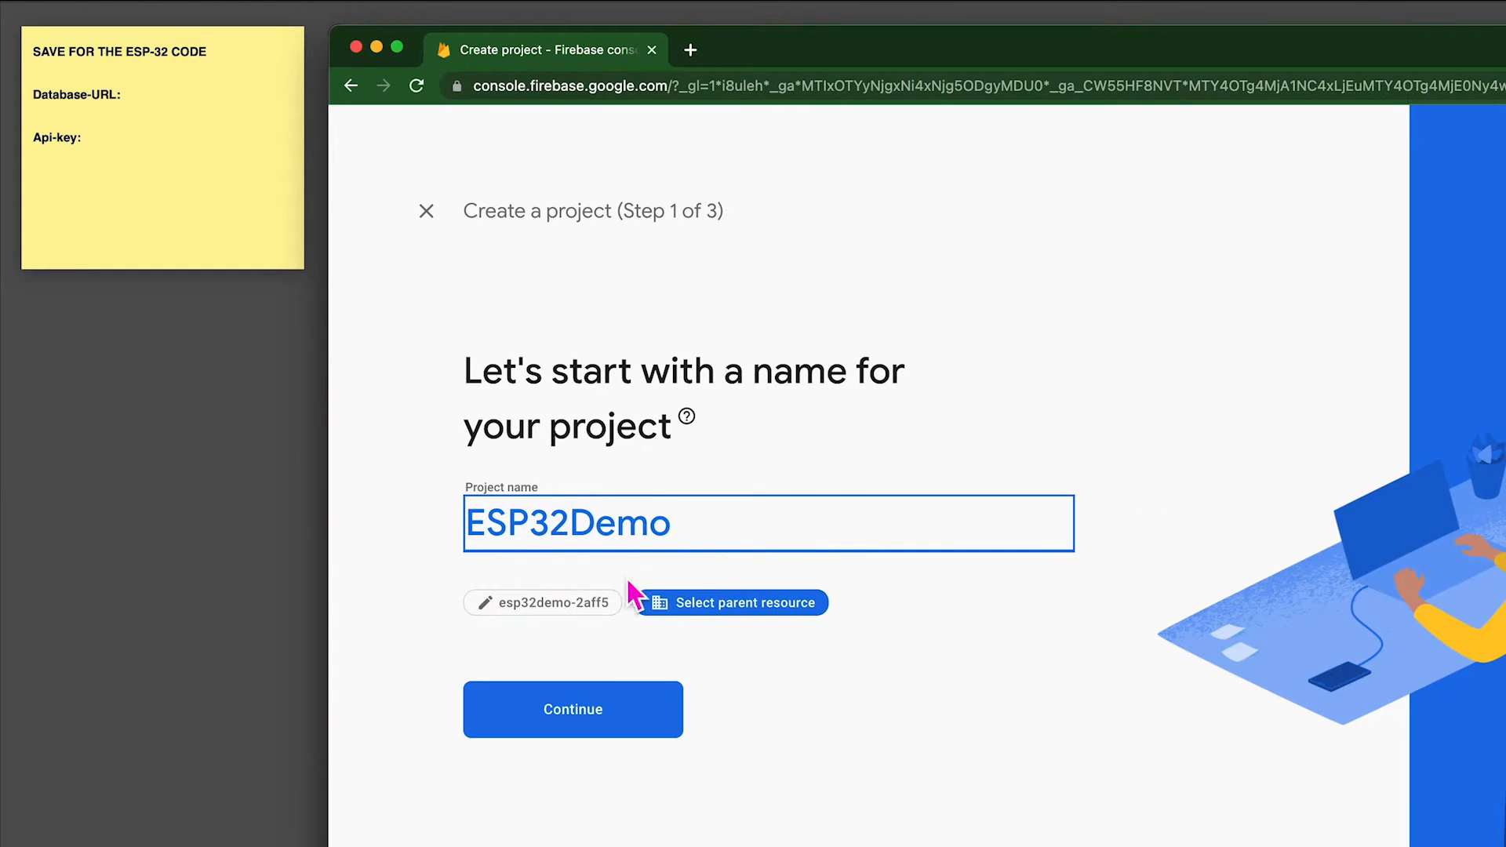
{"action": "left_click", "coordinate": [572, 709]}
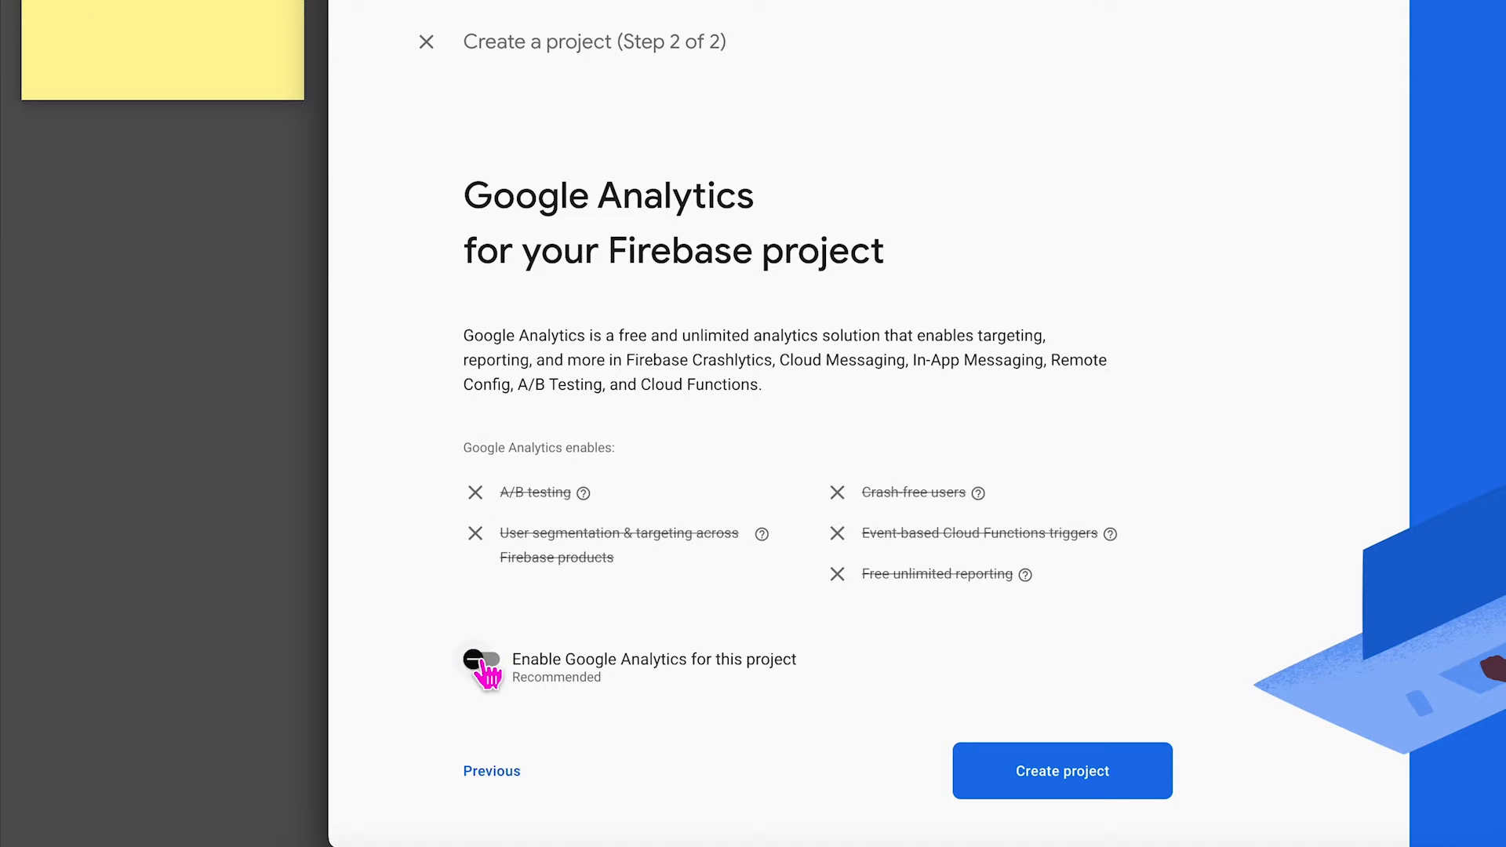
{"action": "left_click", "coordinate": [1061, 771]}
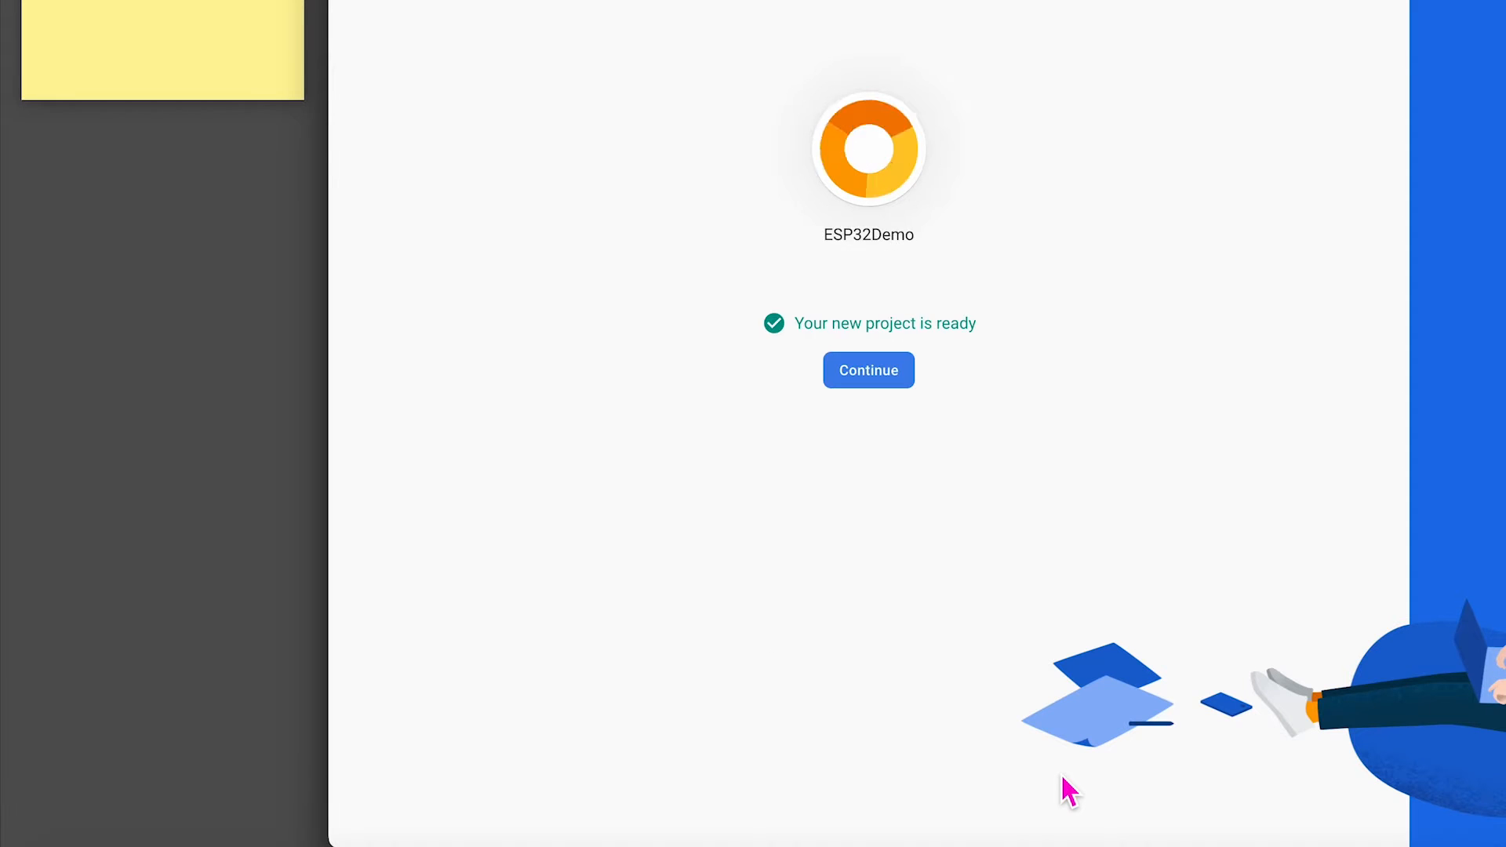
Enable the Anonymous sign-in provider under Authentication for ESP32Demo
{"action": "left_click", "coordinate": [868, 369]}
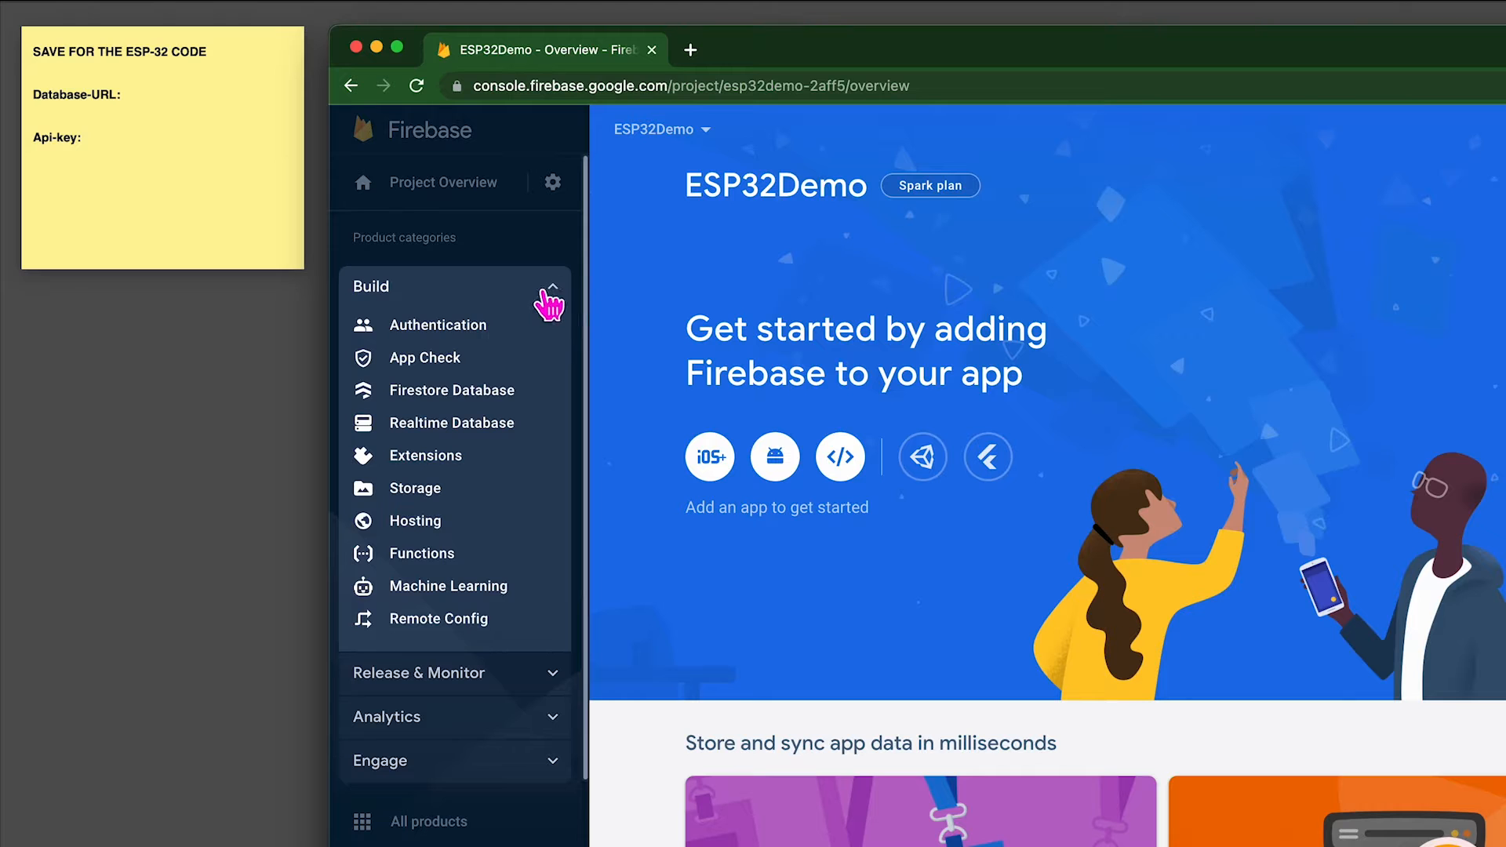
{"action": "left_click", "coordinate": [436, 325]}
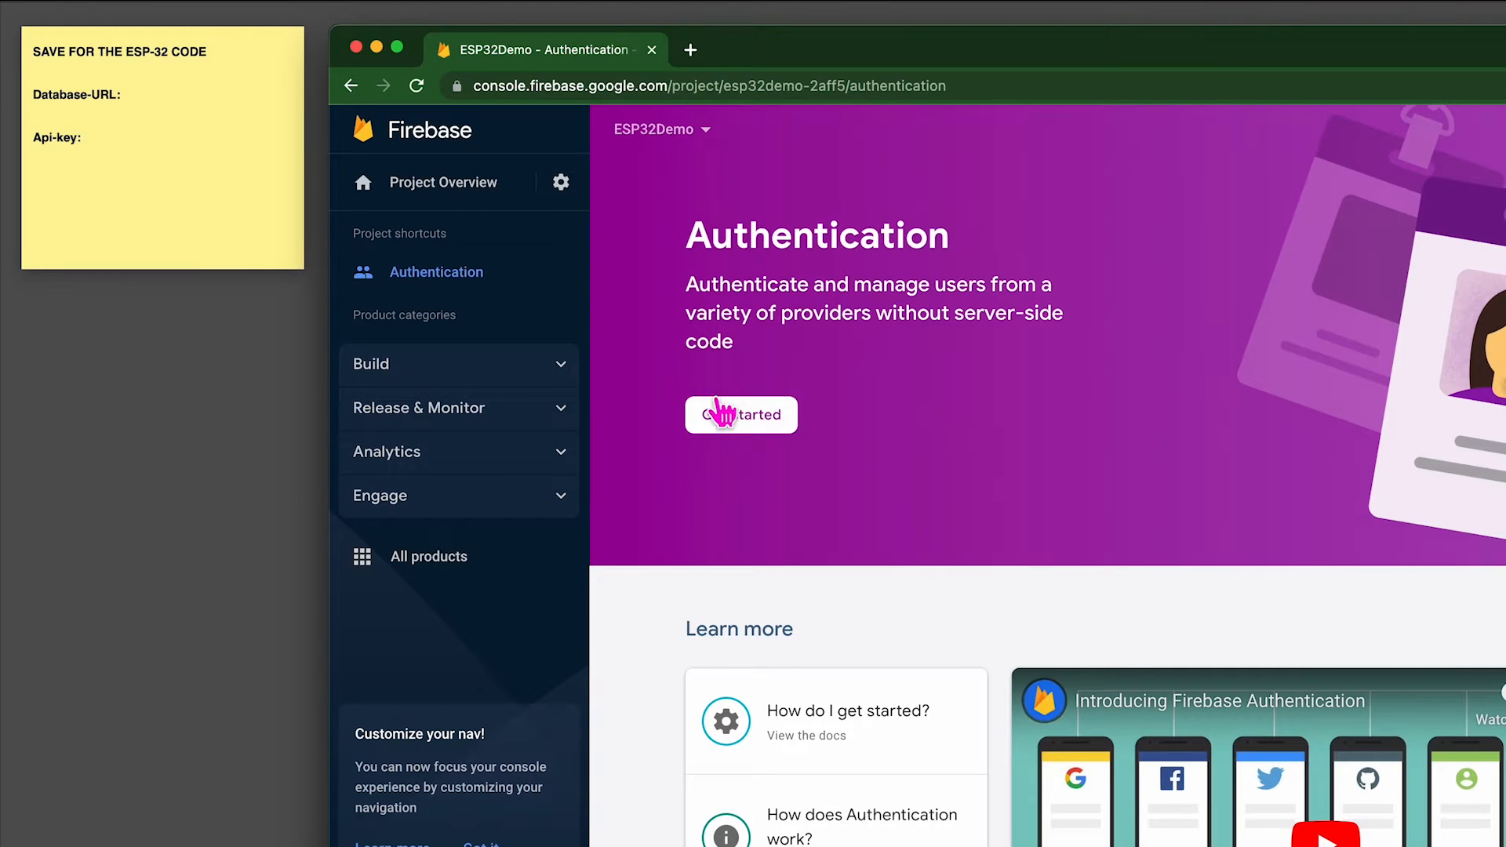
{"action": "left_click", "coordinate": [741, 414]}
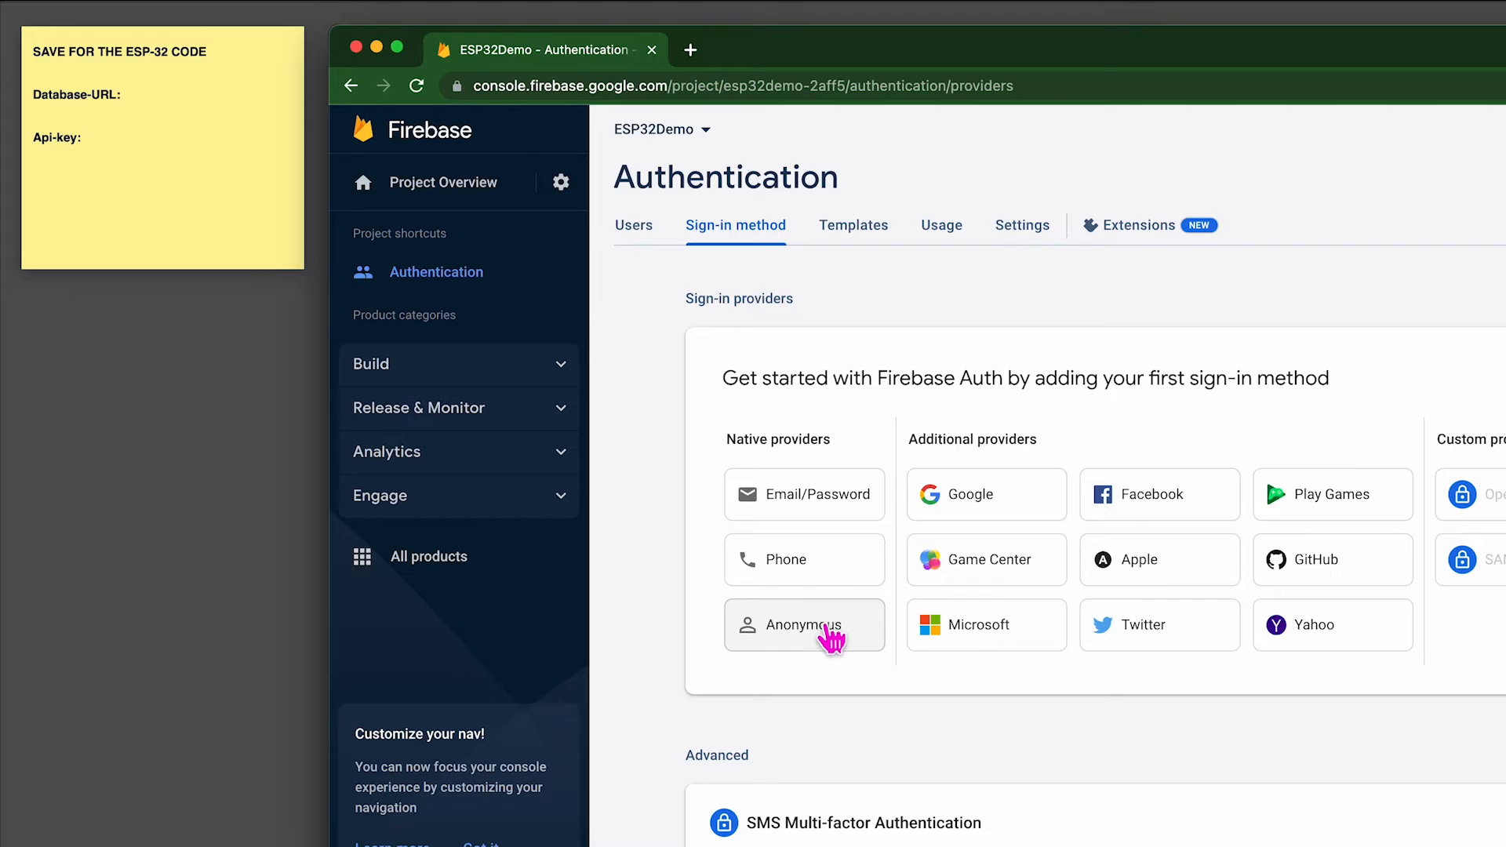
{"action": "left_click", "coordinate": [804, 624]}
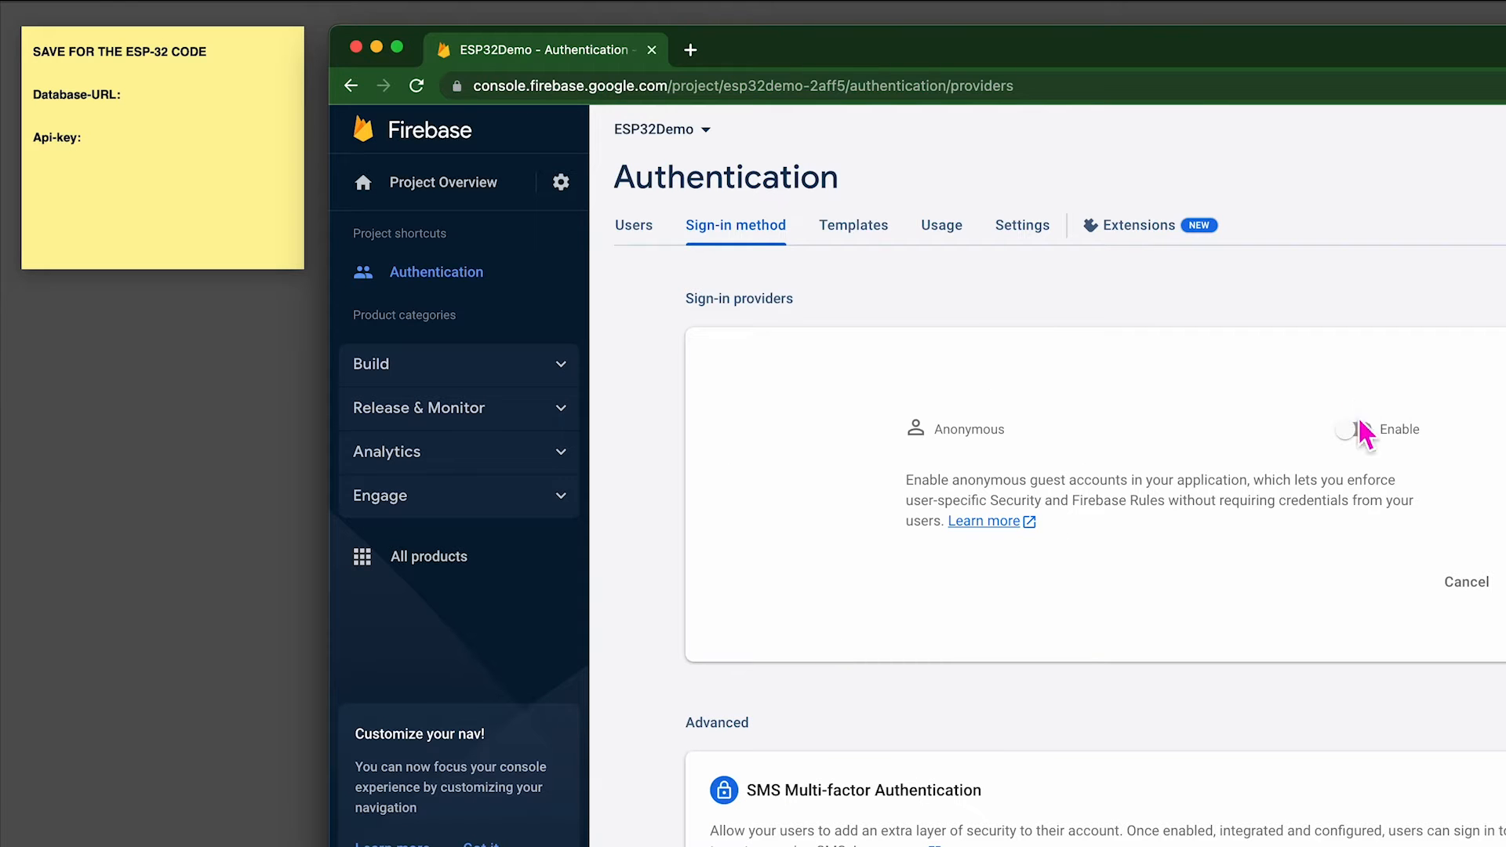
{"action": "left_click", "coordinate": [1351, 429]}
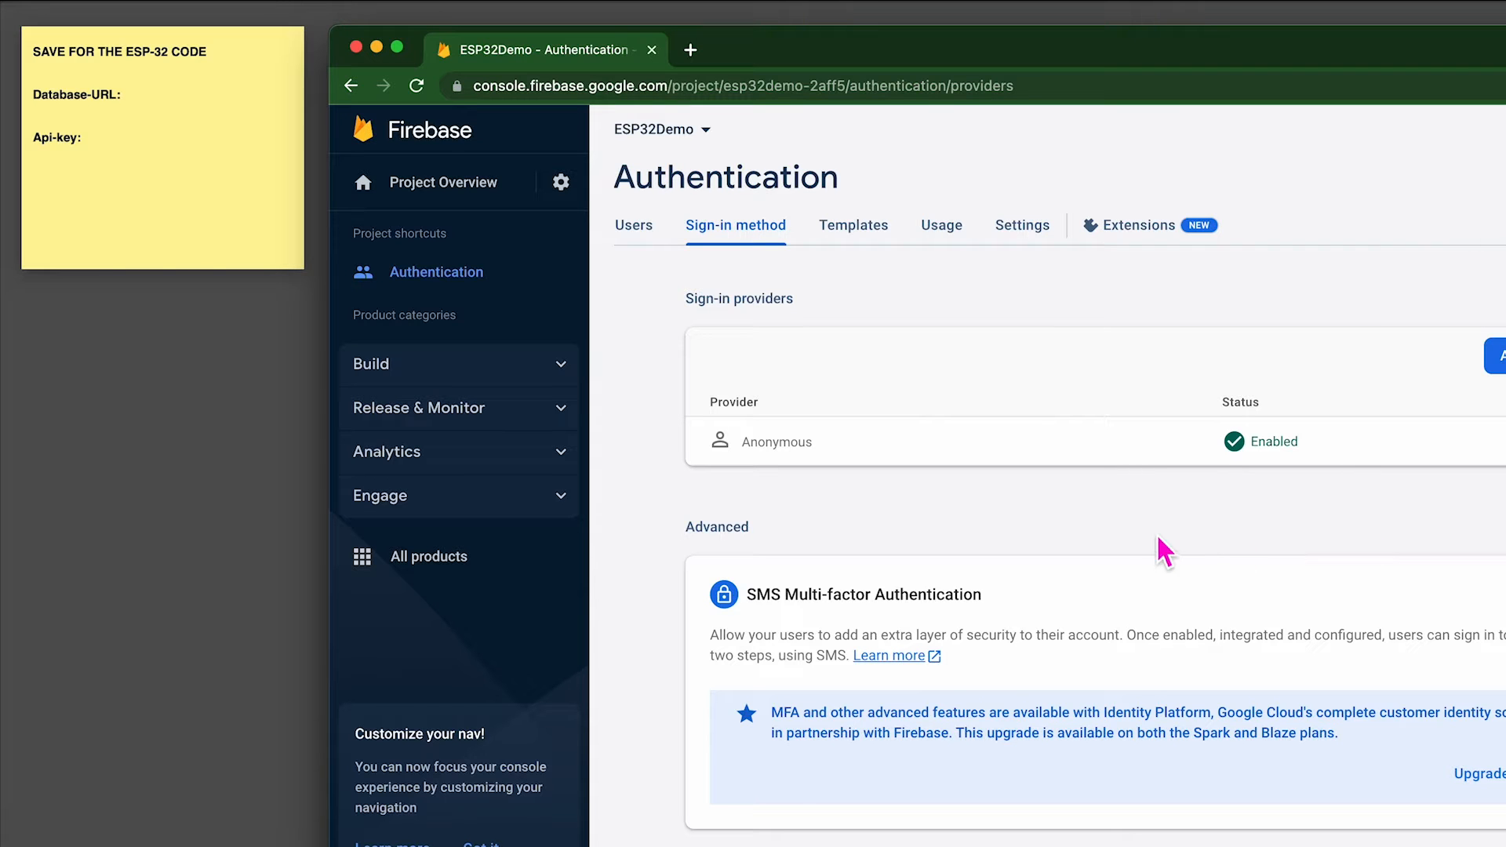
{"action": "left_click", "coordinate": [371, 363]}
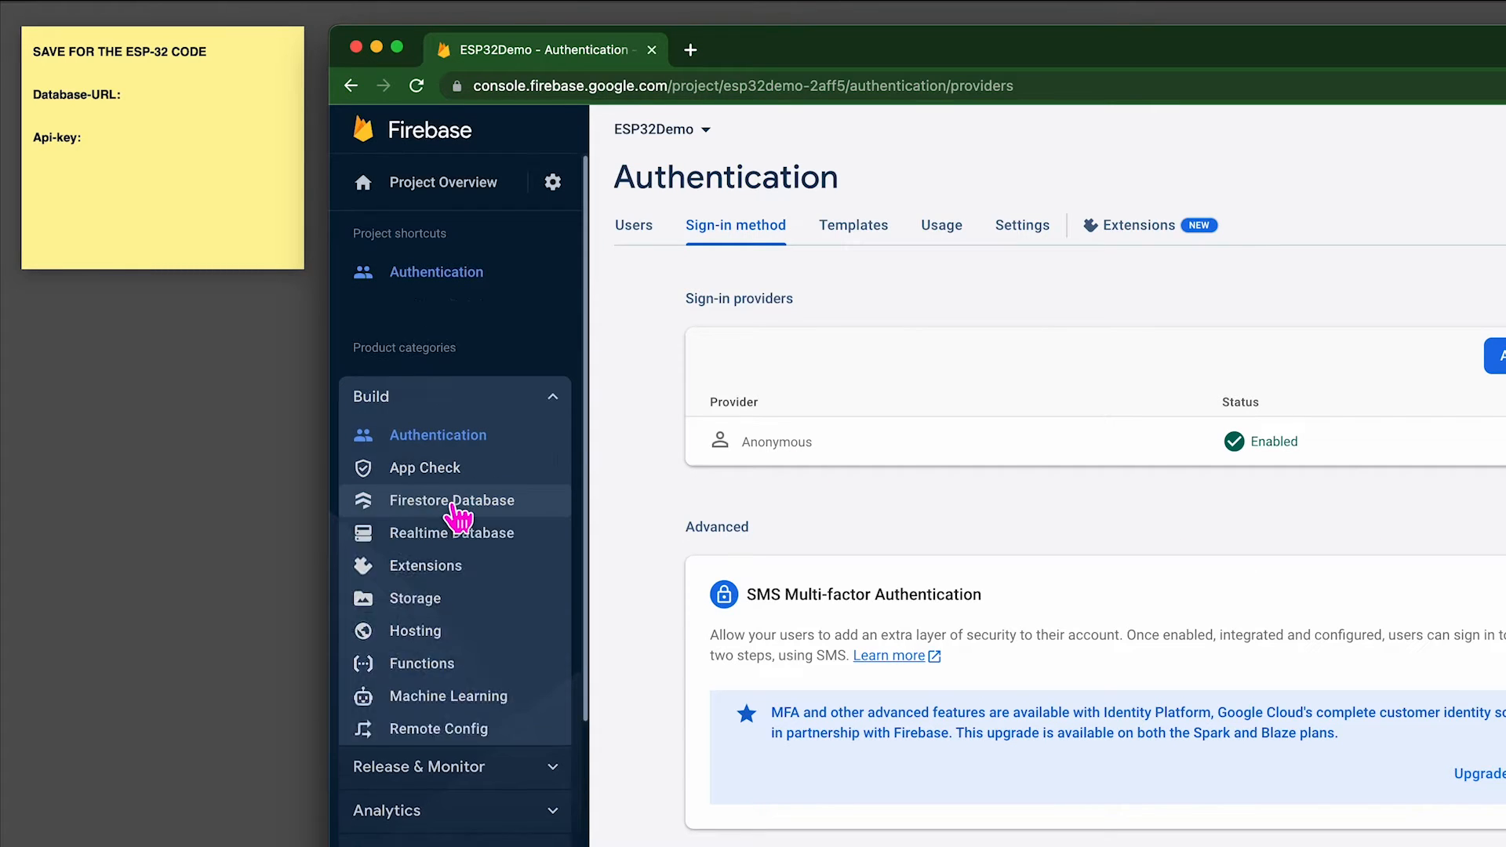
Create the Realtime Database in the US location using test-mode rules
{"action": "left_click", "coordinate": [452, 533]}
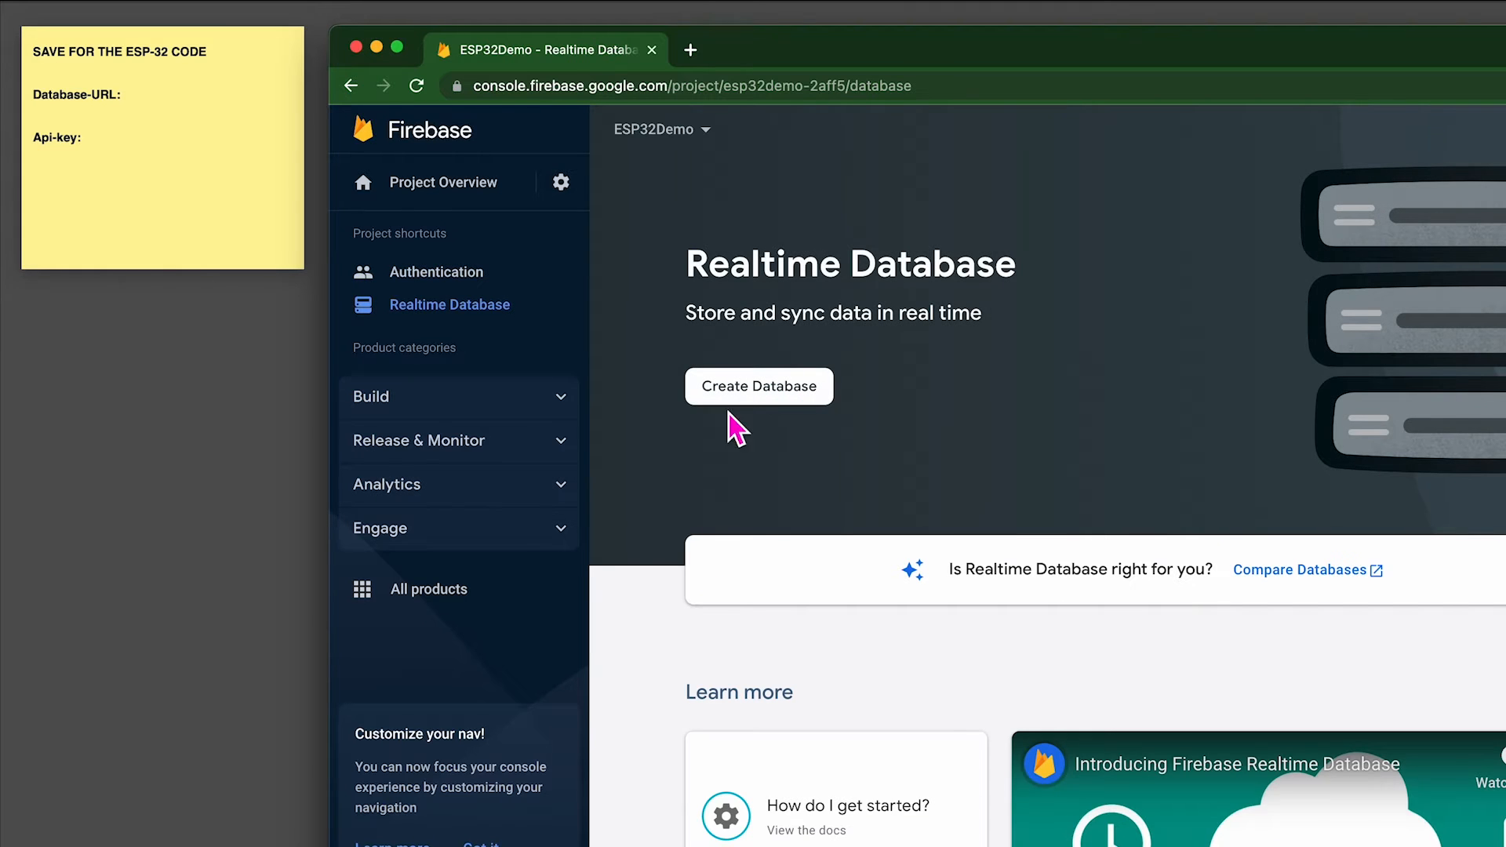
{"action": "left_click", "coordinate": [757, 386]}
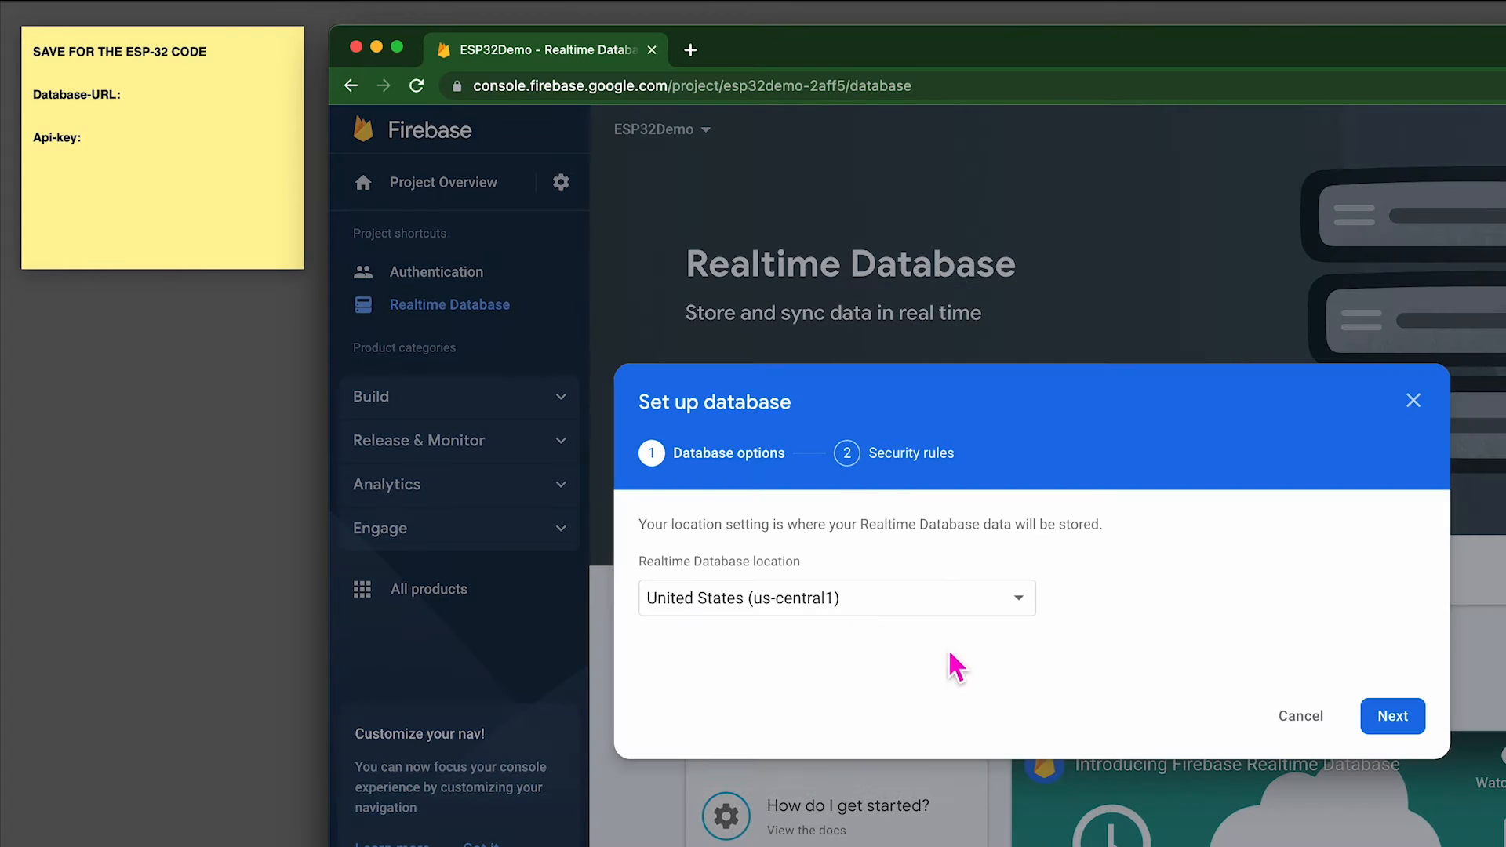
{"action": "left_click", "coordinate": [1390, 715]}
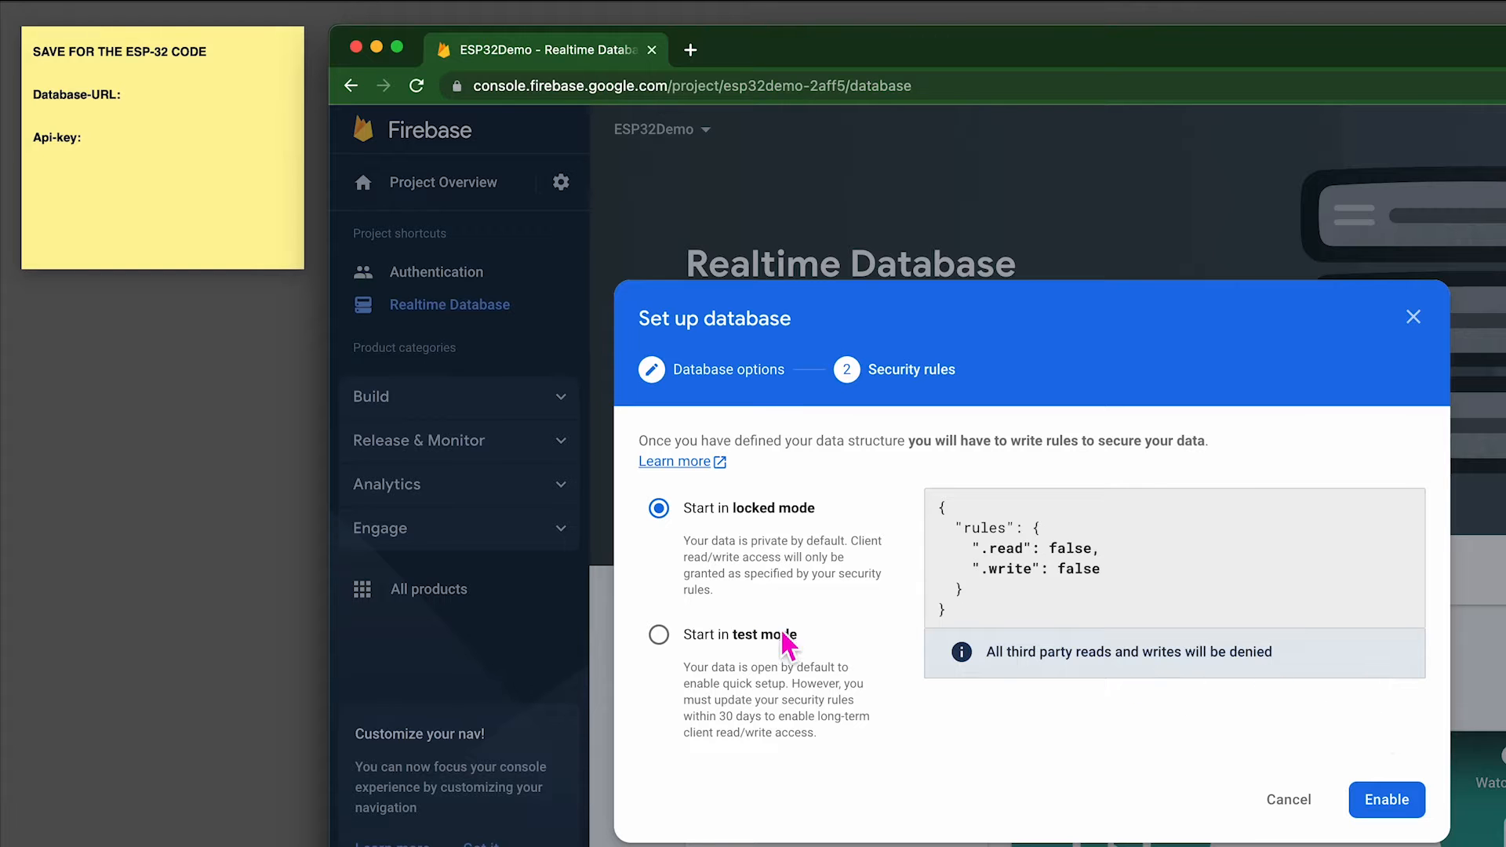
{"action": "left_click", "coordinate": [659, 634]}
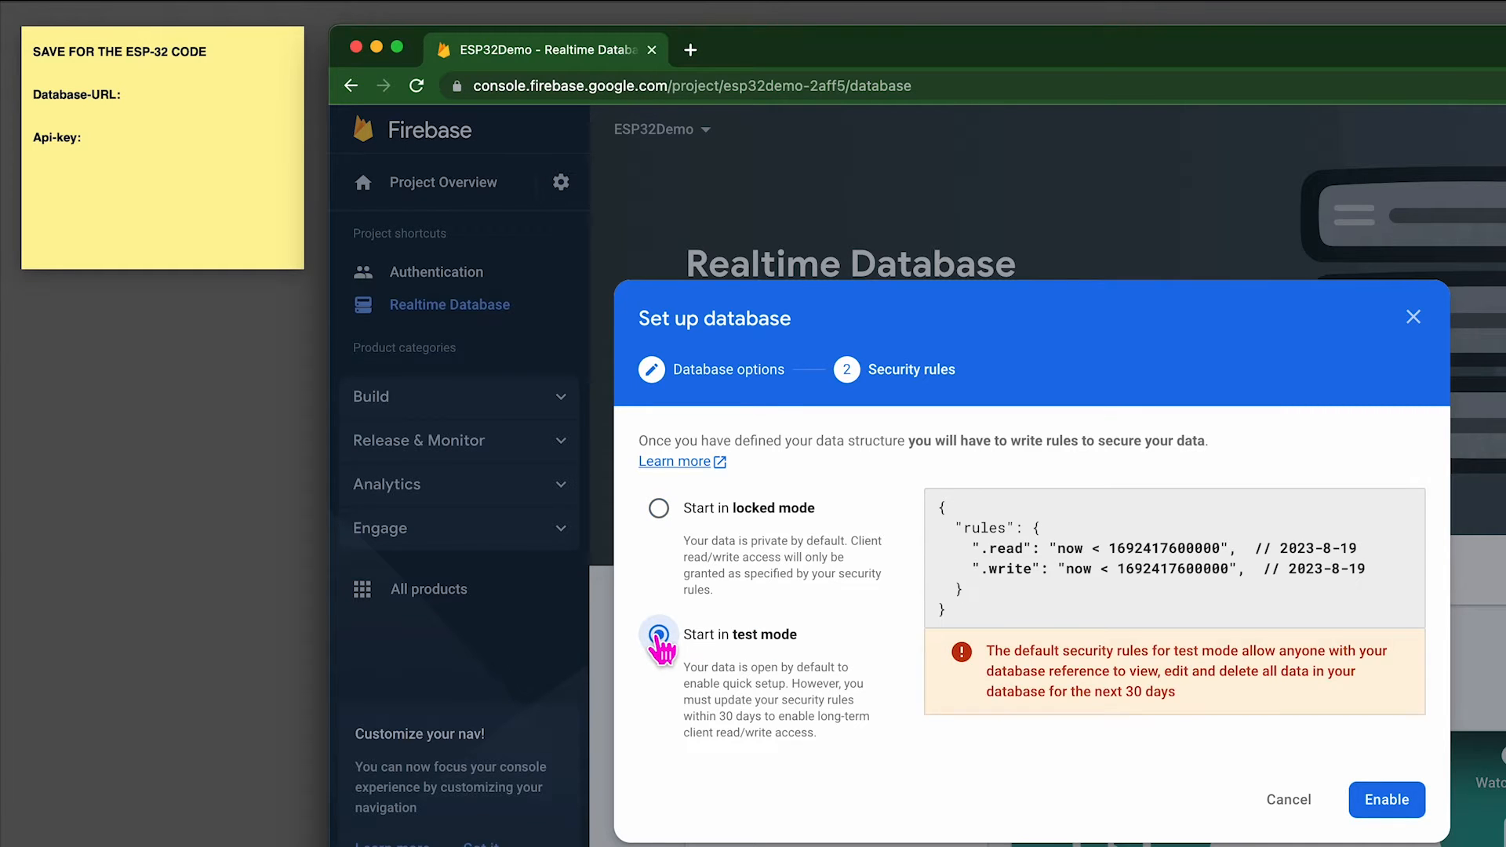
{"action": "left_click", "coordinate": [1385, 799]}
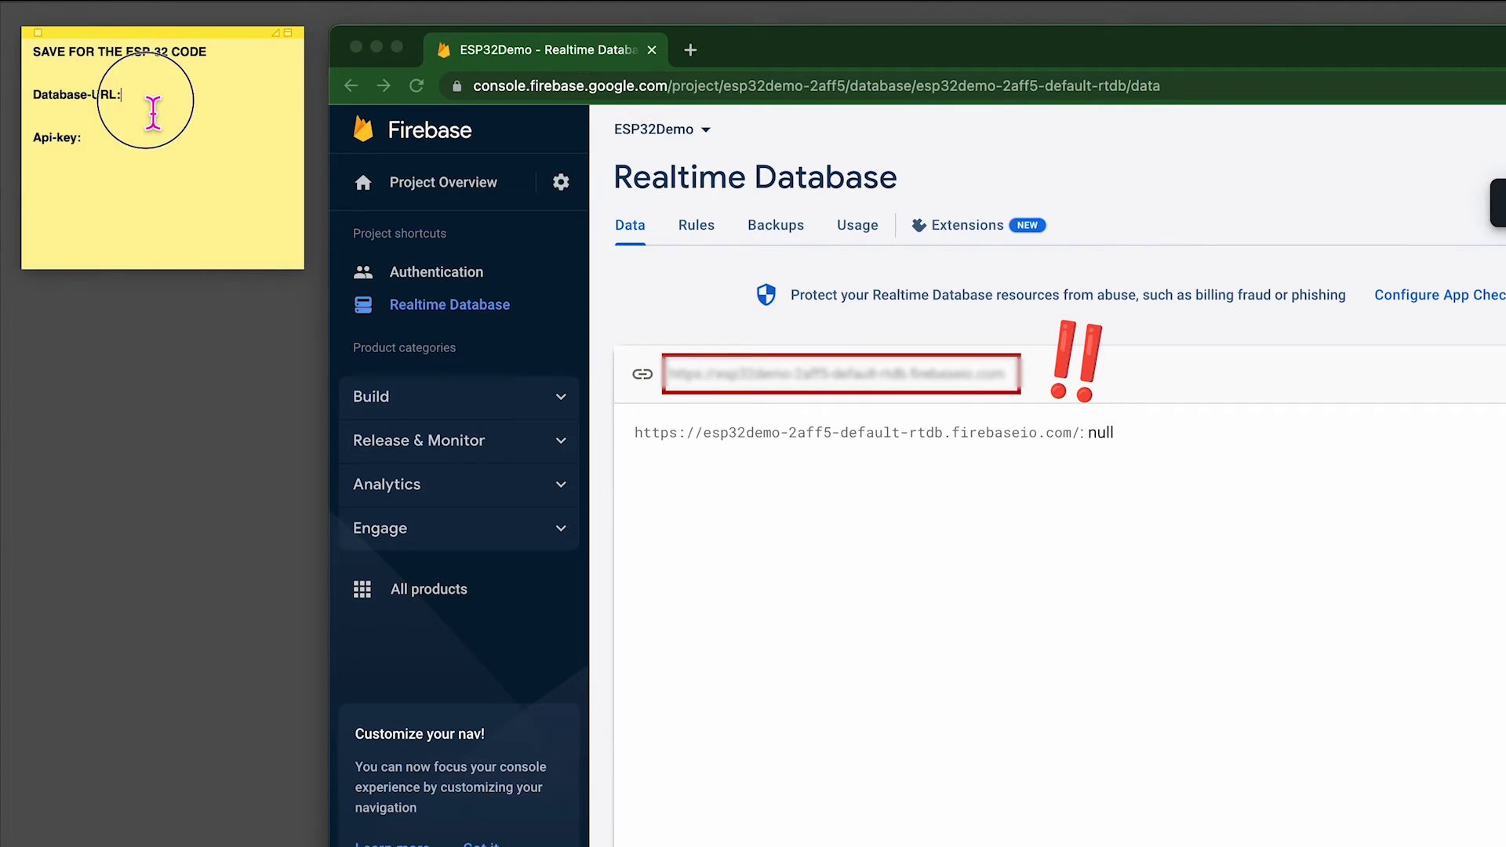
Save the esp32demo-2aff5 database URL to the note and select the Web API key in Project settings
{"action": "type", "text": "https://esp32demo-2aff5-default-rtdb.firebaseio.com/"}
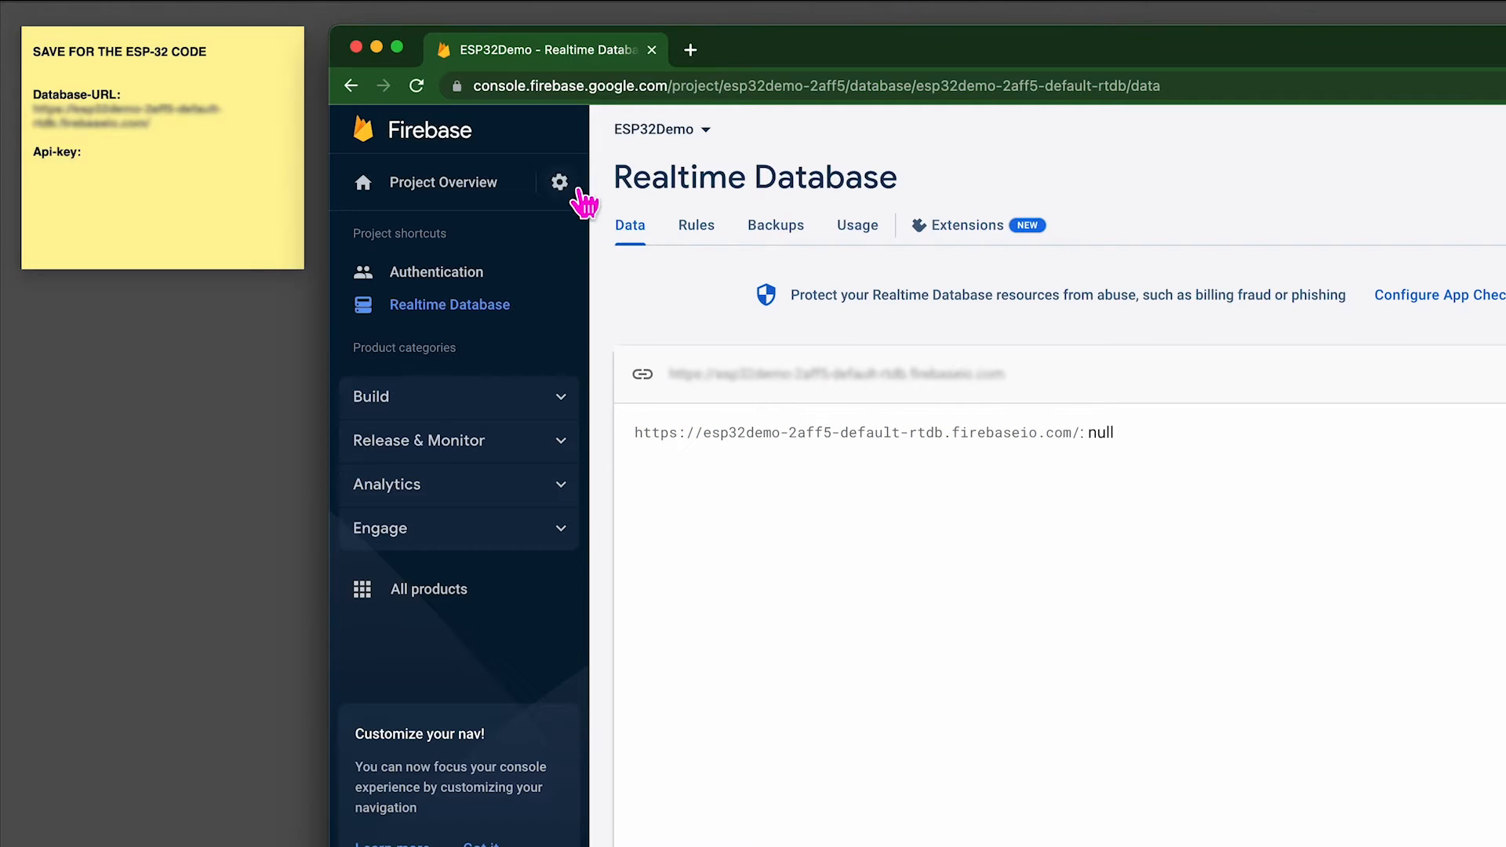
{"action": "left_click", "coordinate": [560, 181]}
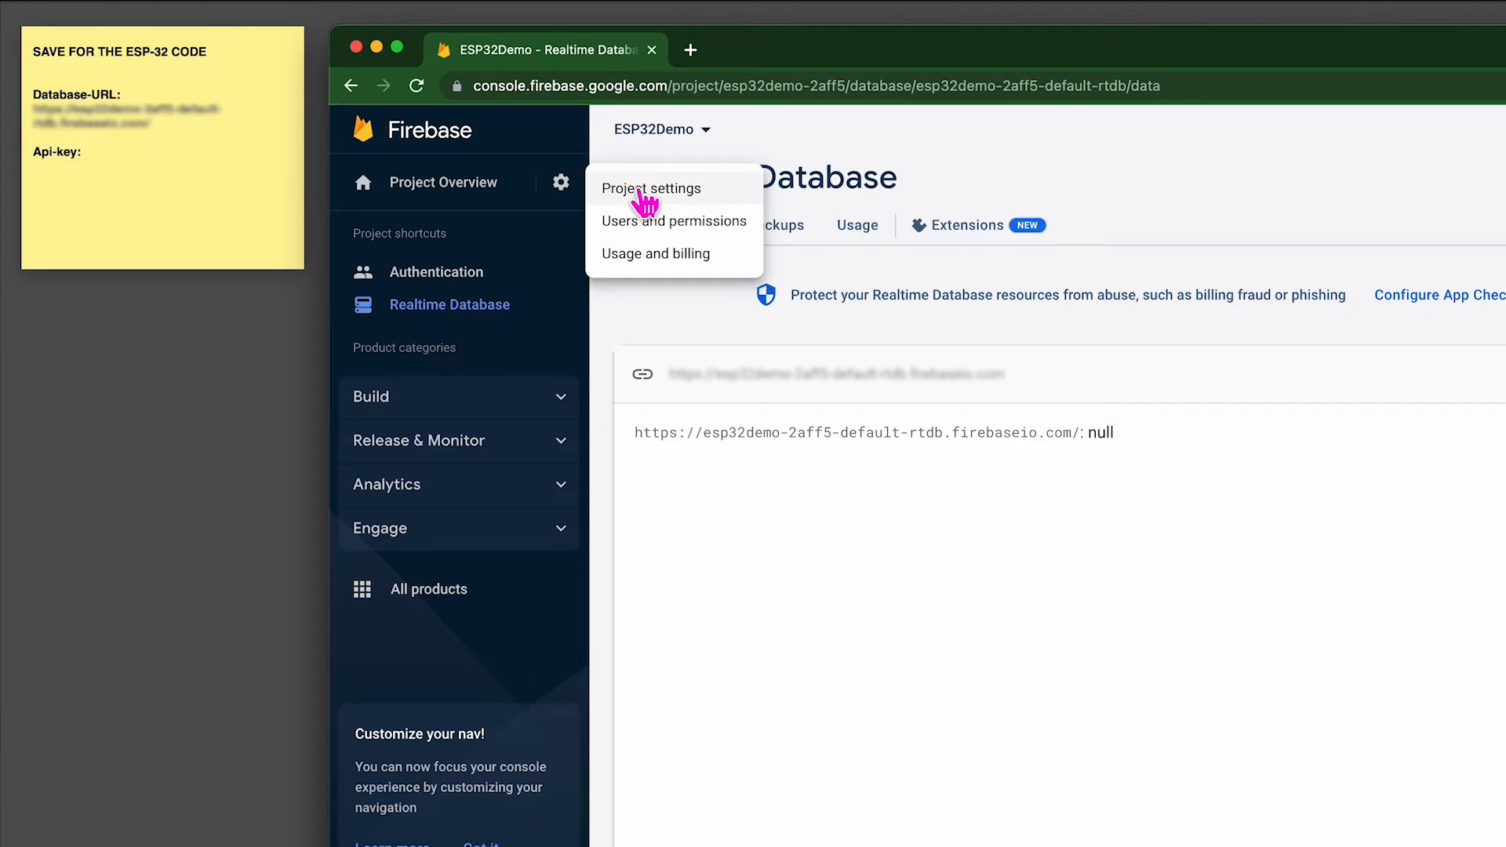
{"action": "left_click", "coordinate": [650, 188]}
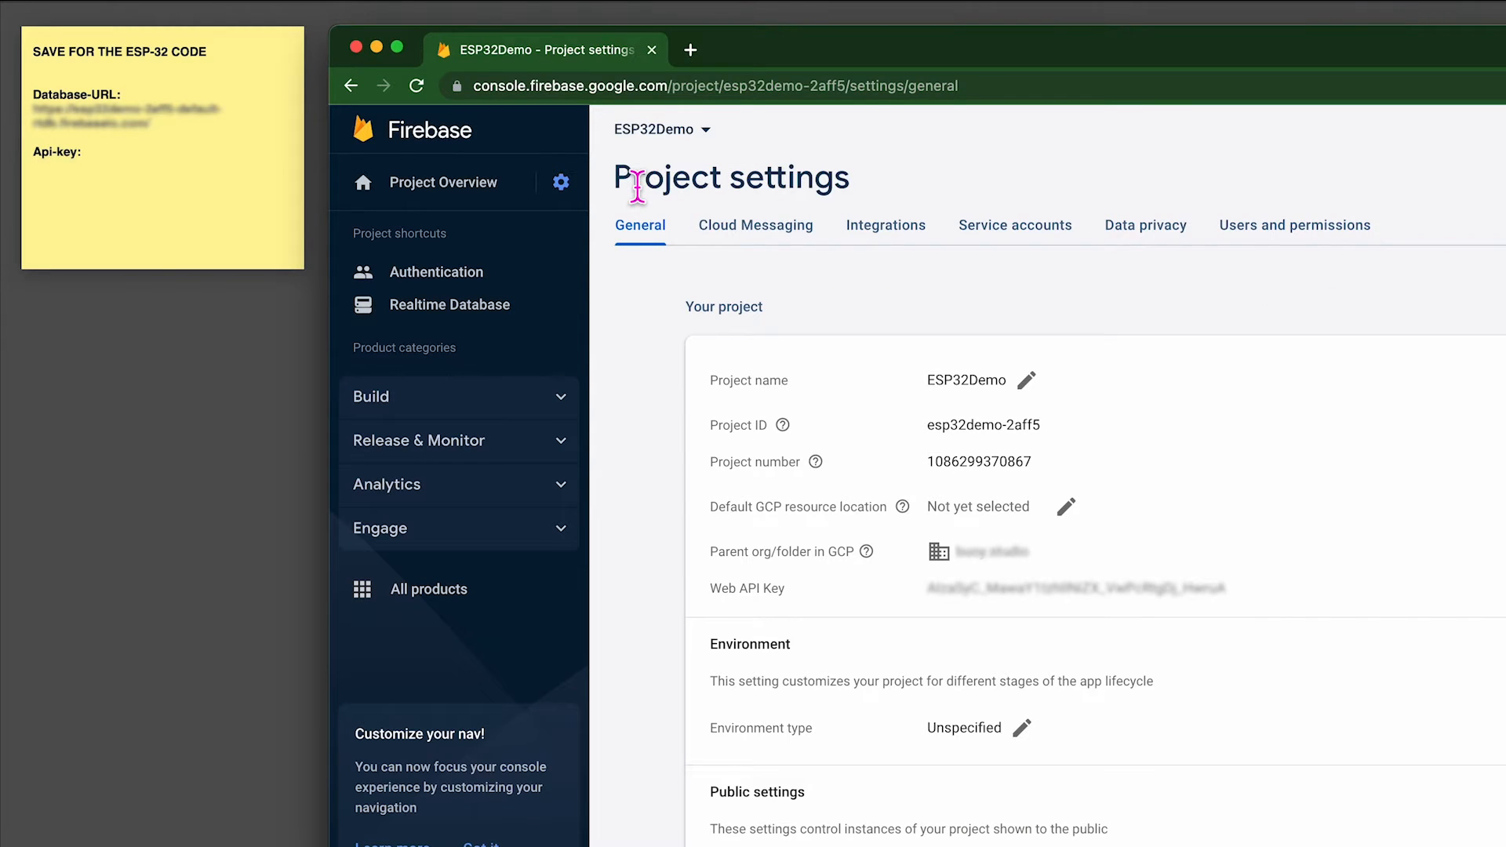
{"action": "left_click_drag", "start_coordinate": [928, 587], "coordinate": [1224, 587]}
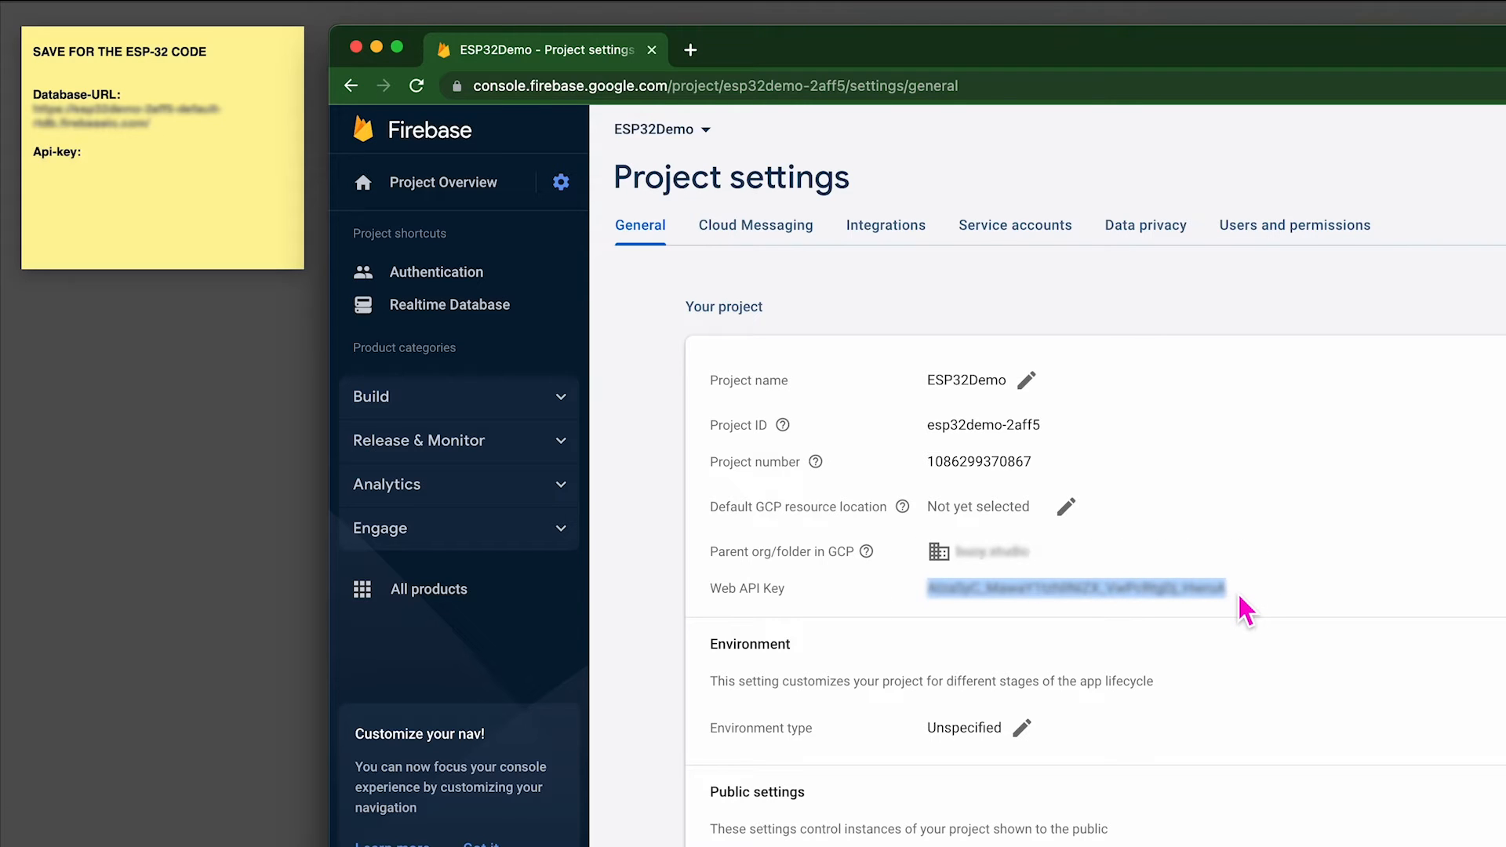
{"action": "mouse_move", "coordinate": [197, 183]}
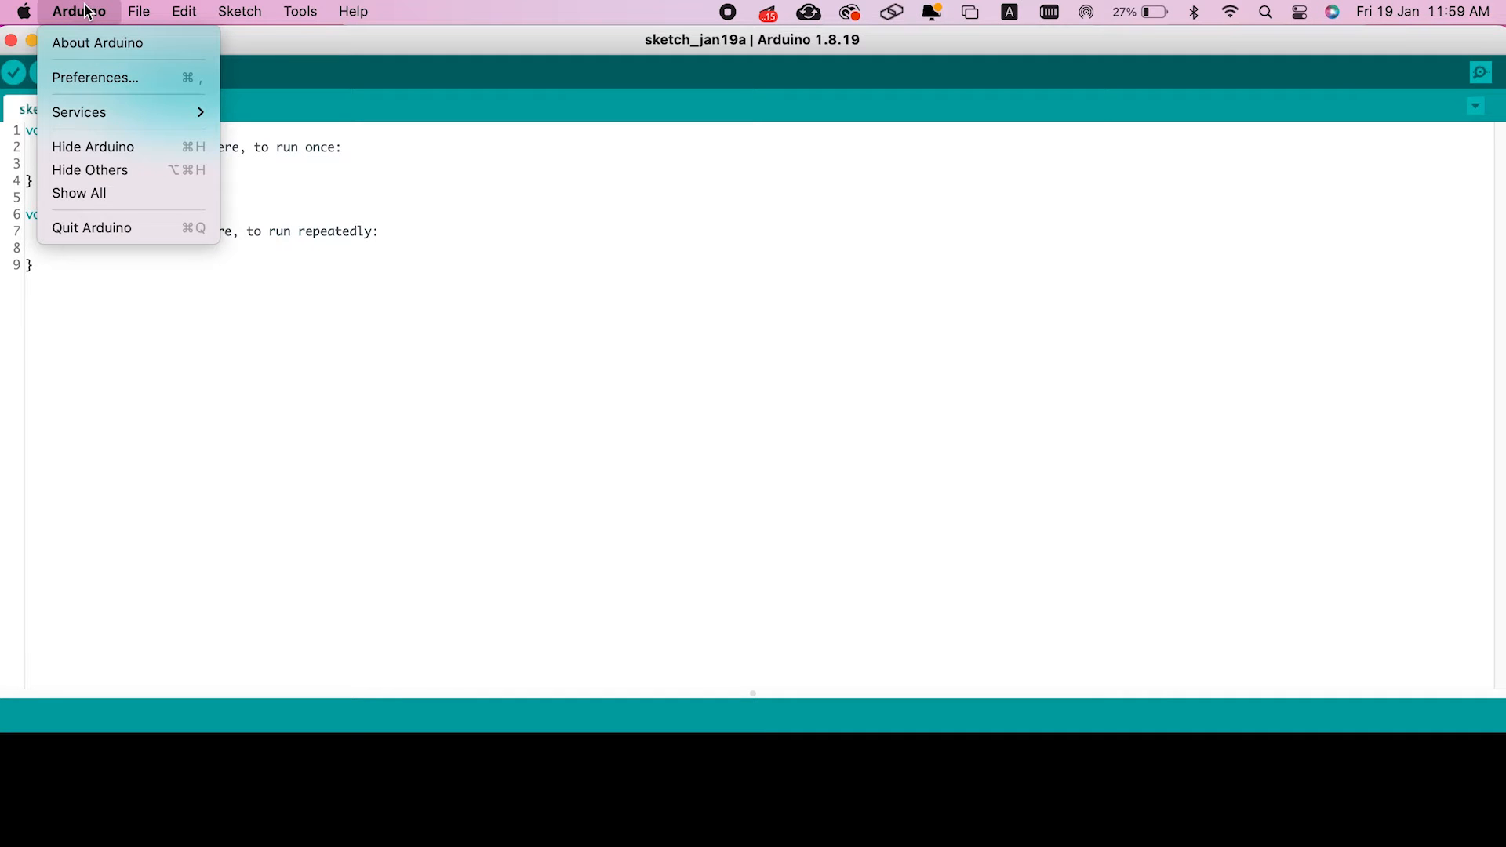
Add the Espressif package_esp32_index.json URL to Additional Boards Manager URLs and confirm
{"action": "left_click", "coordinate": [95, 77]}
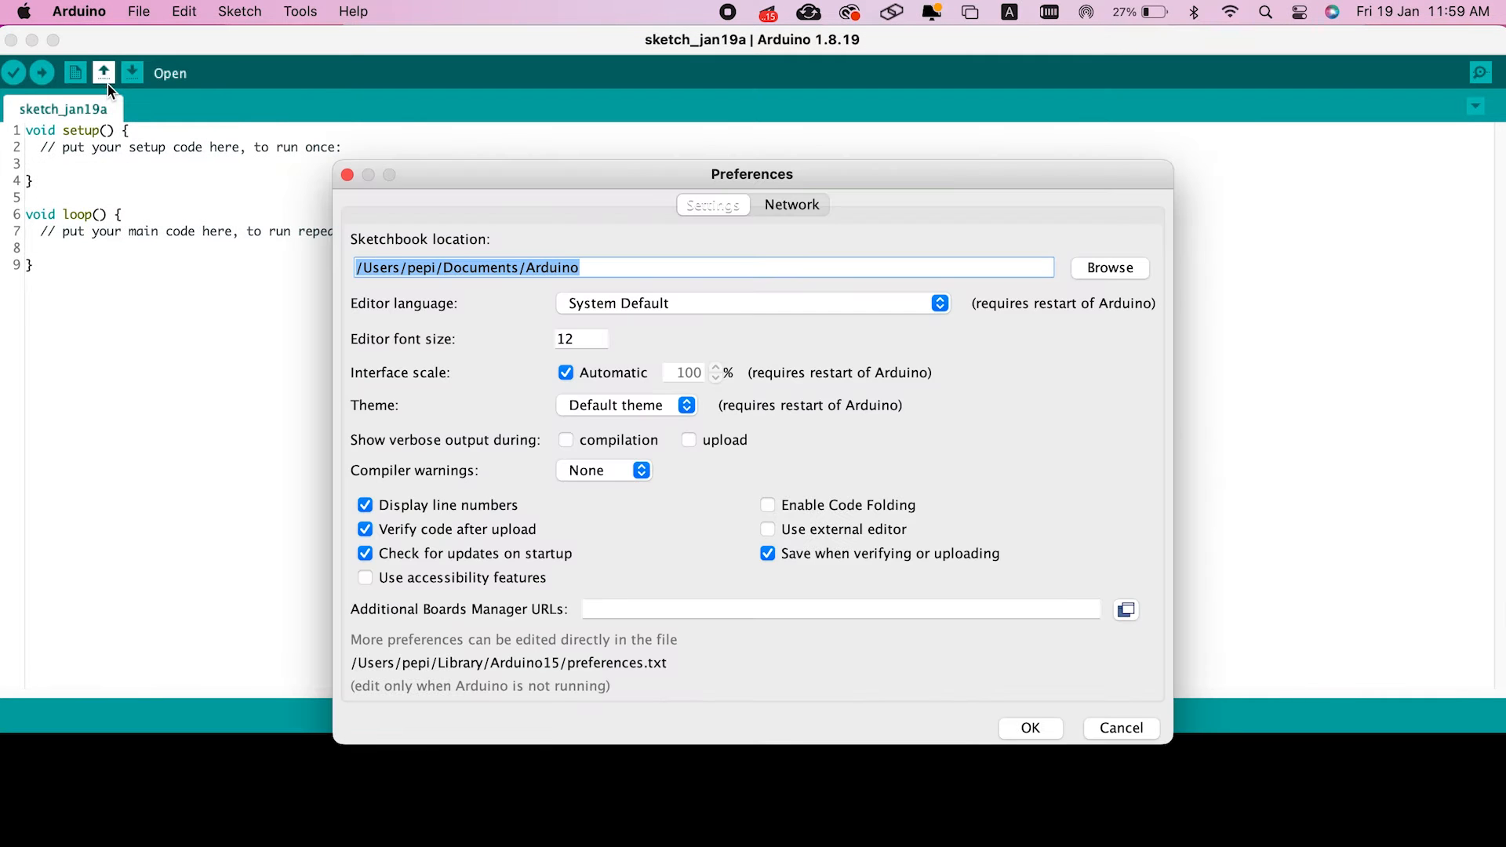
{"action": "left_click", "coordinate": [840, 608]}
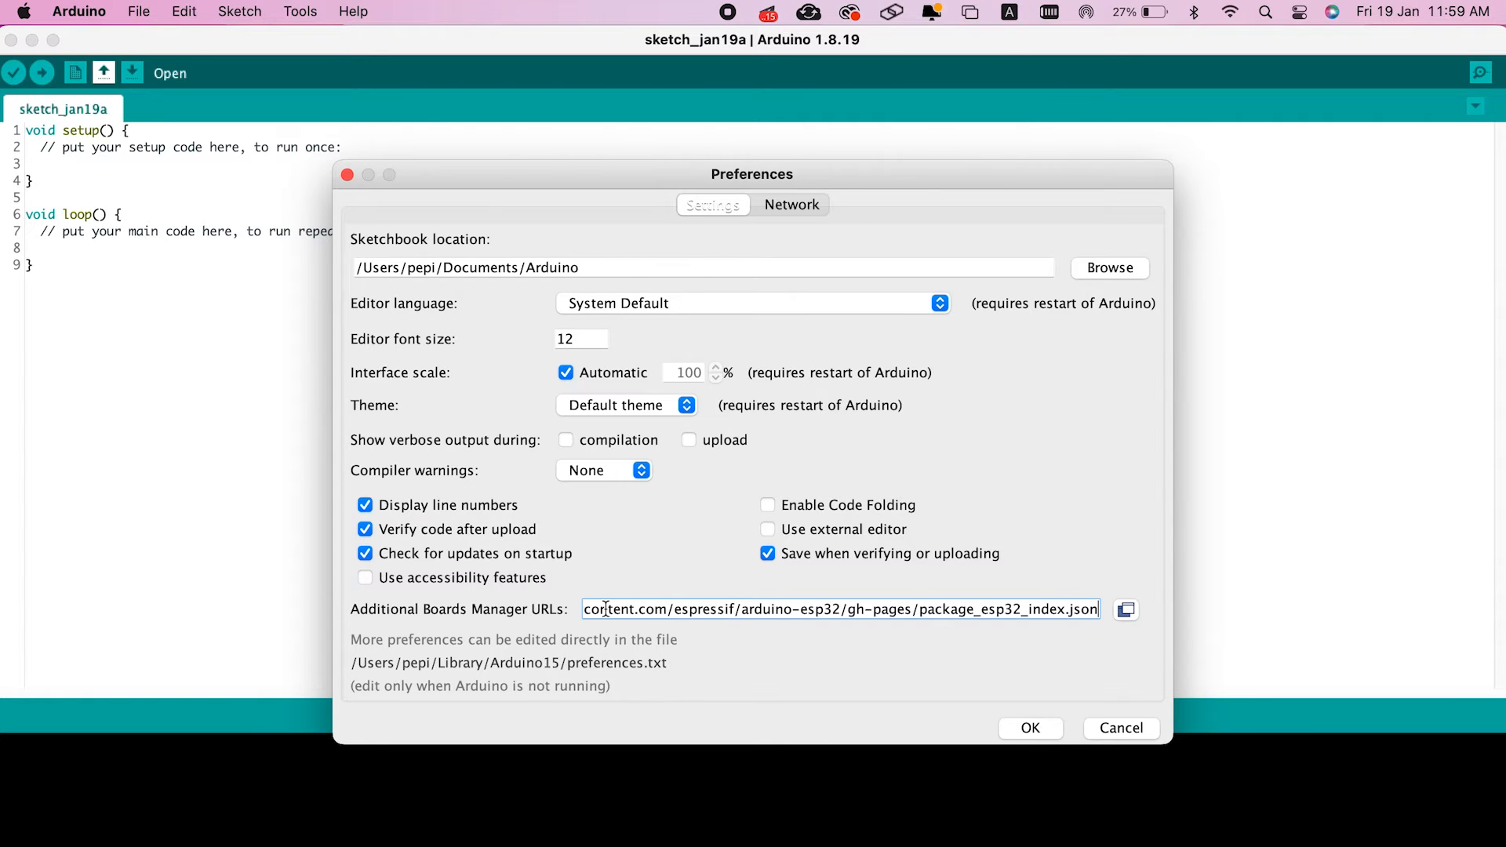
{"action": "mouse_move", "coordinate": [953, 619]}
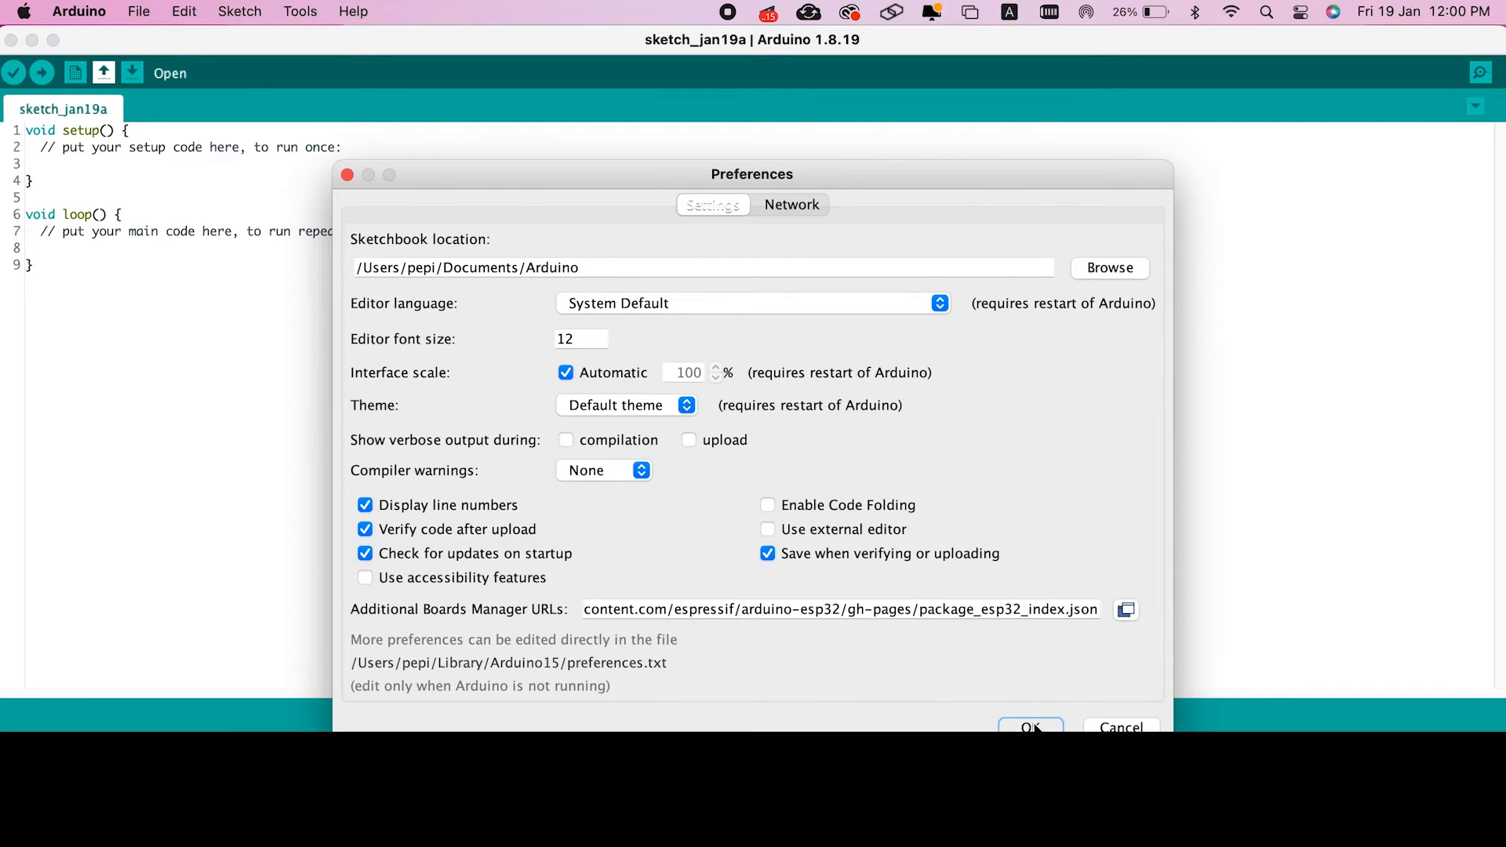
{"action": "left_click", "coordinate": [301, 10]}
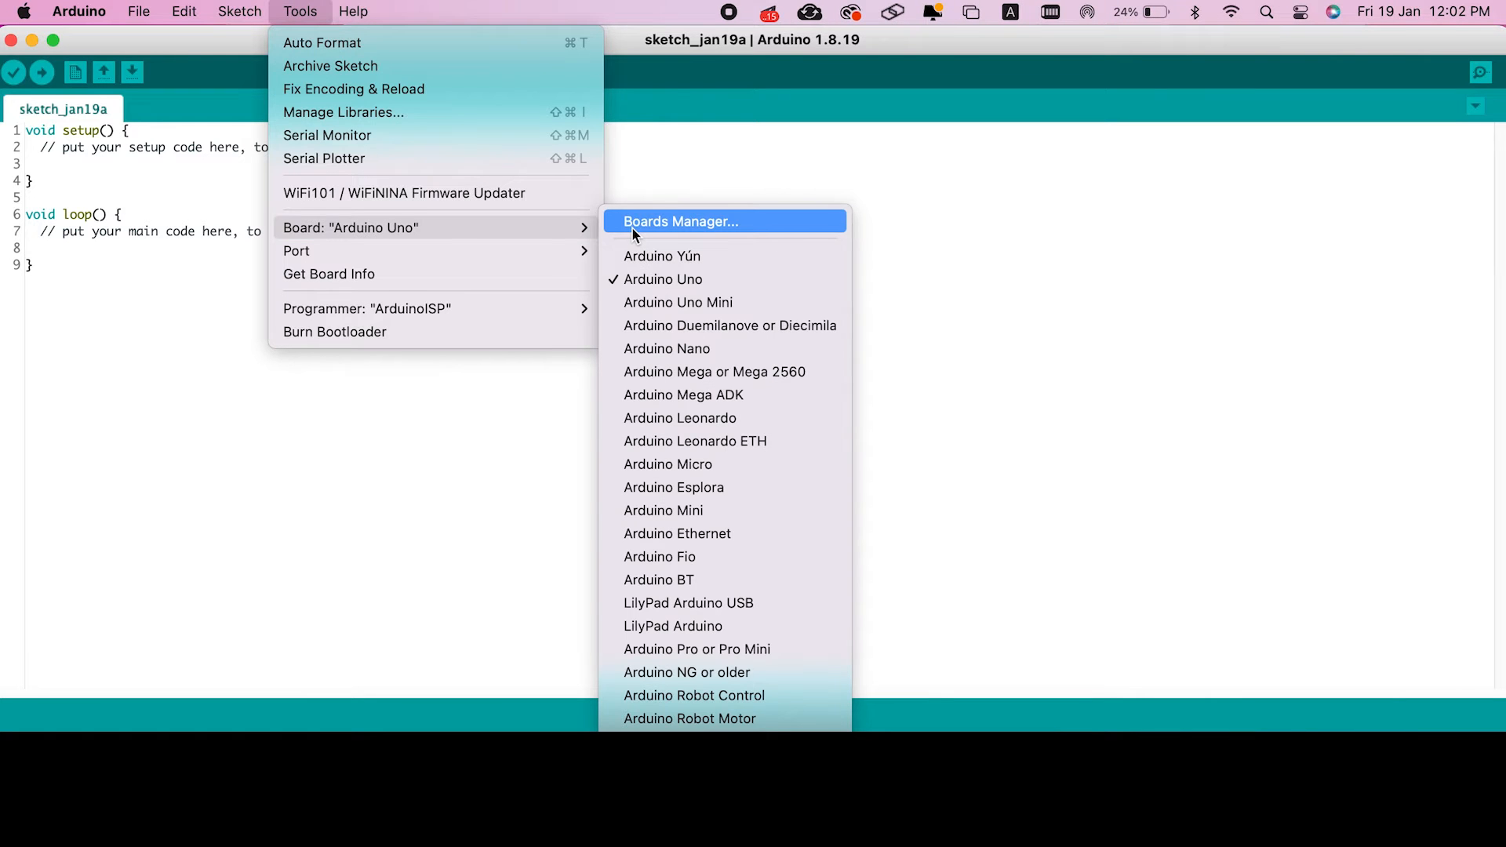
Search Boards Manager for esp32 and install Espressif's esp32 2.0.11 package
{"action": "type", "text": "esp32"}
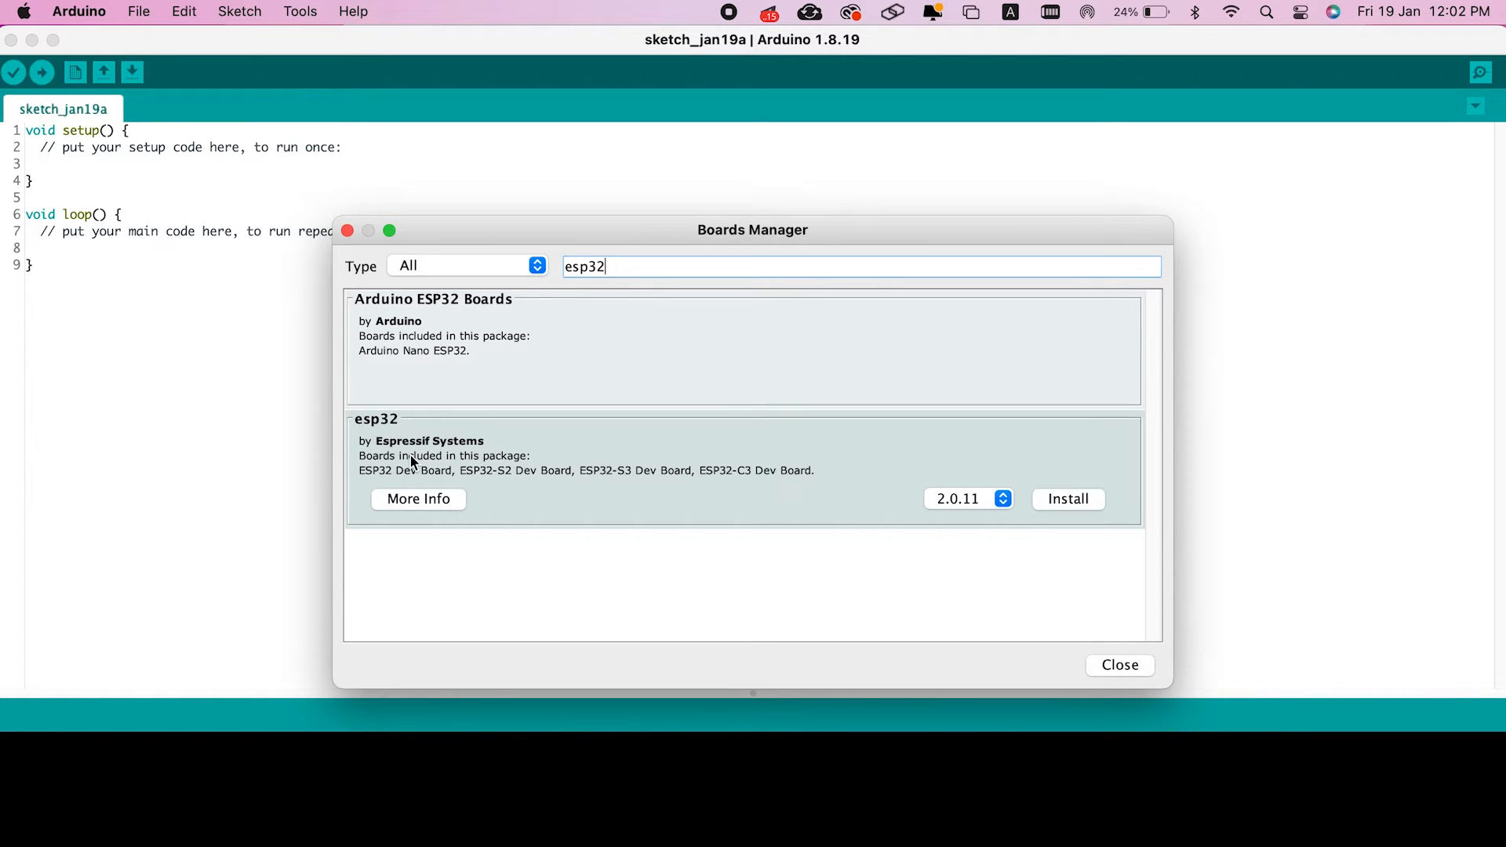
{"action": "left_click", "coordinate": [1067, 498]}
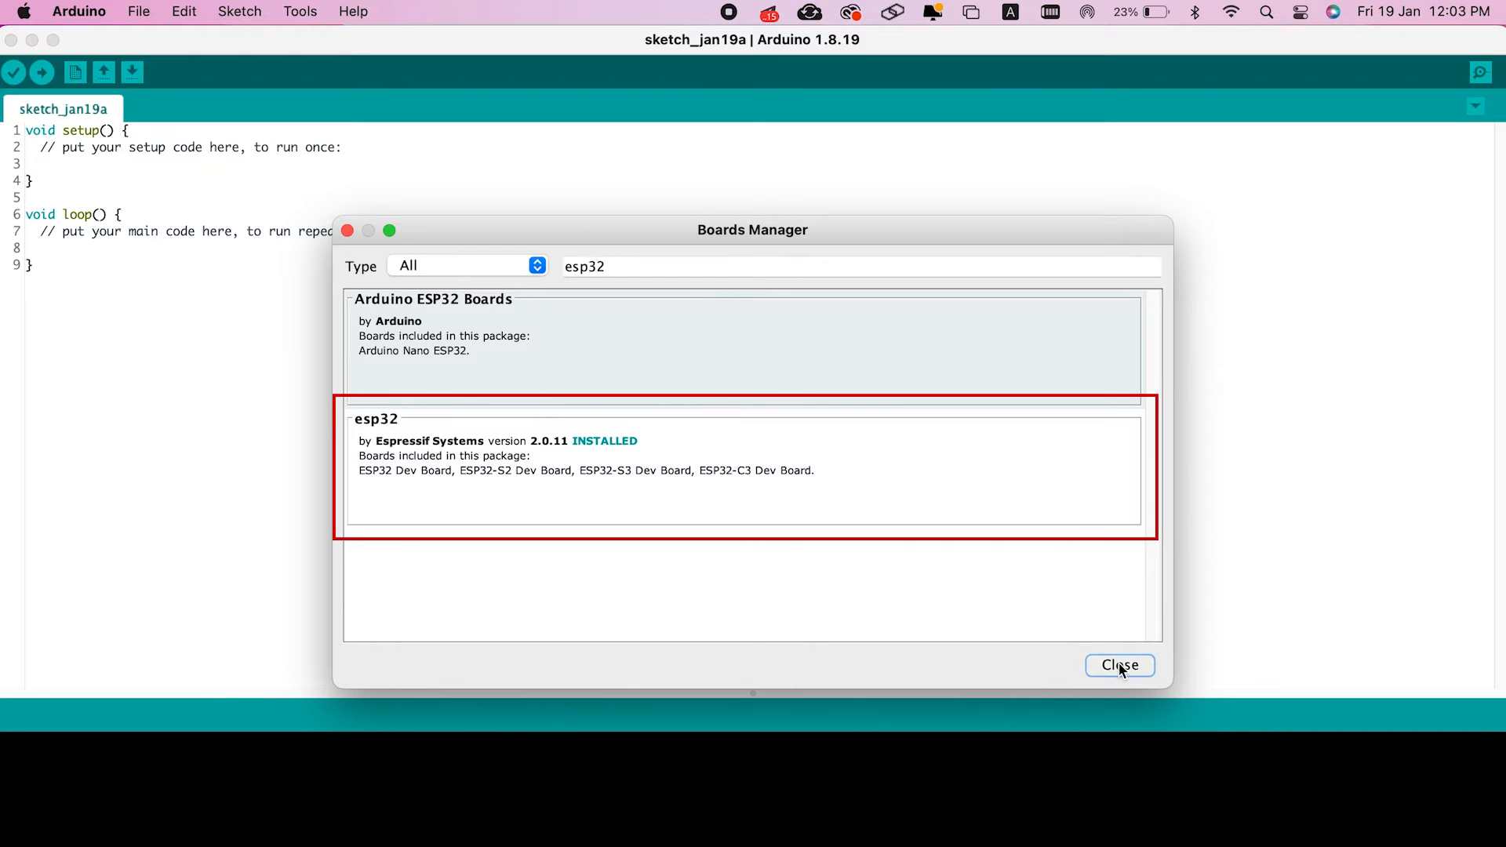
{"action": "left_click", "coordinate": [1120, 666]}
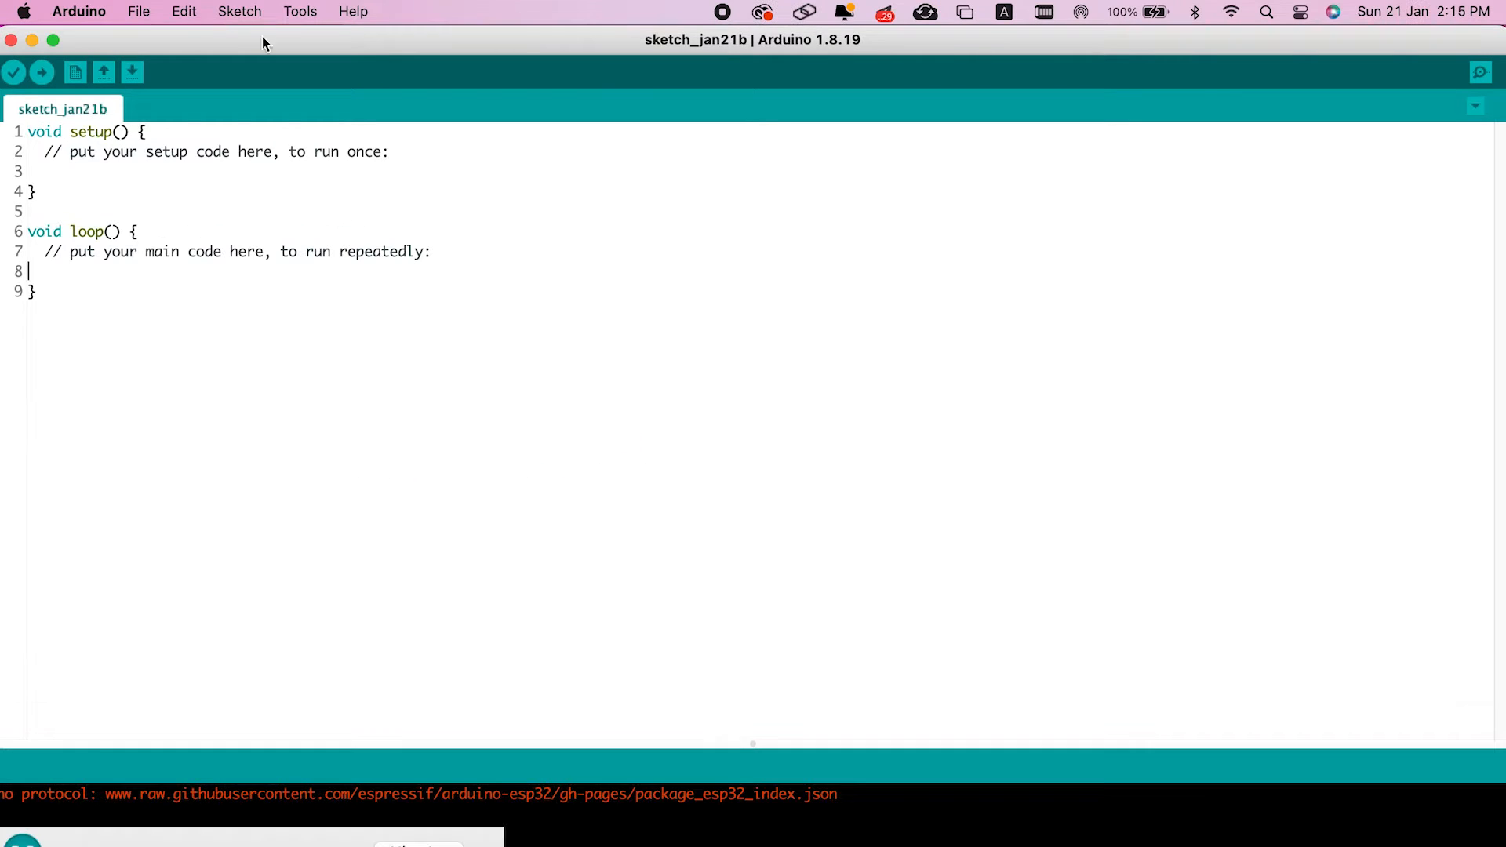
Confirm Firebase Arduino Client Library 4.4.10 and WiFi 1.2.7 are installed in Library Manager
{"action": "left_click", "coordinate": [239, 10]}
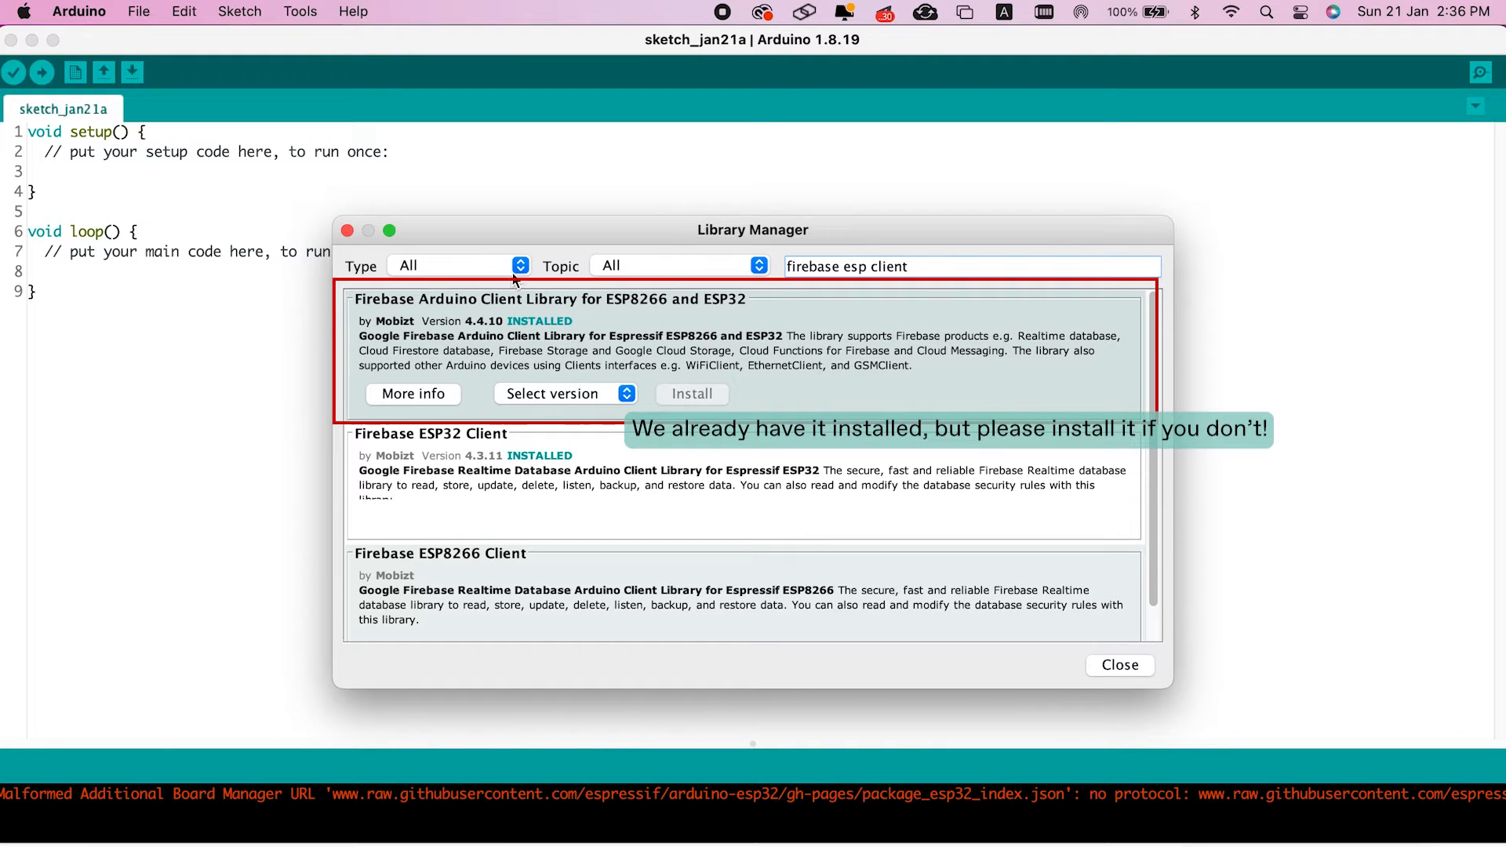
{"action": "mouse_move", "coordinate": [778, 299]}
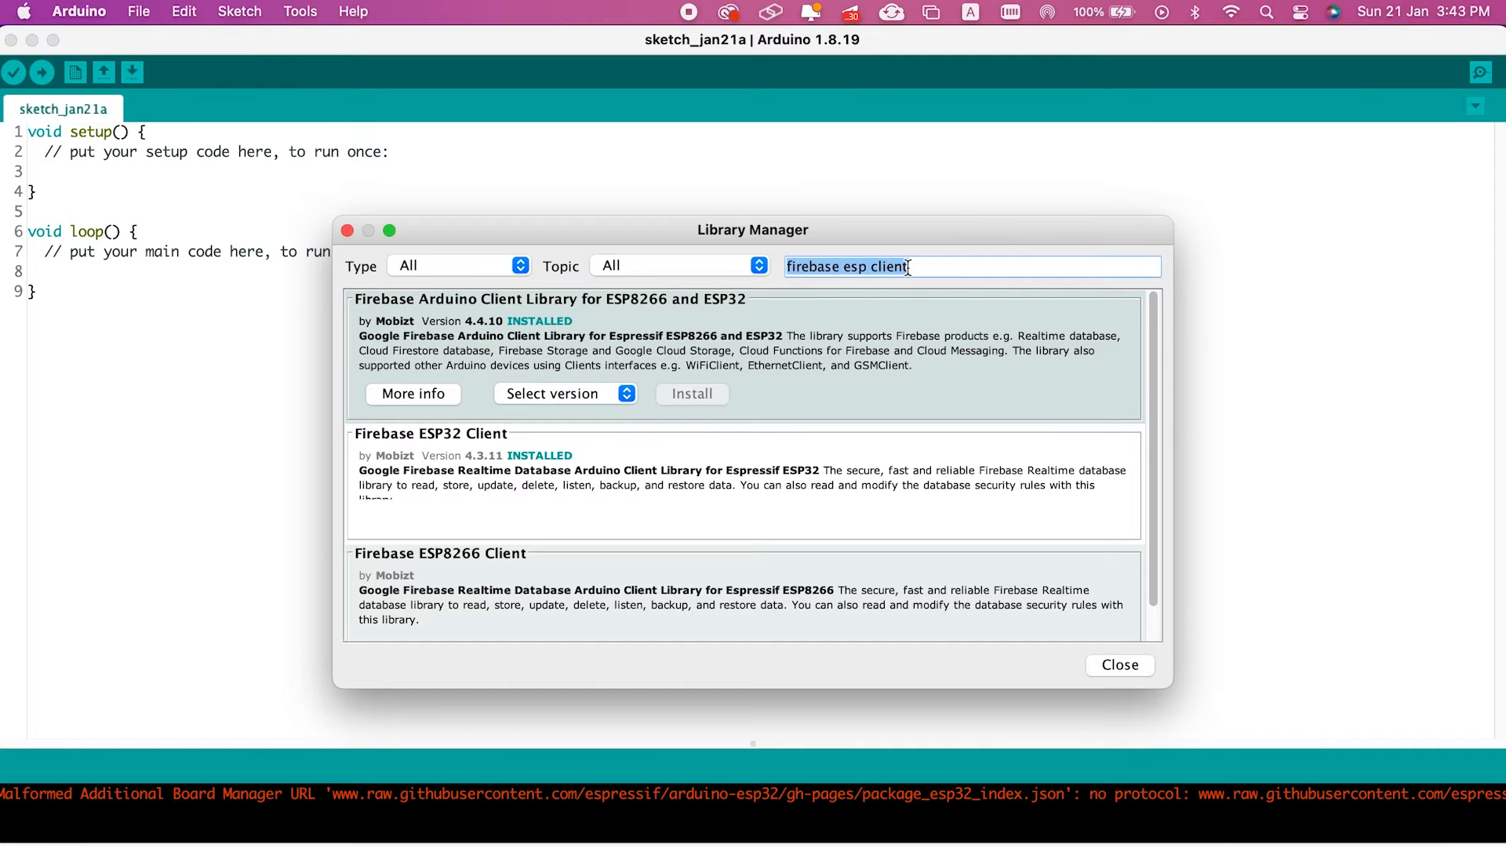
{"action": "type", "text": "wifi"}
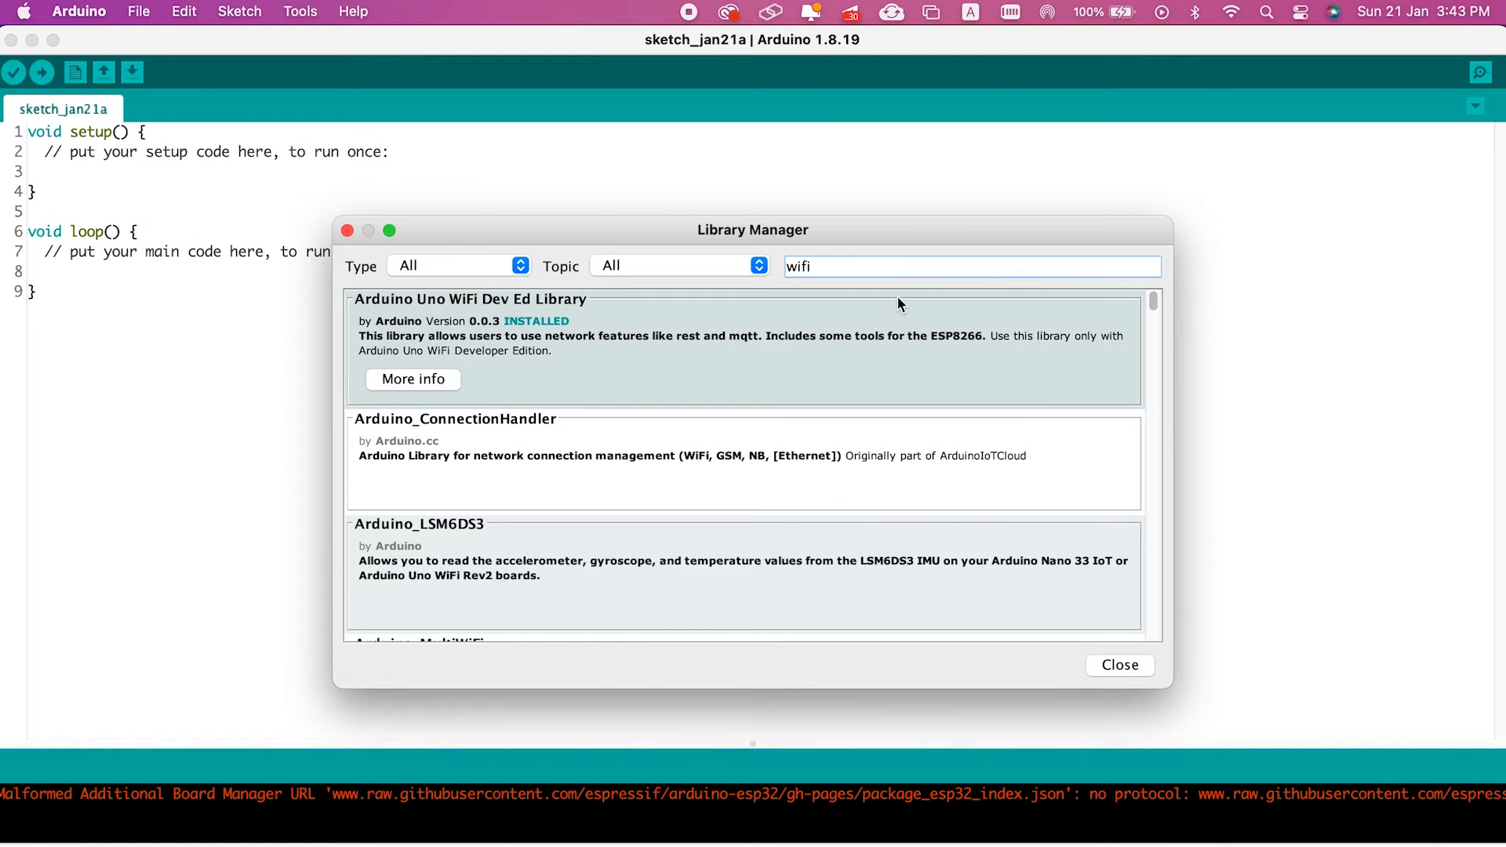
{"action": "scroll", "scroll_direction": "down", "scroll_amount": 3}
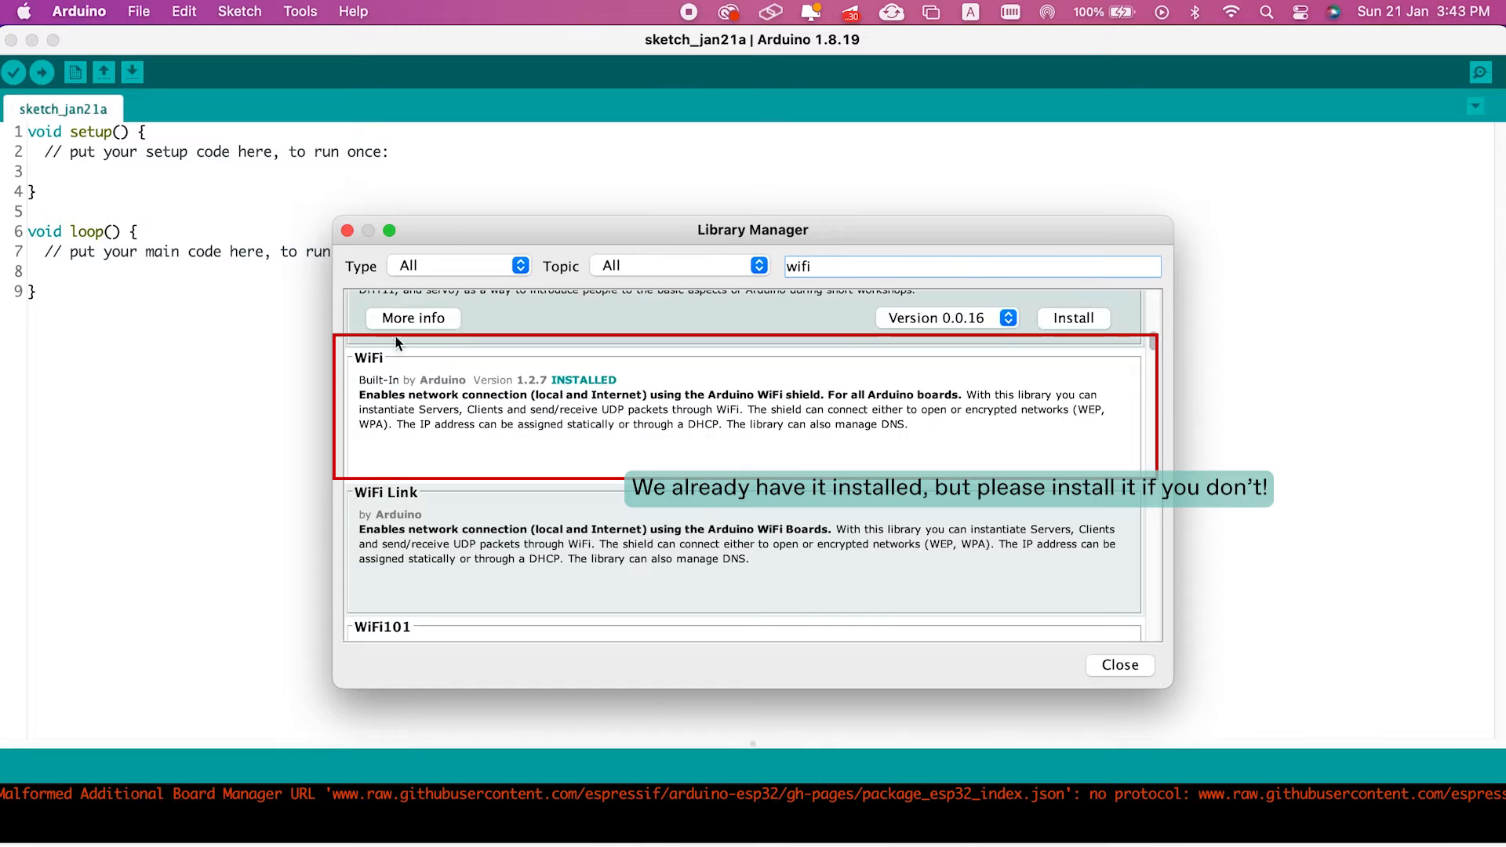
{"action": "left_click", "coordinate": [299, 10]}
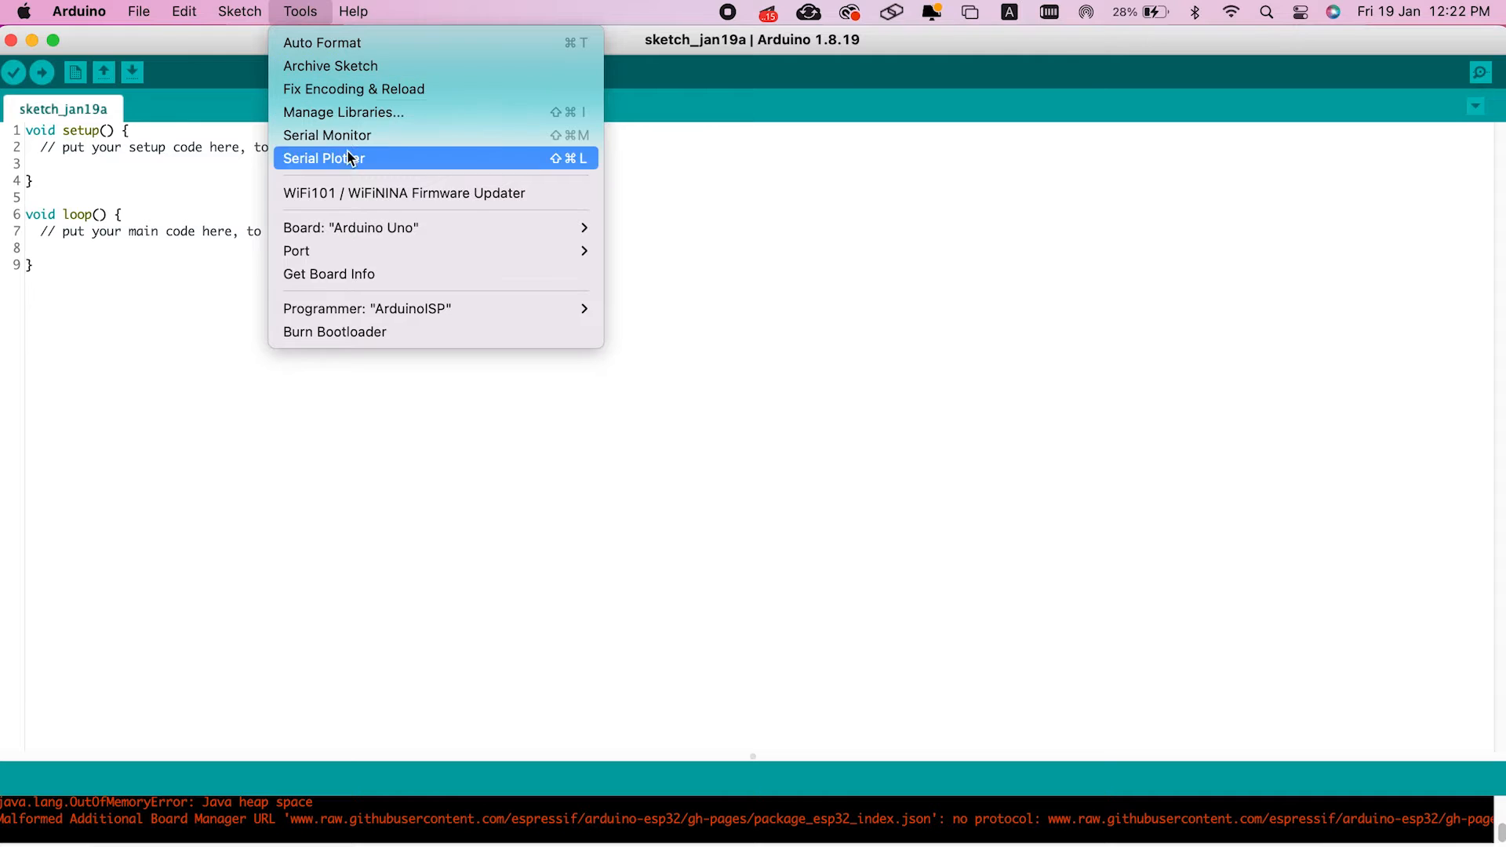
{"action": "mouse_move", "coordinate": [660, 285]}
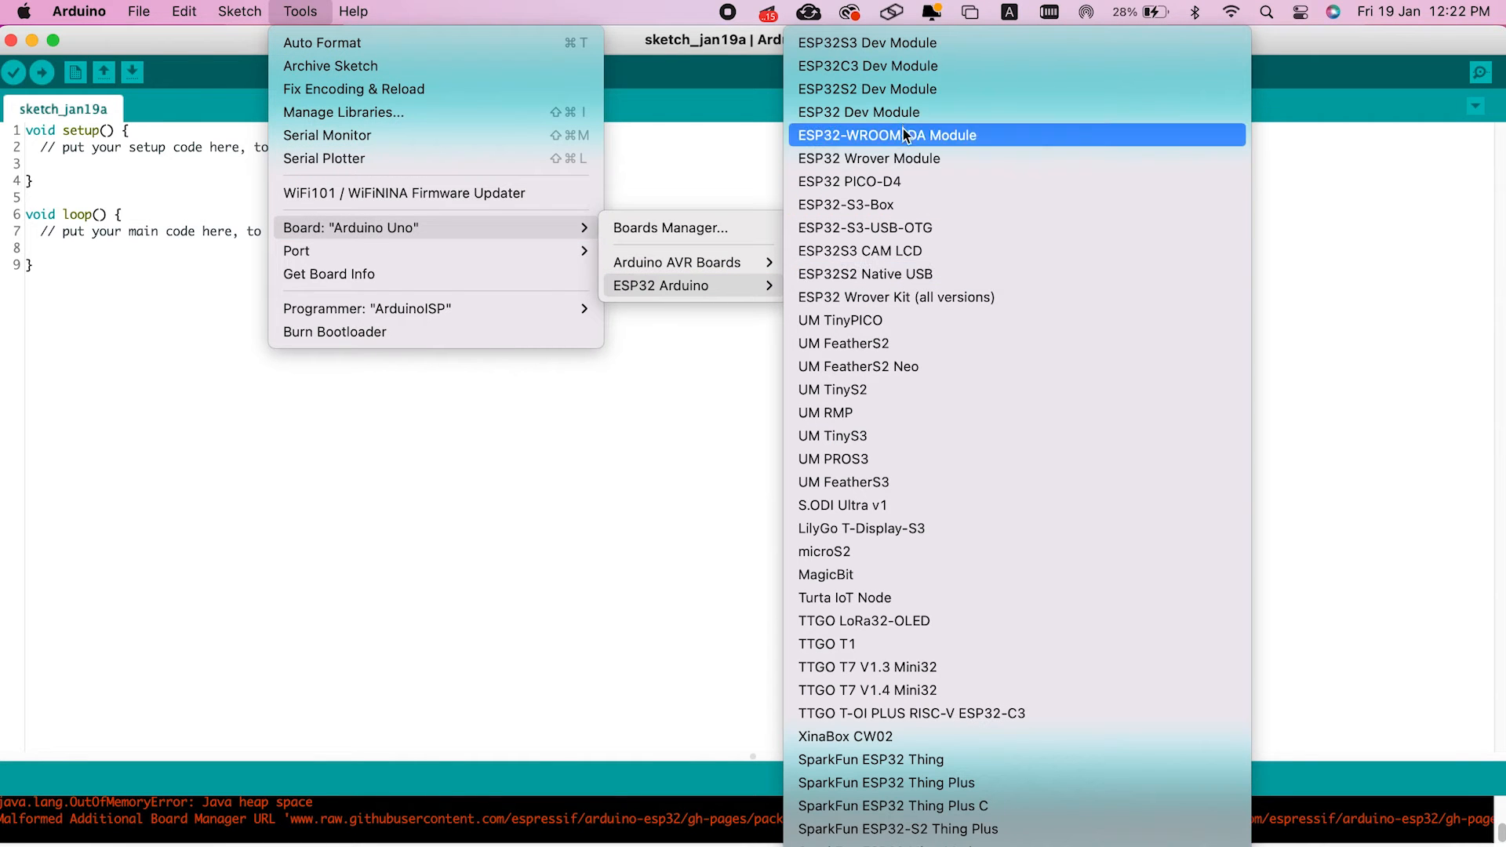
{"action": "mouse_move", "coordinate": [903, 112]}
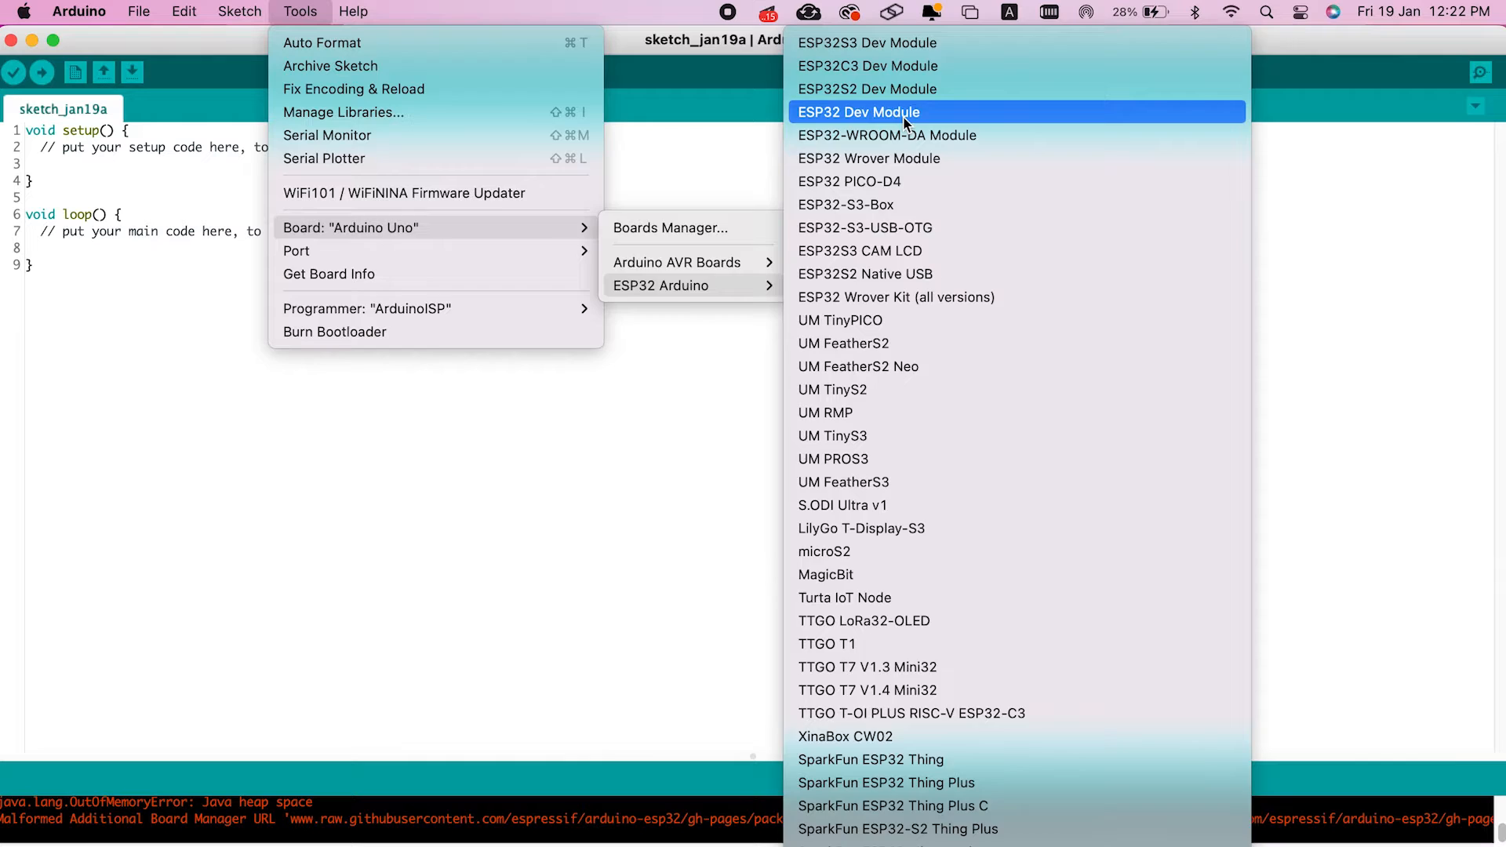
Select ESP32 Dev Module under Tools > Board > ESP32 Arduino
{"action": "left_click", "coordinate": [860, 111]}
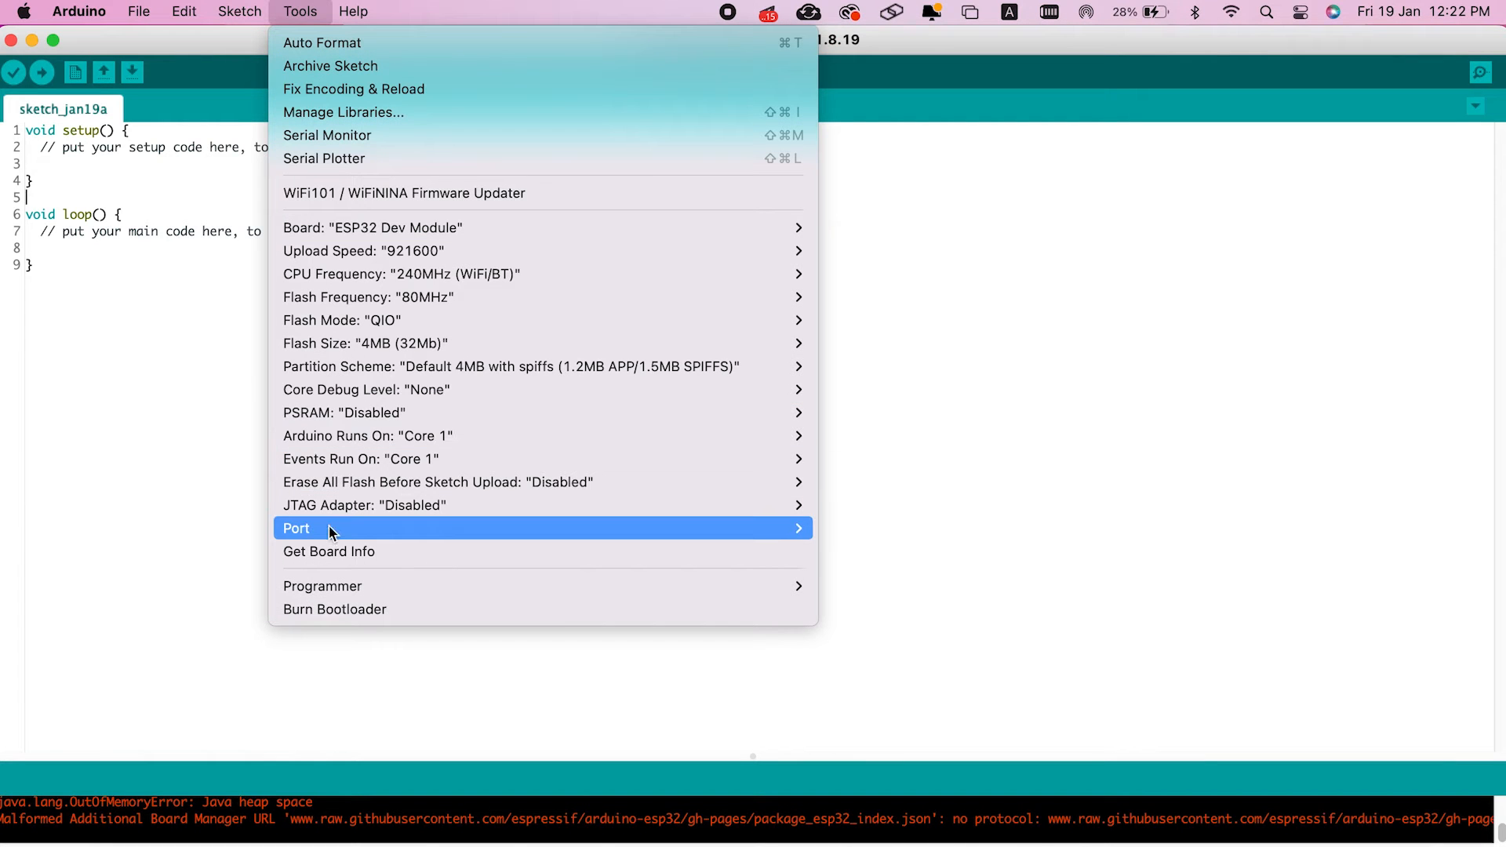
{"action": "mouse_move", "coordinate": [296, 527]}
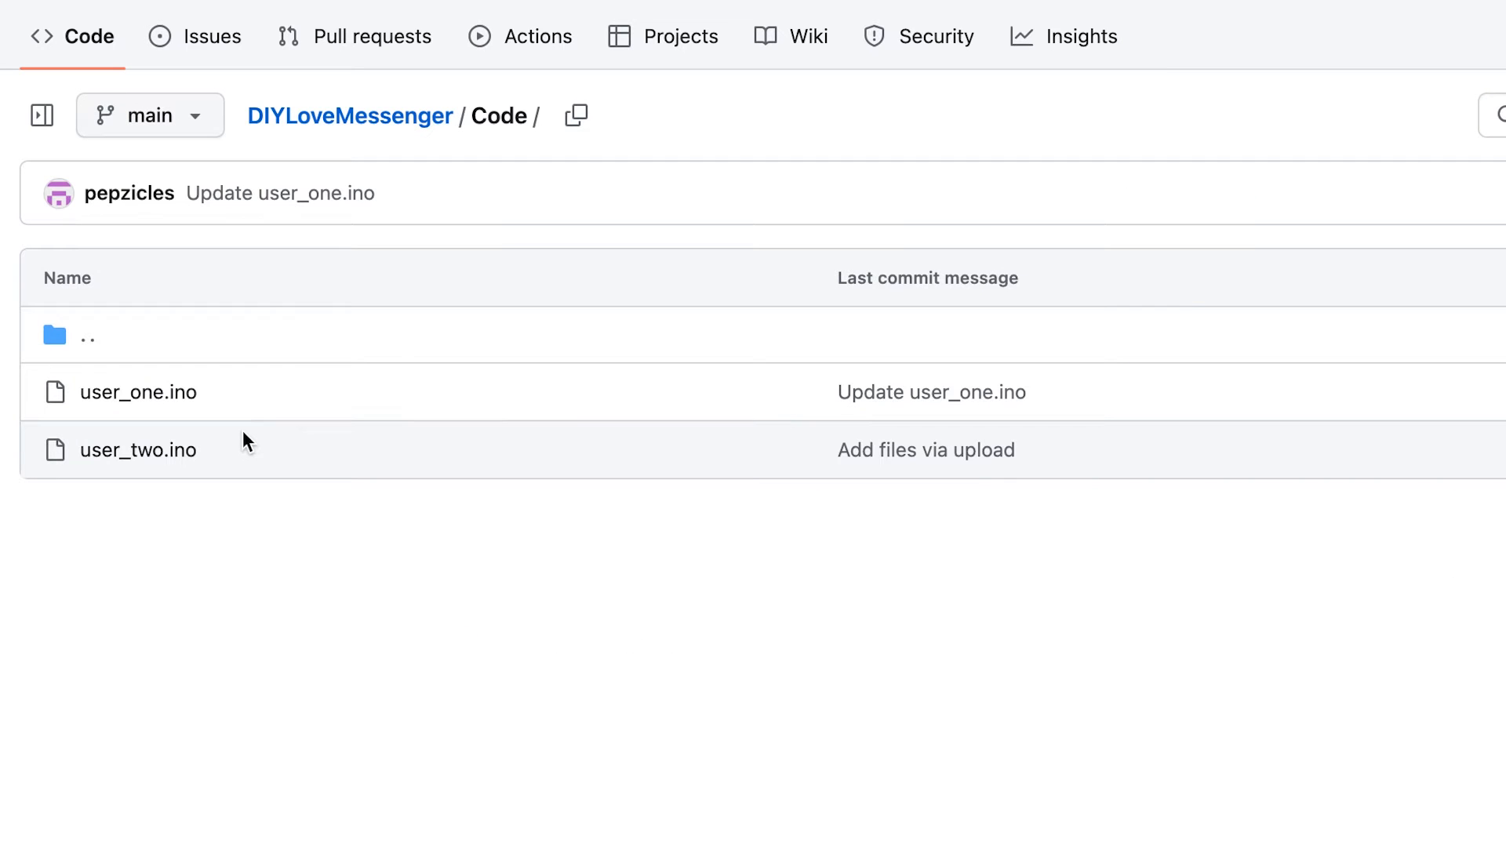
Download the raw user_one.ino file from the DIYLoveMessenger Code folder and save it
{"action": "left_click", "coordinate": [138, 392]}
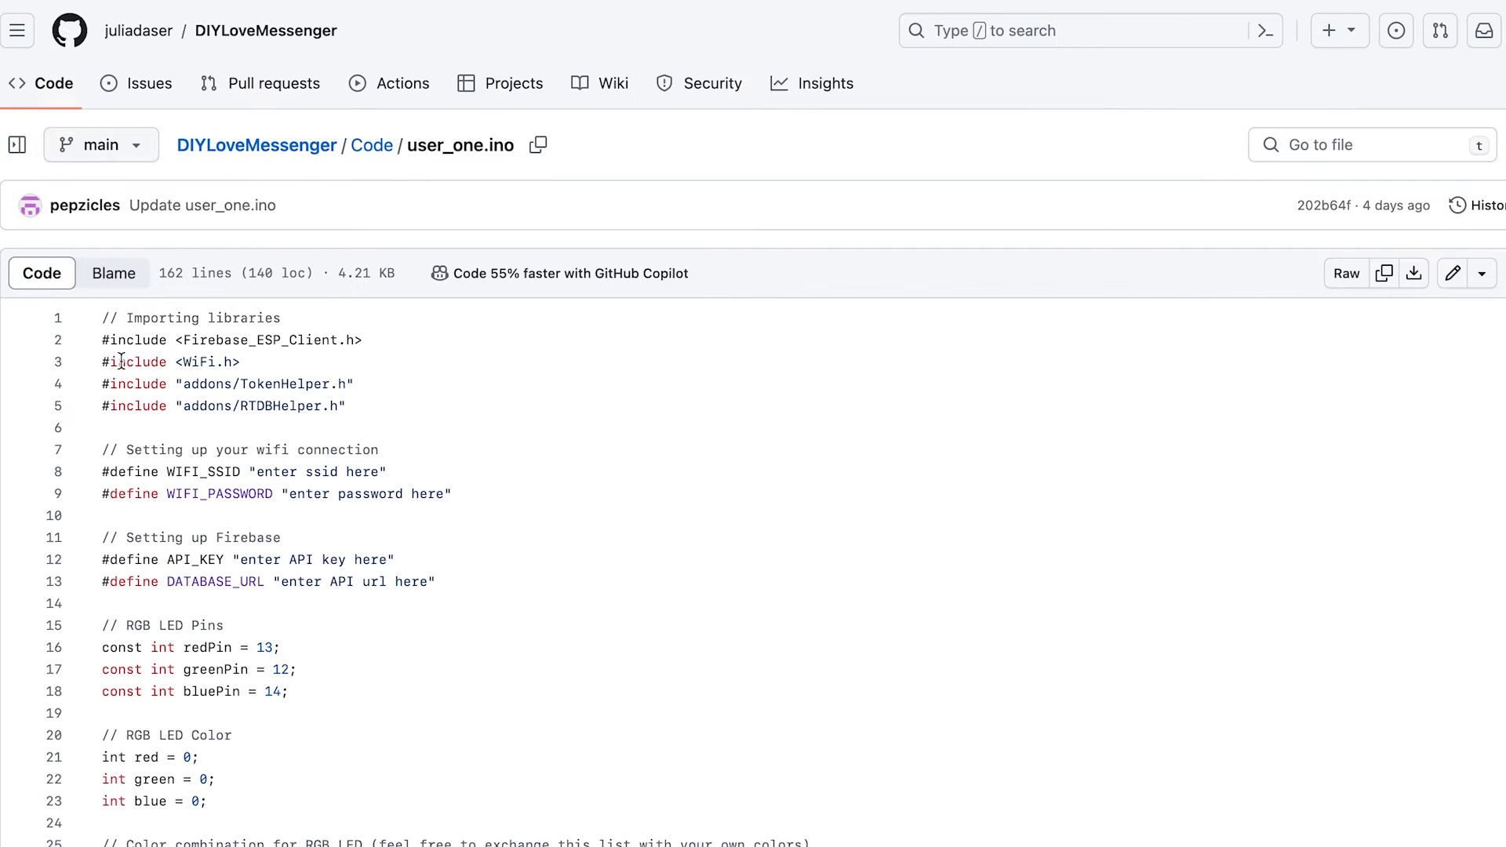
{"action": "left_click", "coordinate": [1412, 273]}
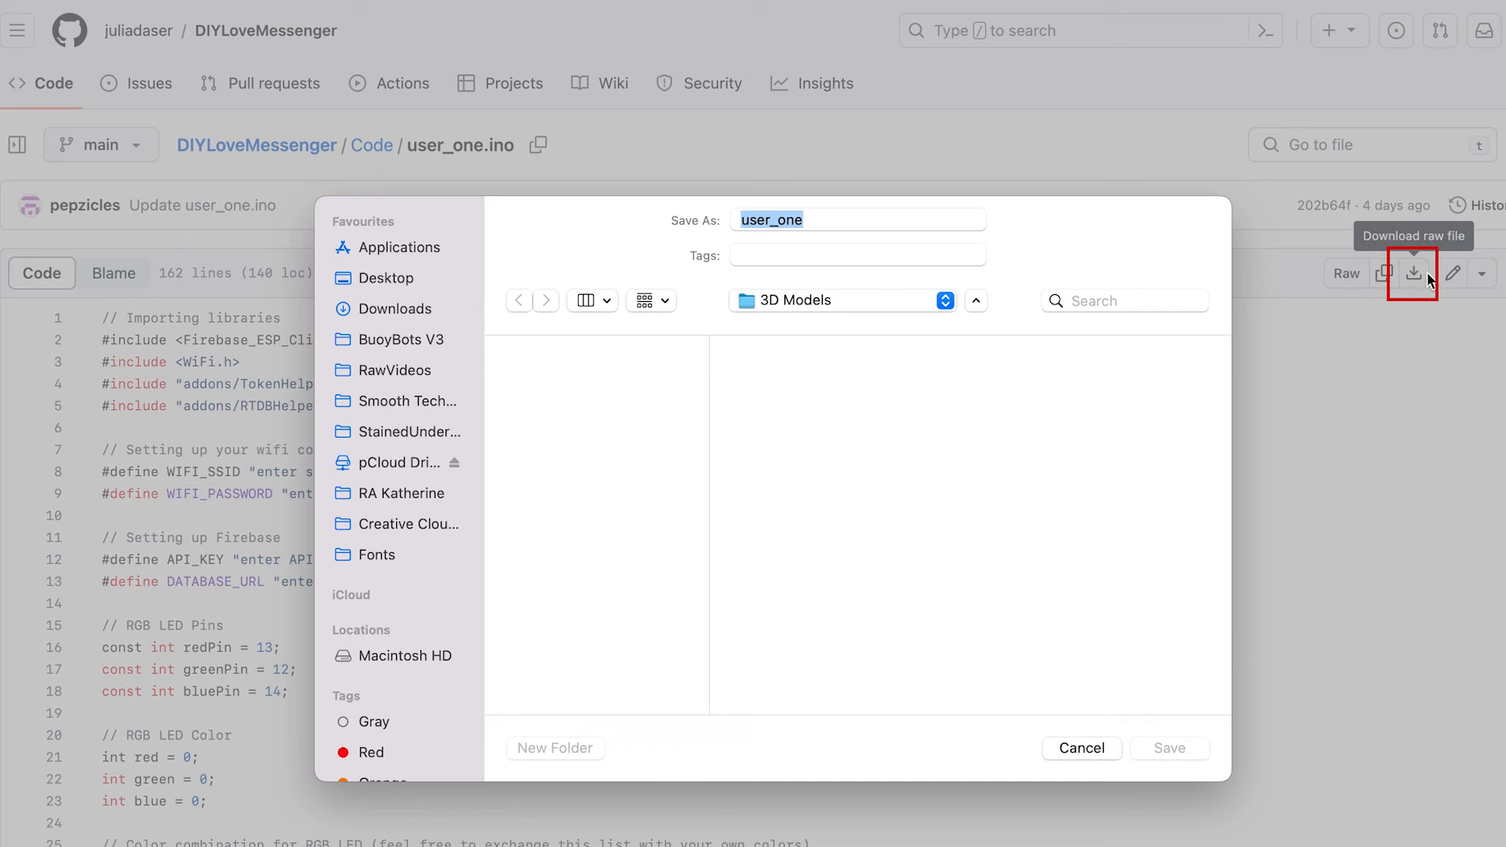
{"action": "left_click", "coordinate": [401, 339]}
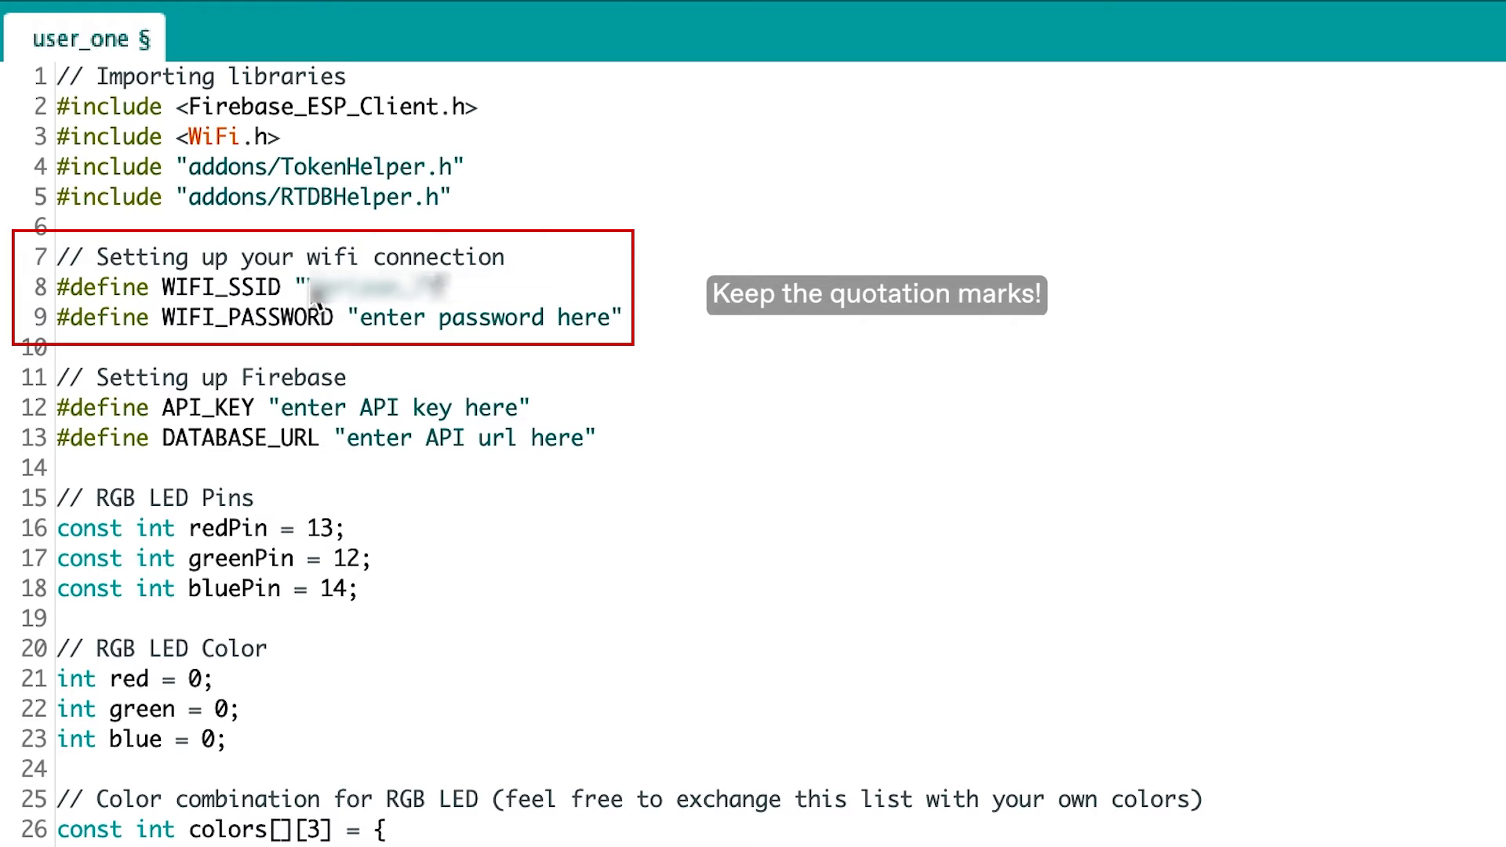
Replace the WIFI_SSID and WIFI_PASSWORD placeholders in user_one.ino with the network credentials
{"action": "double_click", "coordinate": [485, 317]}
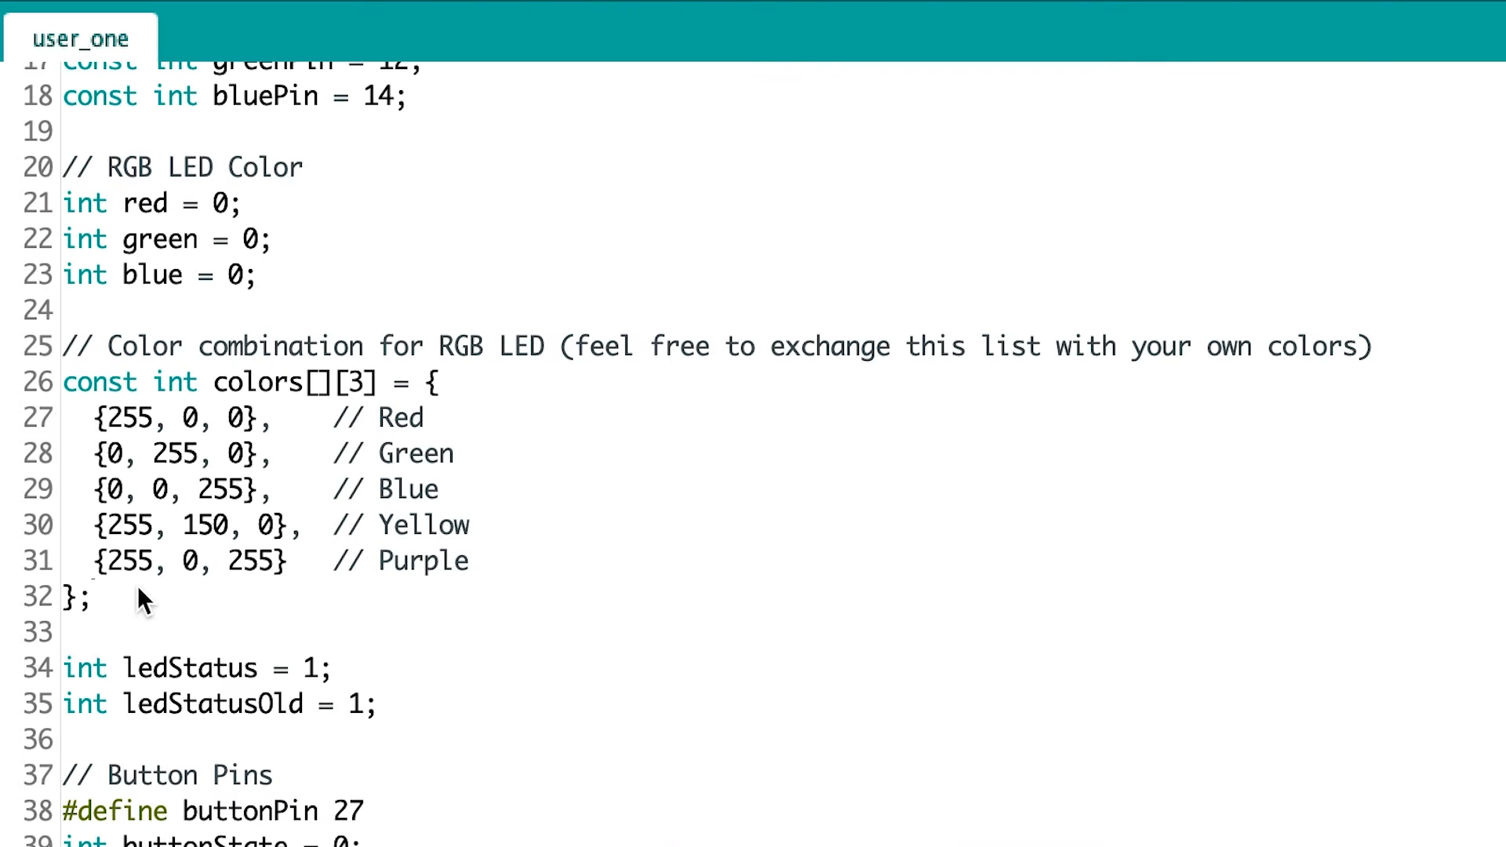
{"action": "left_click_drag", "start_coordinate": [63, 345], "coordinate": [91, 595]}
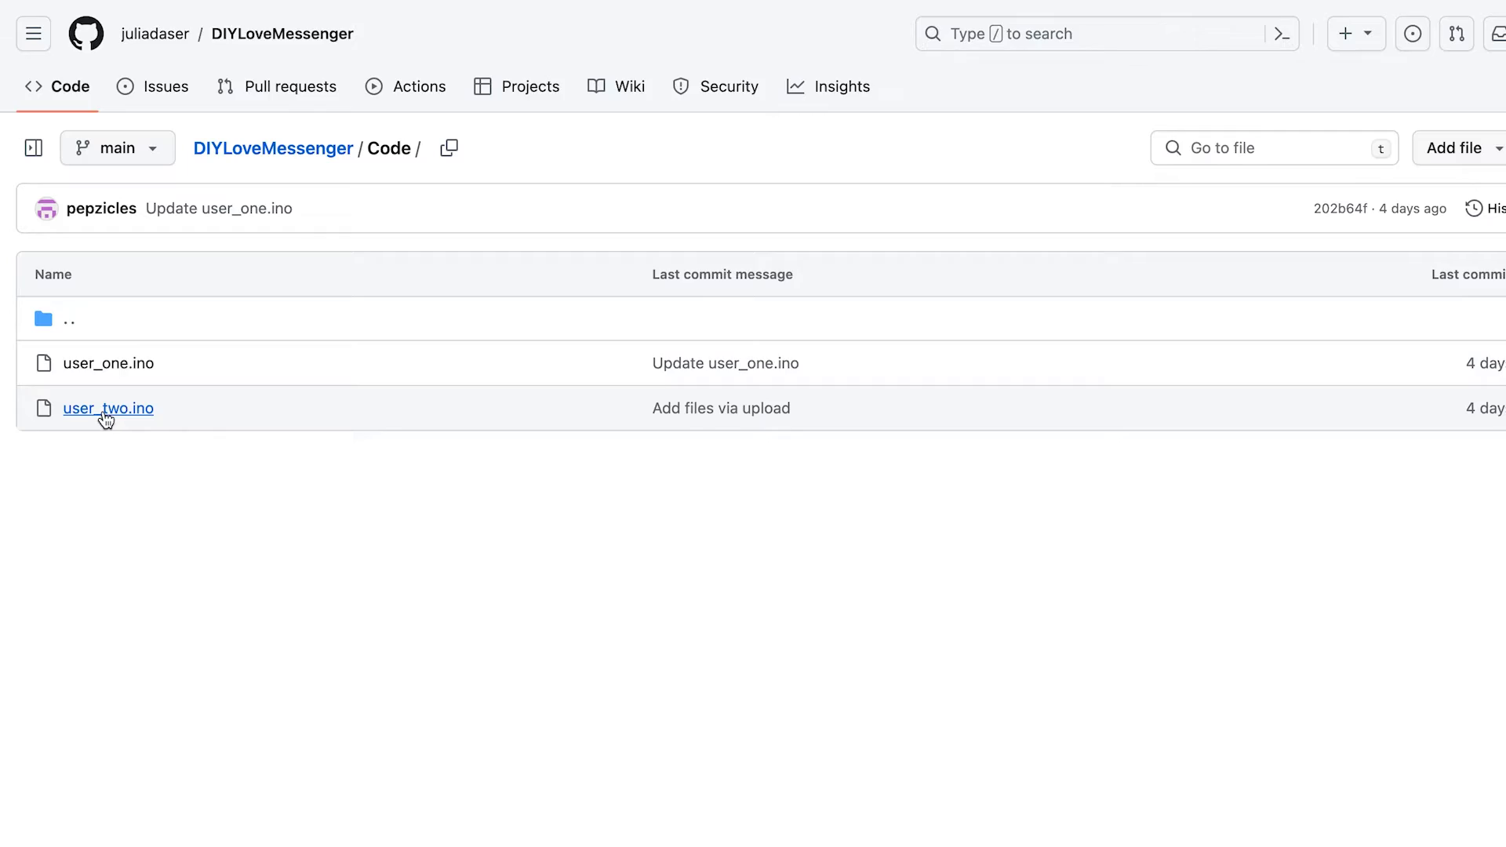
Download the raw user_two.ino file from the DIYLoveMessenger Code folder
{"action": "left_click", "coordinate": [108, 407]}
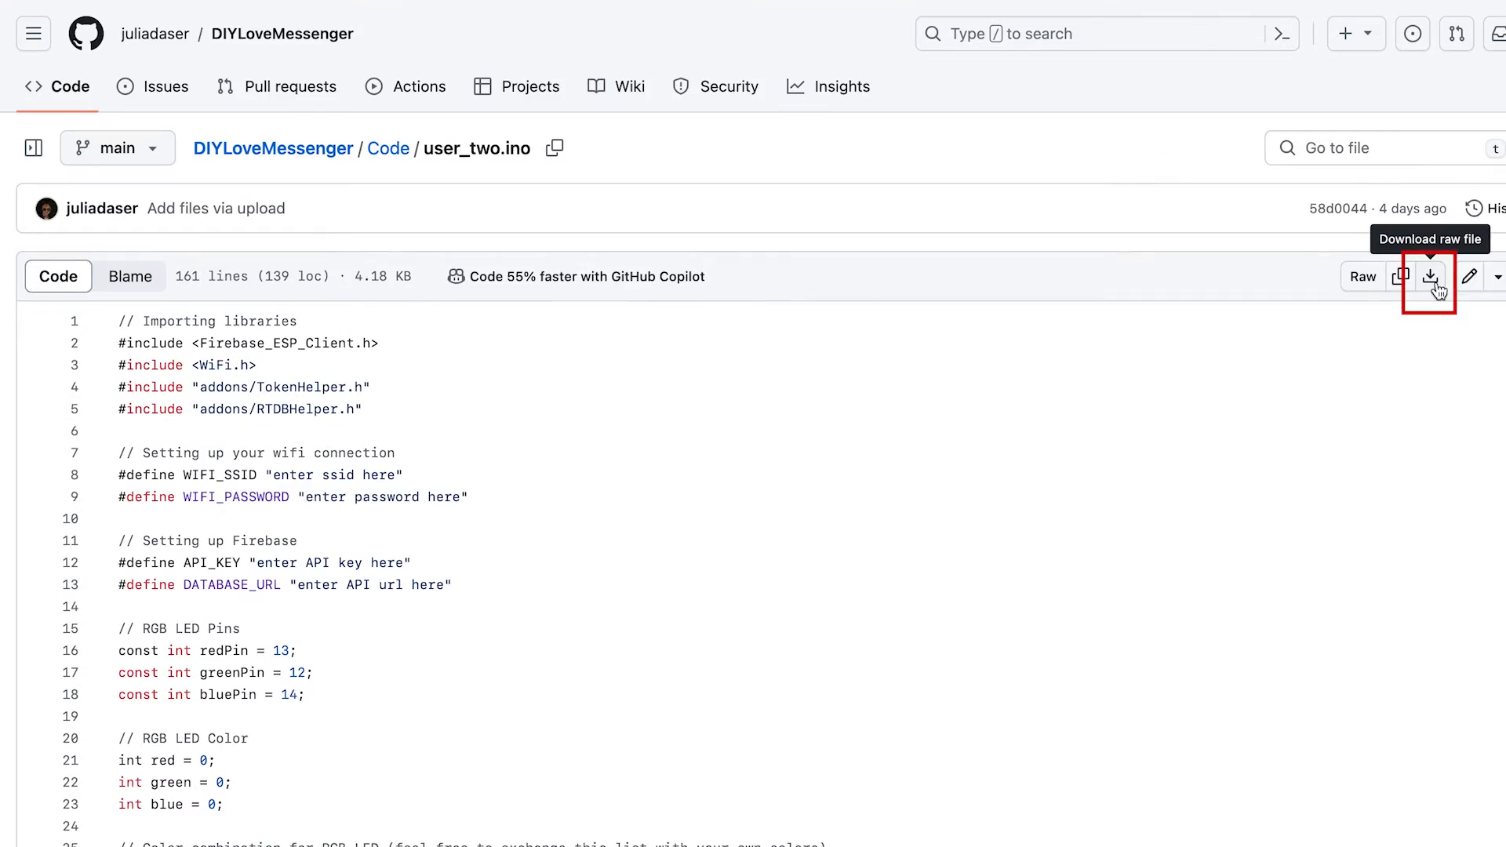
{"action": "left_click", "coordinate": [1430, 277]}
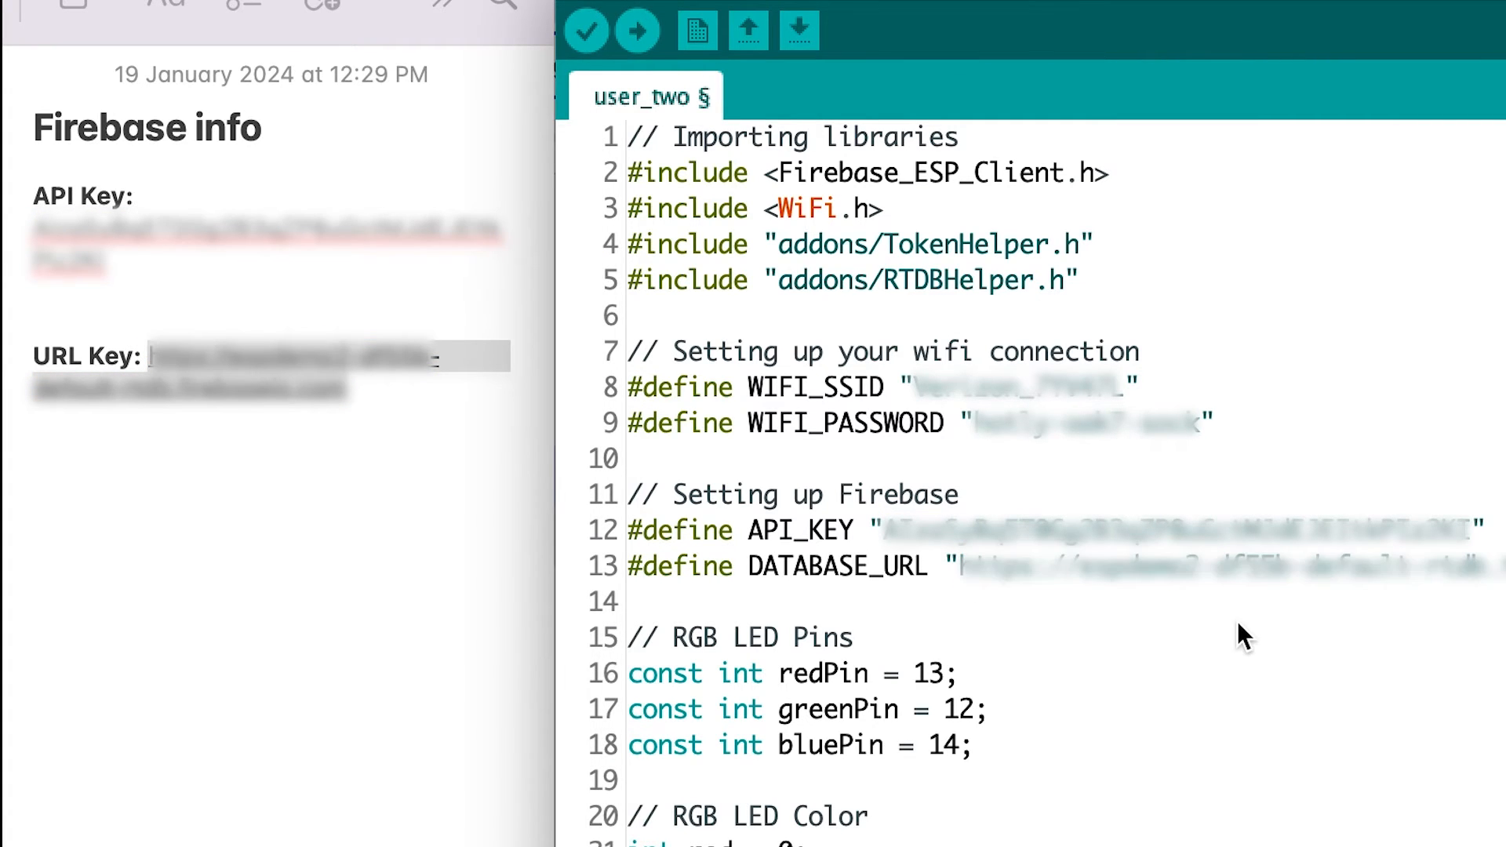
{"action": "left_click", "coordinate": [637, 30]}
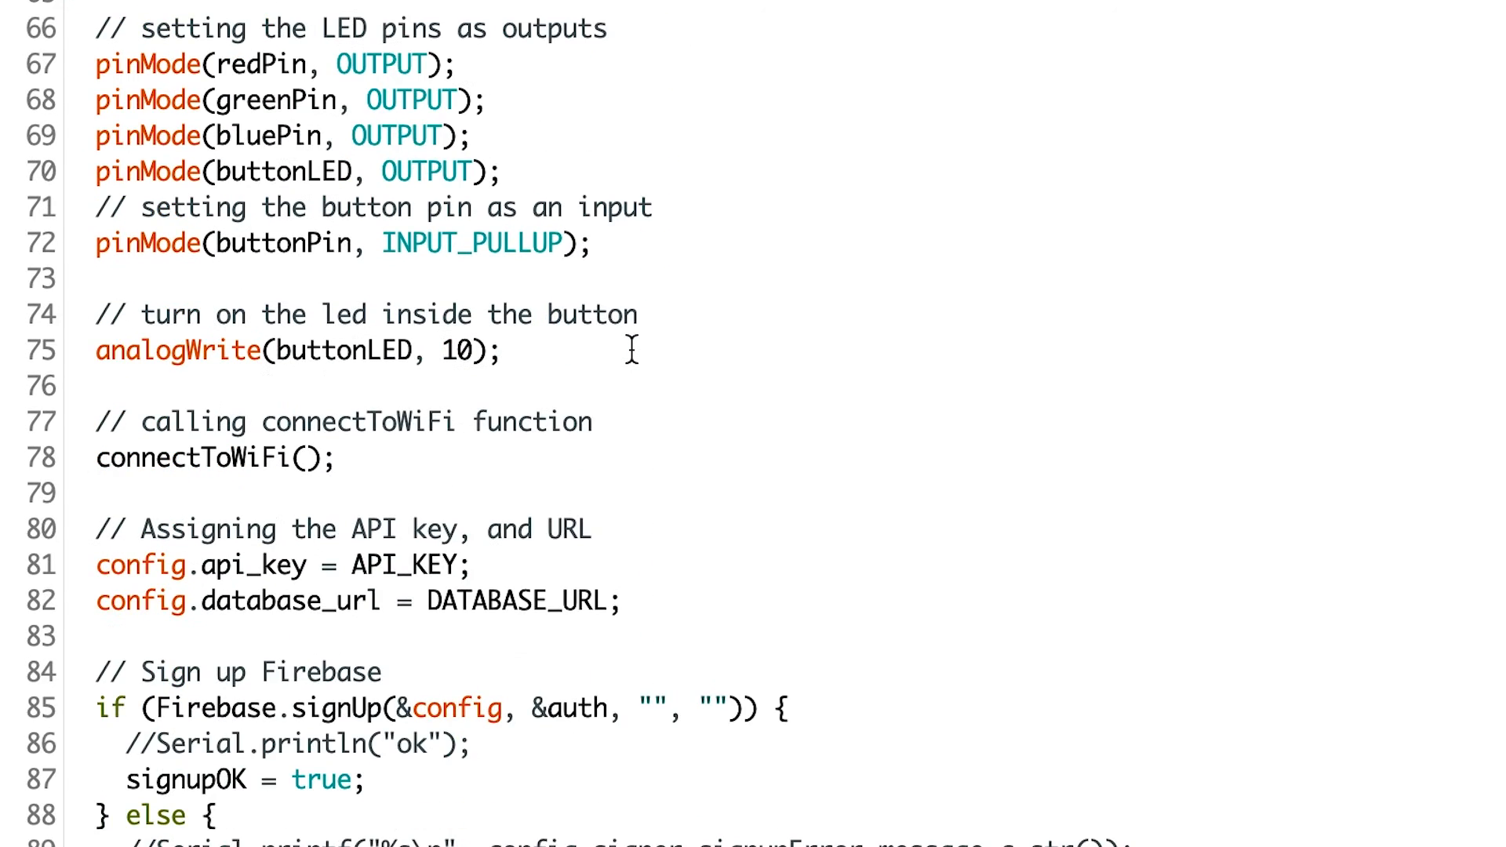
{"action": "scroll", "scroll_direction": "down", "scroll_amount": 3}
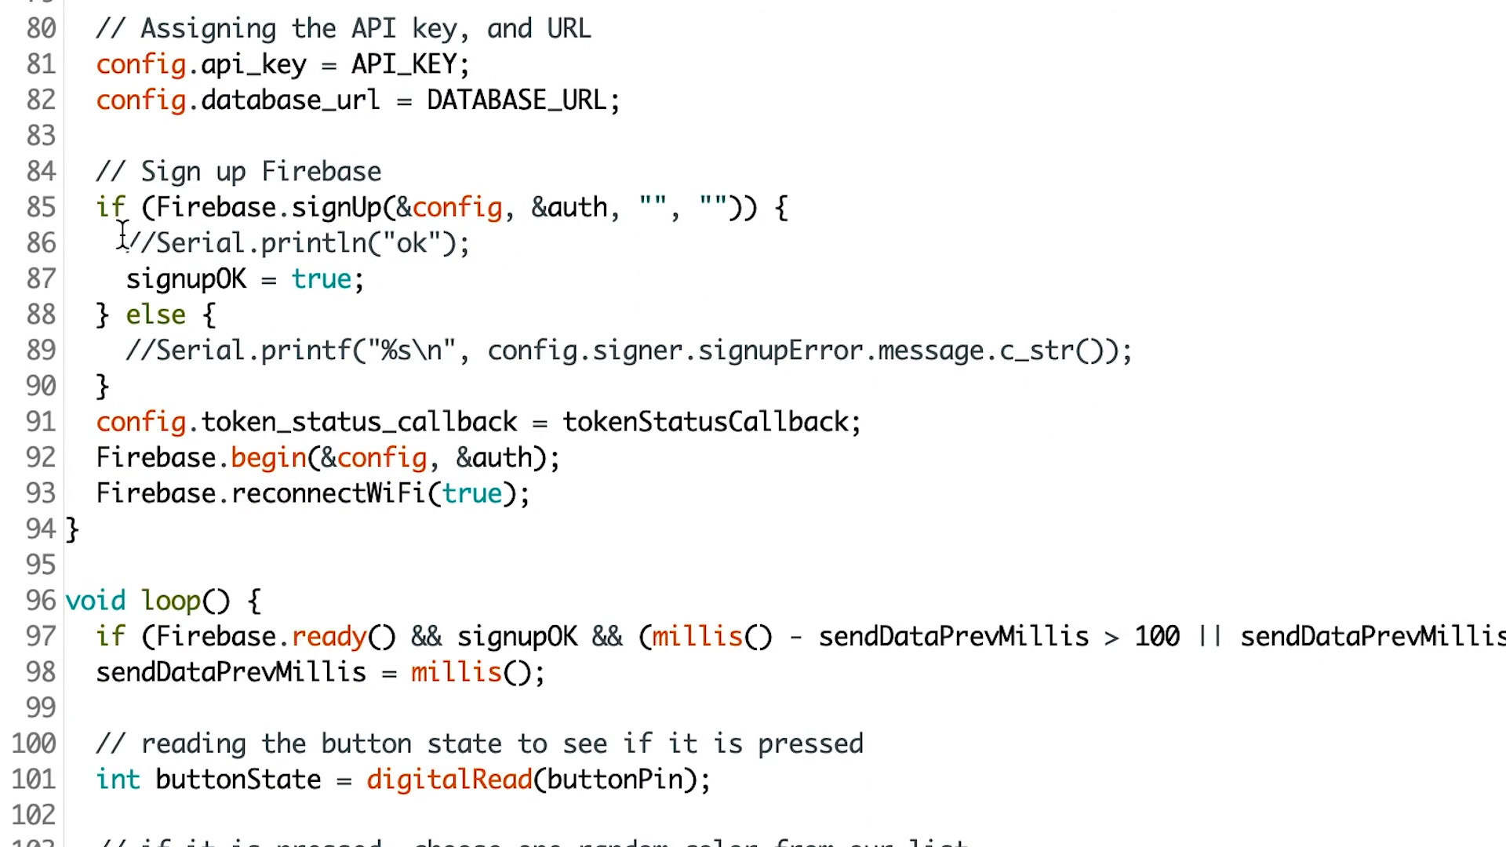
{"action": "triple_click", "coordinate": [625, 352]}
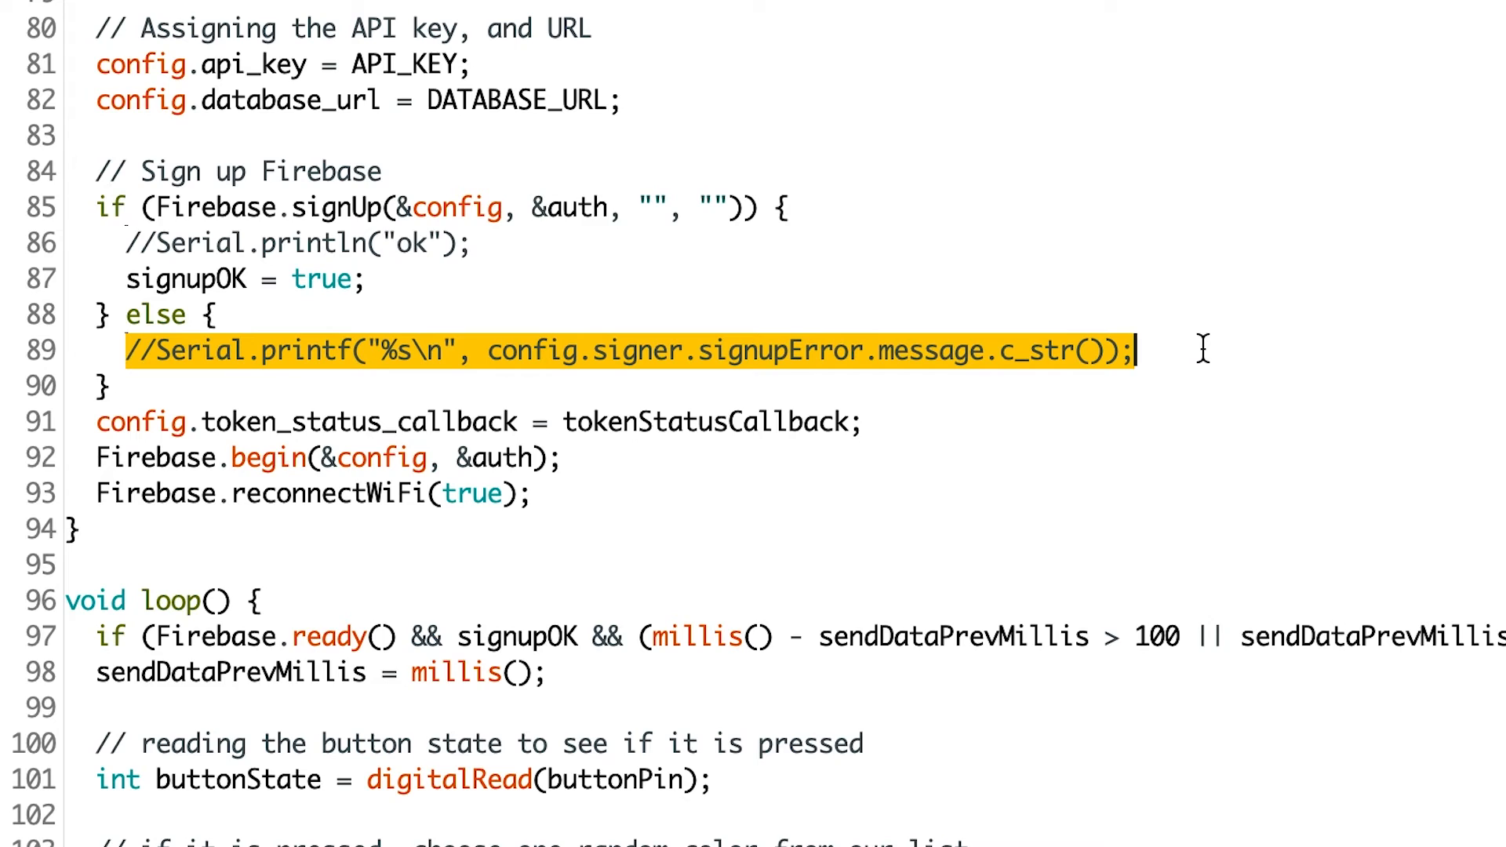
{"action": "scroll", "scroll_direction": "down", "scroll_amount": 3}
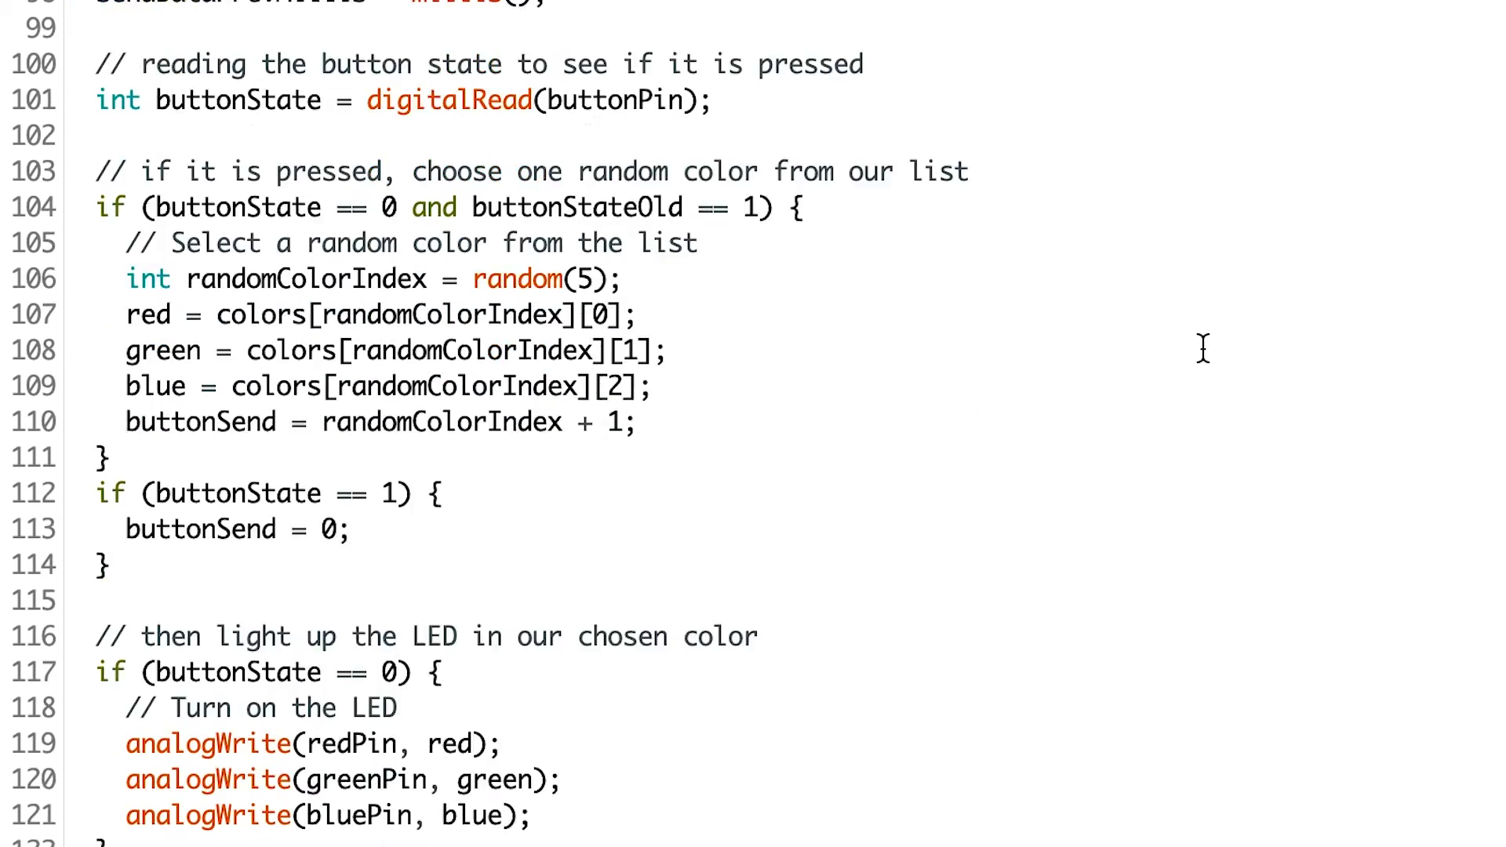
{"action": "scroll", "scroll_direction": "down", "scroll_amount": 3}
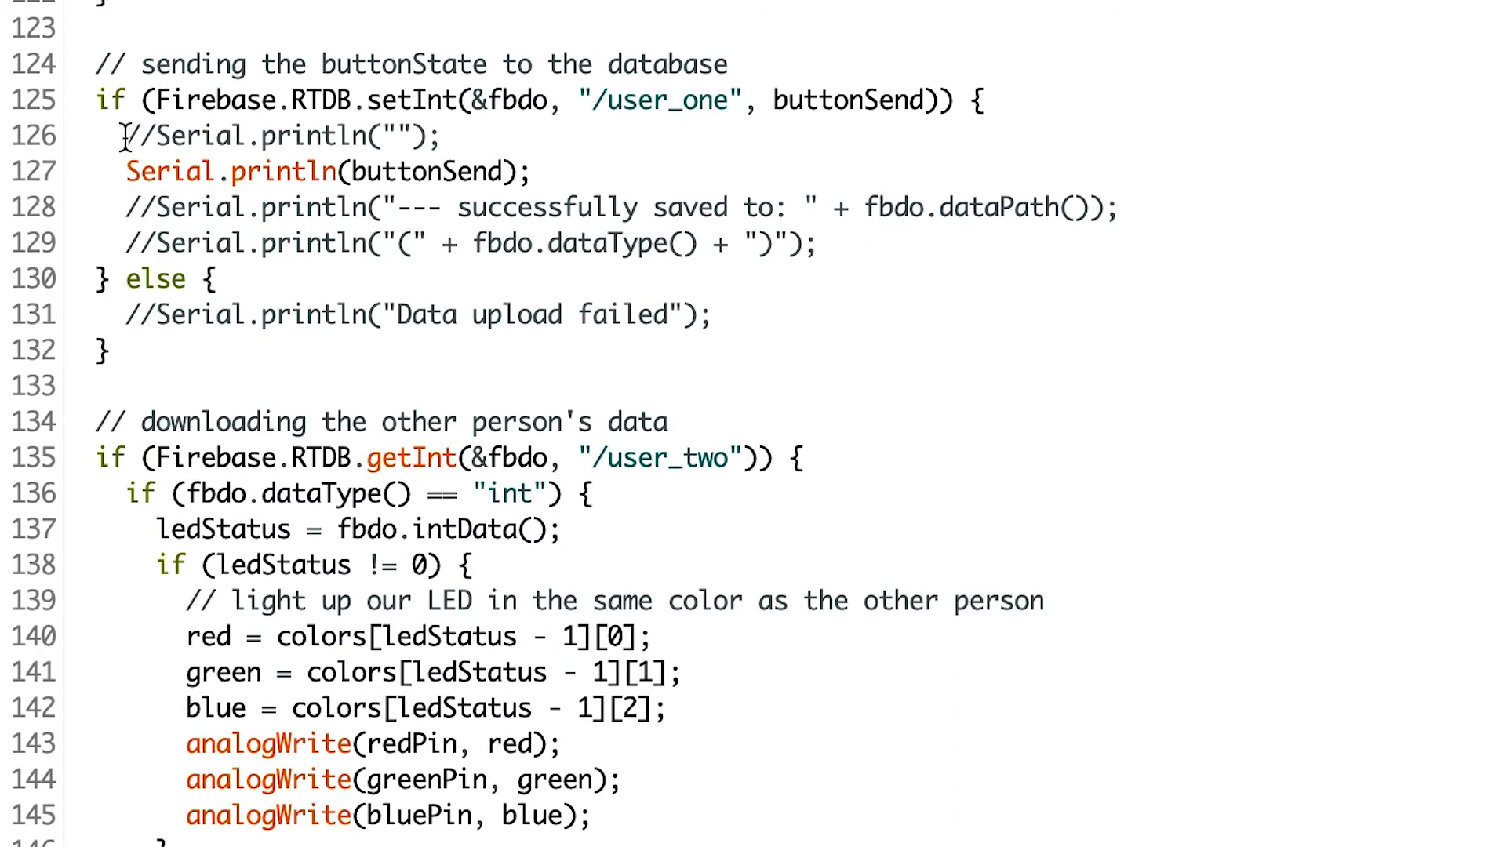
{"action": "left_click_drag", "start_coordinate": [124, 207], "coordinate": [817, 243]}
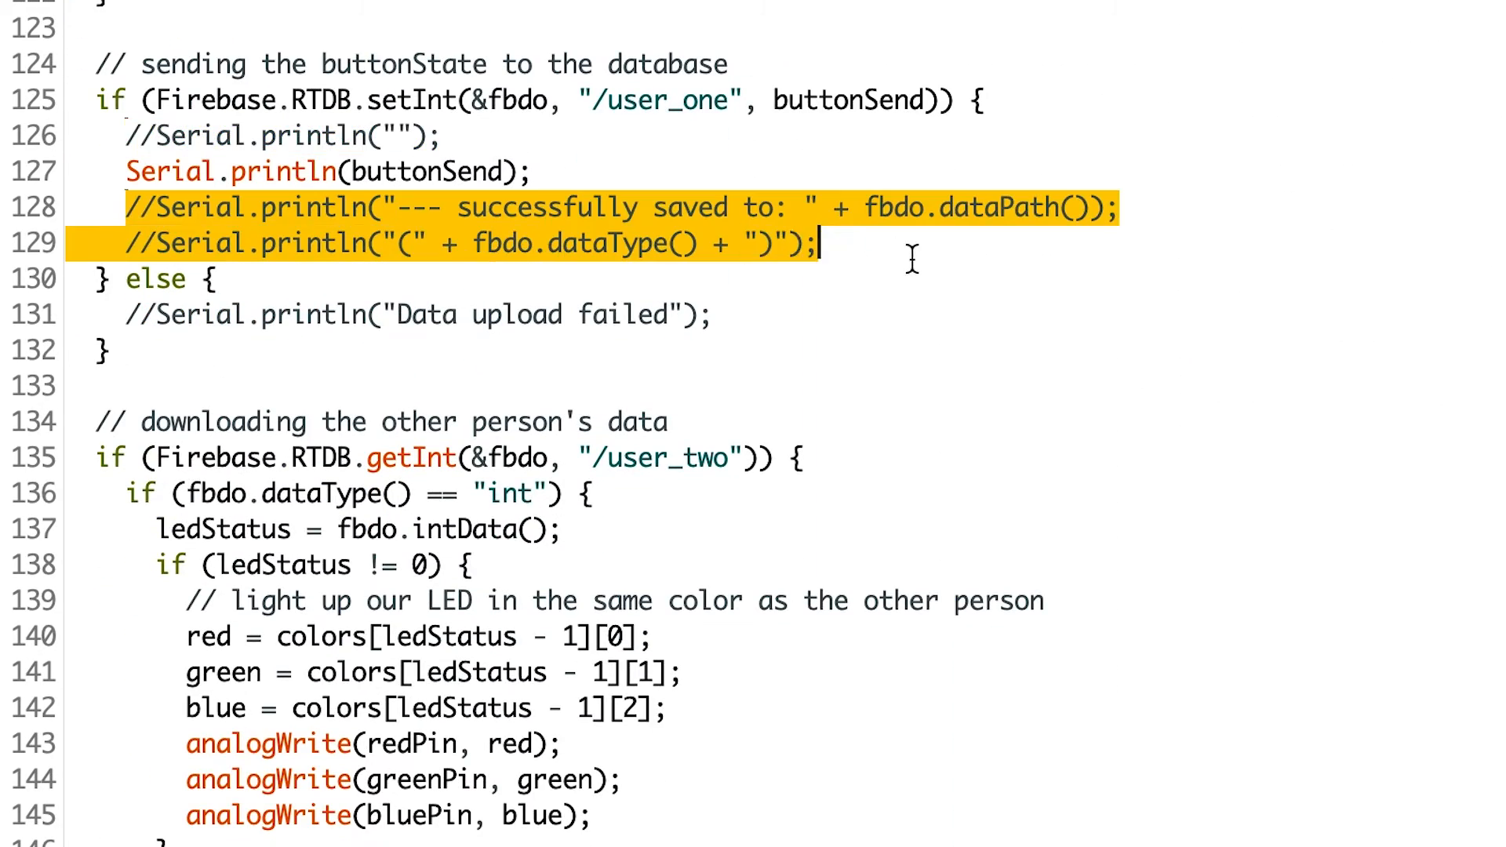